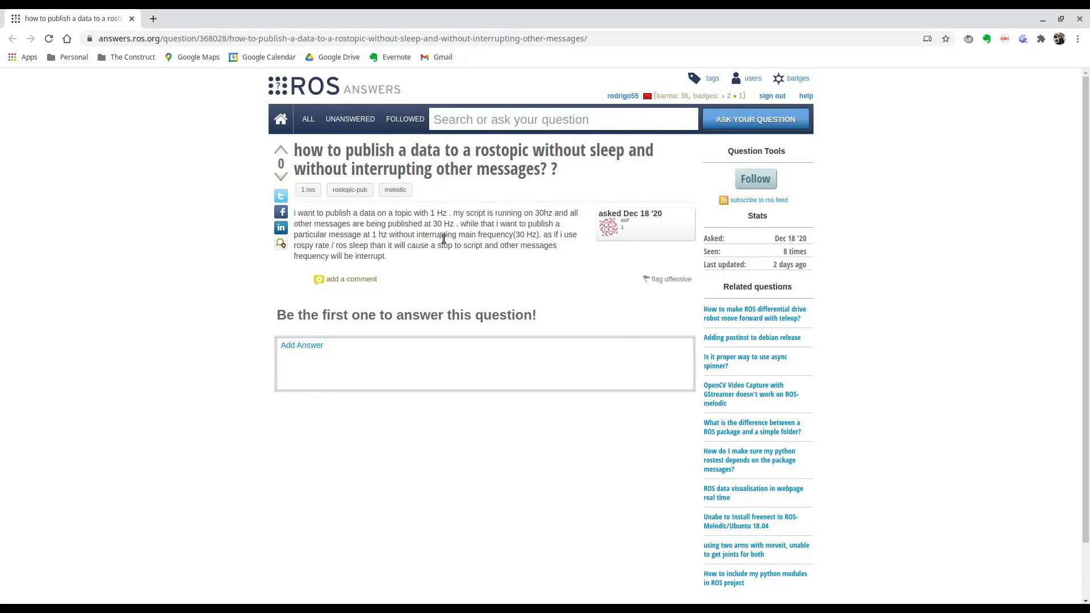
Highlight the 1 Hz rate and 'rospy rate' in the forum question.
{"action": "double_click", "coordinate": [436, 213]}
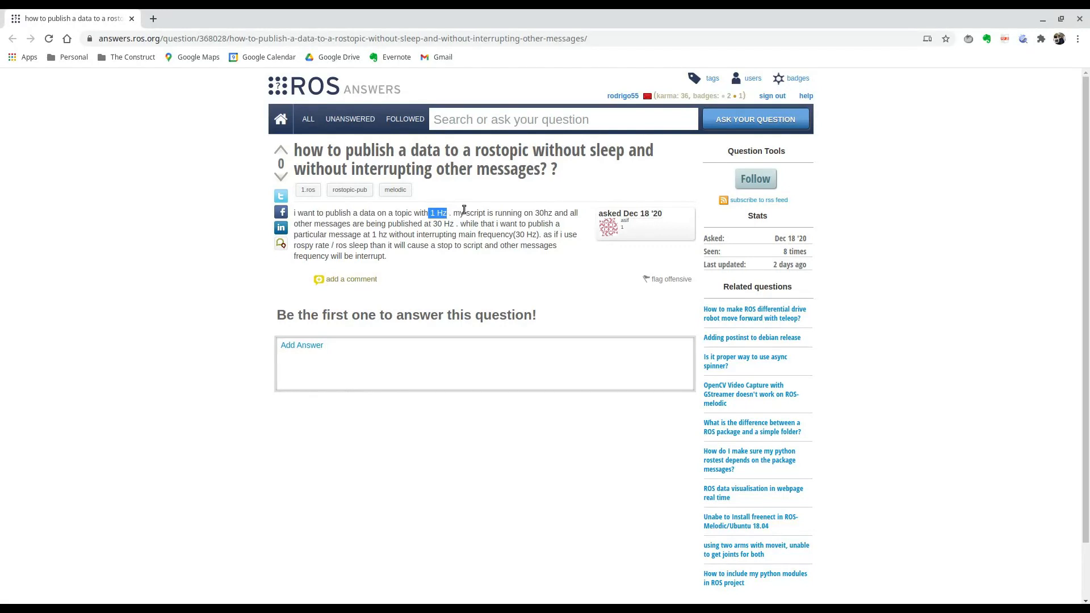
{"action": "mouse_move", "coordinate": [436, 223]}
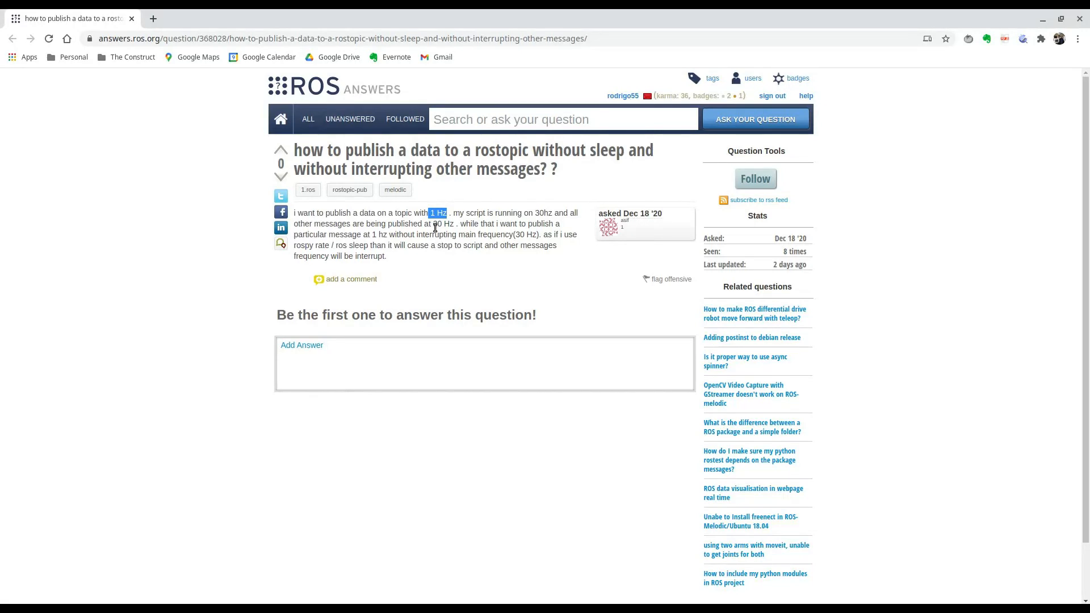
{"action": "mouse_move", "coordinate": [421, 255]}
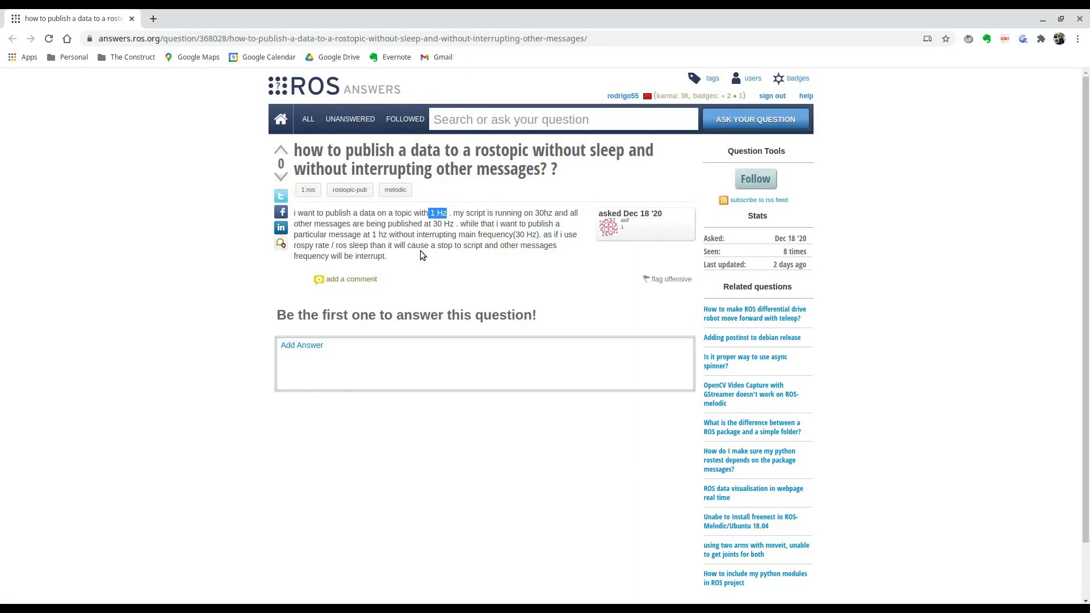
{"action": "mouse_move", "coordinate": [540, 242]}
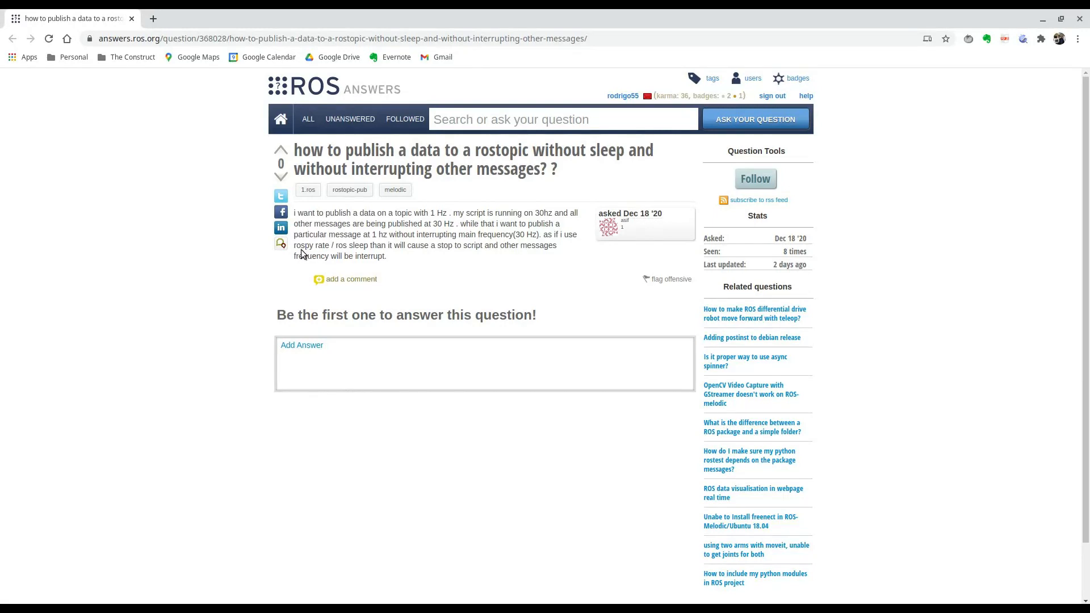
{"action": "double_click", "coordinate": [308, 245]}
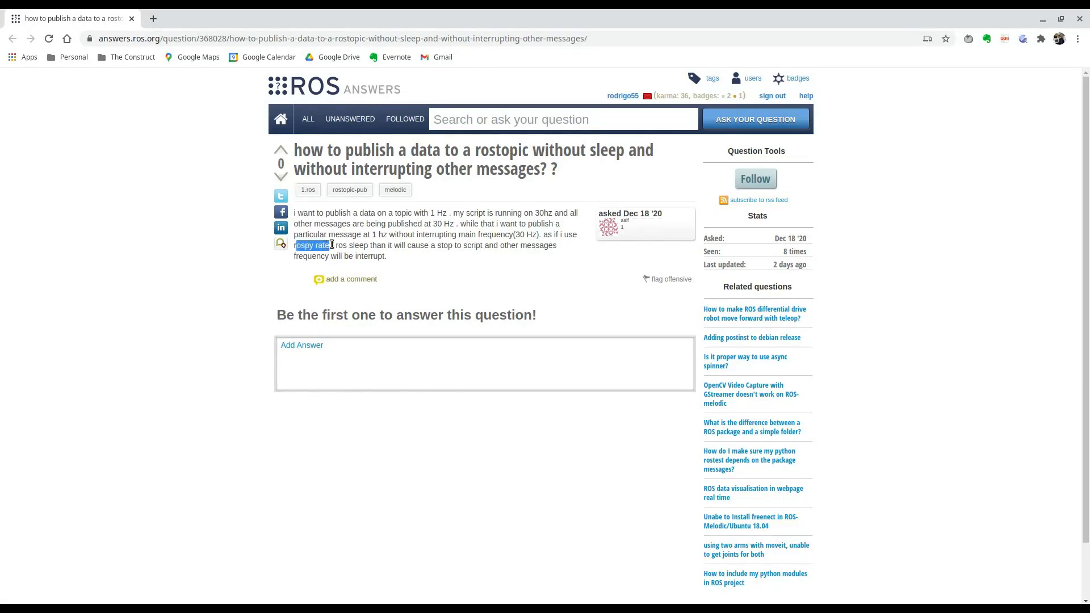
{"action": "left_click", "coordinate": [360, 245]}
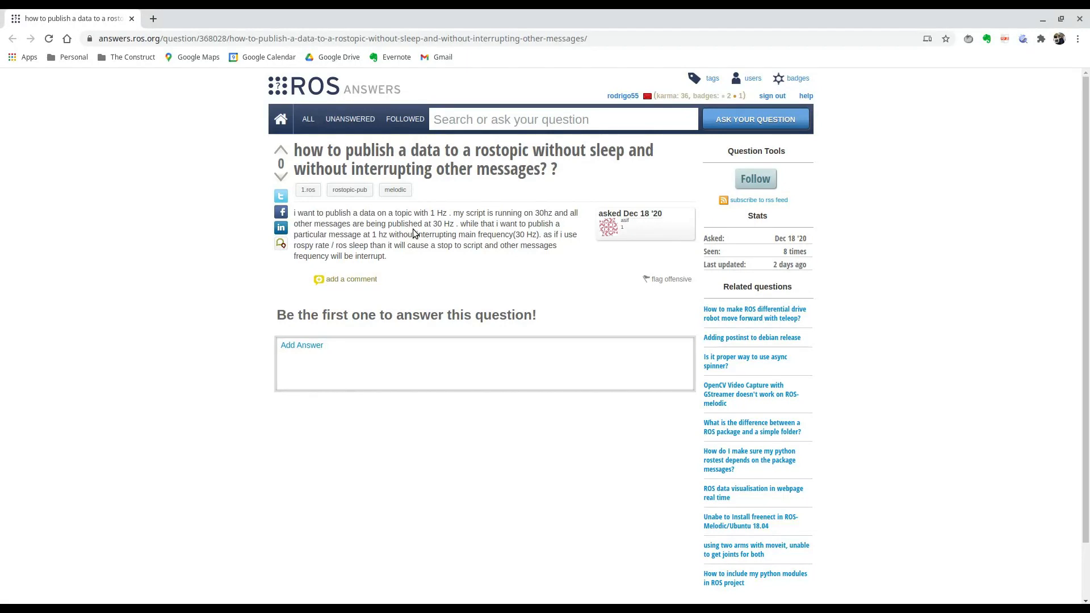
{"action": "mouse_move", "coordinate": [436, 215]}
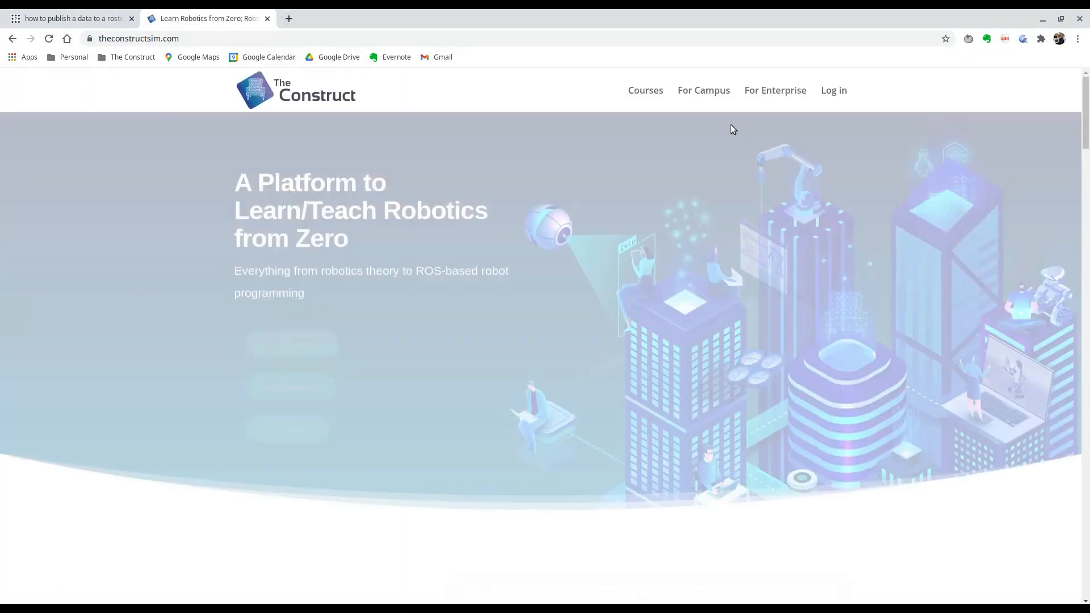
Go from the learning platform dashboard to My Rosjects and begin a new rosject.
{"action": "left_click", "coordinate": [834, 90]}
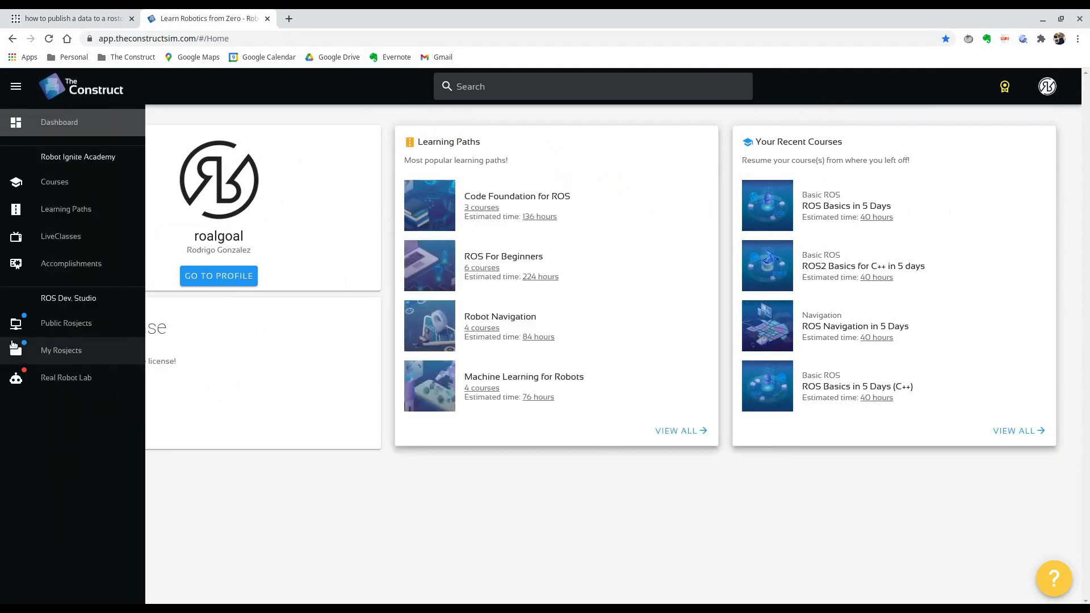
{"action": "mouse_move", "coordinate": [62, 350]}
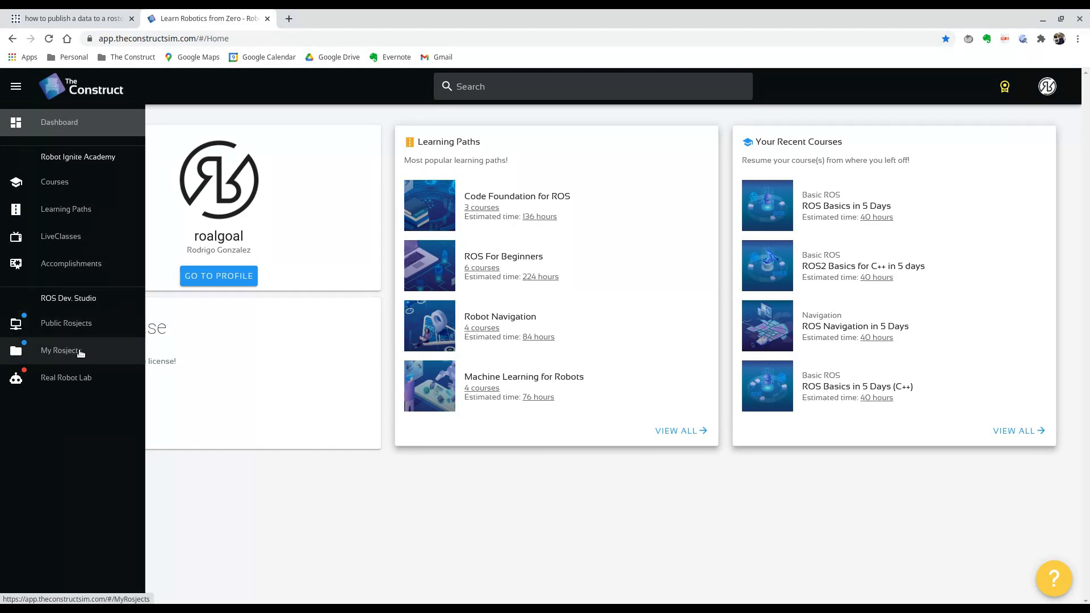
{"action": "left_click", "coordinate": [61, 350]}
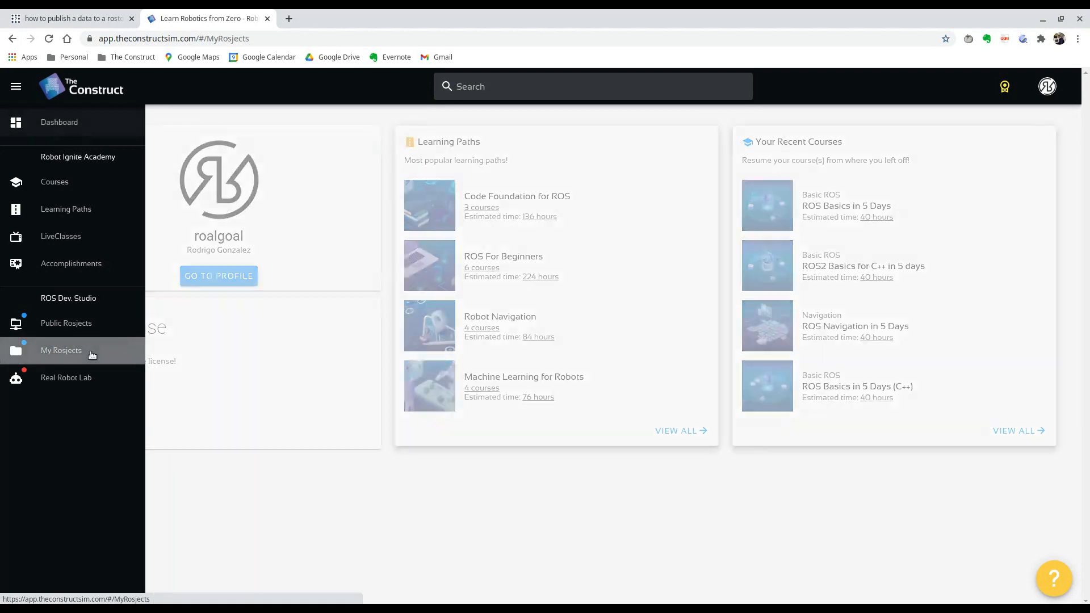
{"action": "left_click", "coordinate": [61, 350]}
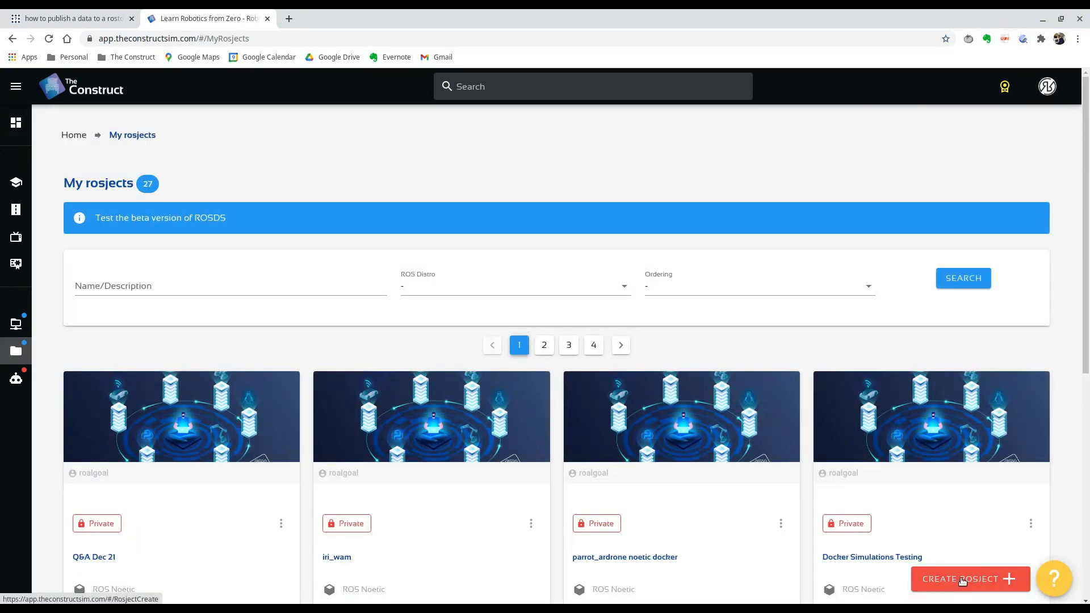
{"action": "left_click", "coordinate": [969, 579]}
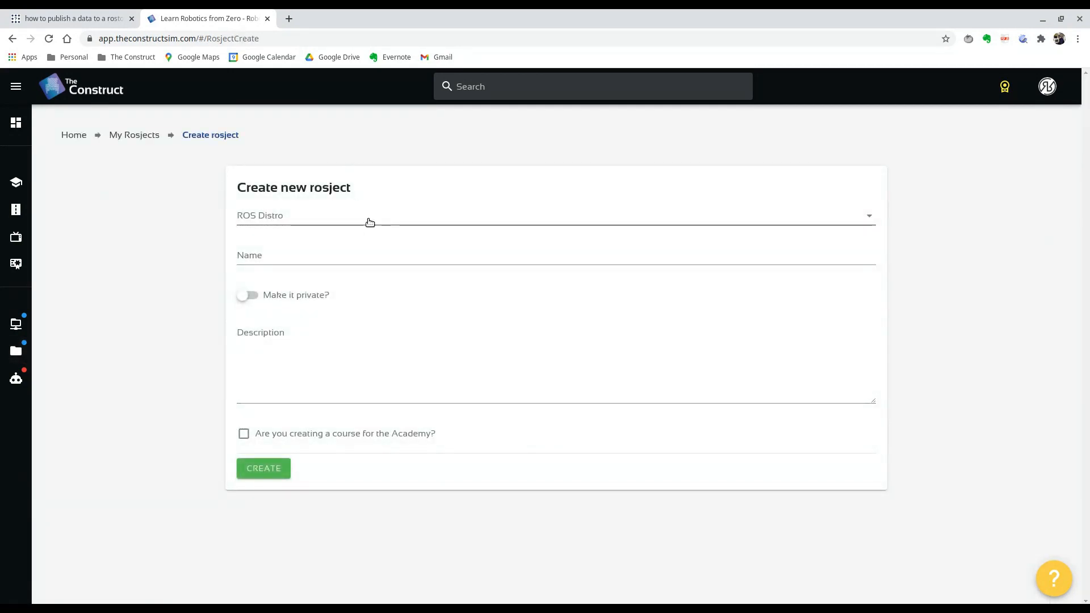
Create a ROS Noetic rosject 'Asynchronous Publisher' with the answers.ros.org question URL as description.
{"action": "left_click", "coordinate": [554, 214]}
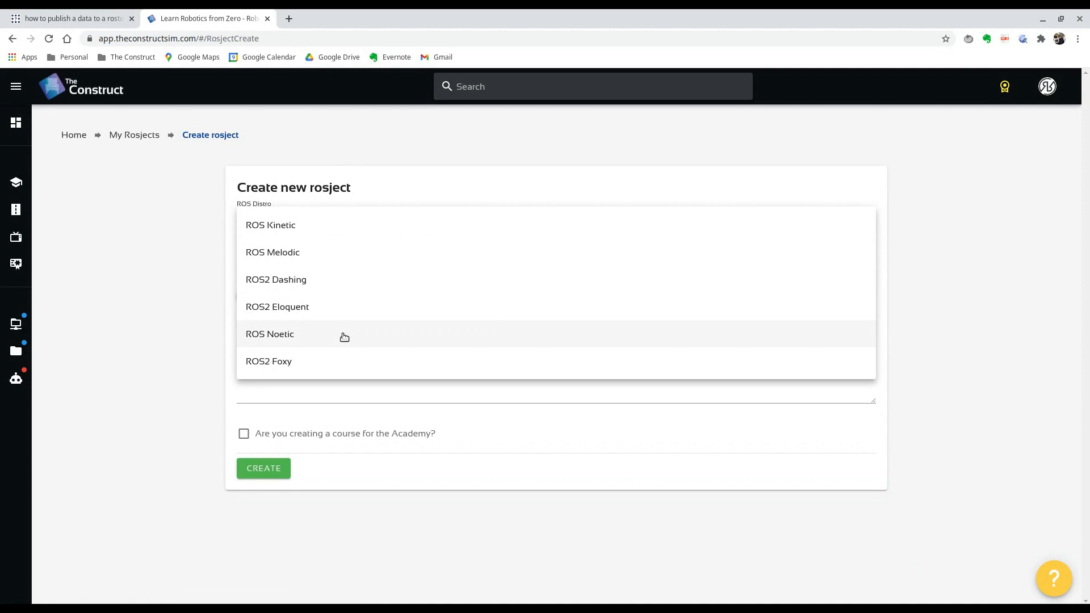
{"action": "left_click", "coordinate": [270, 334]}
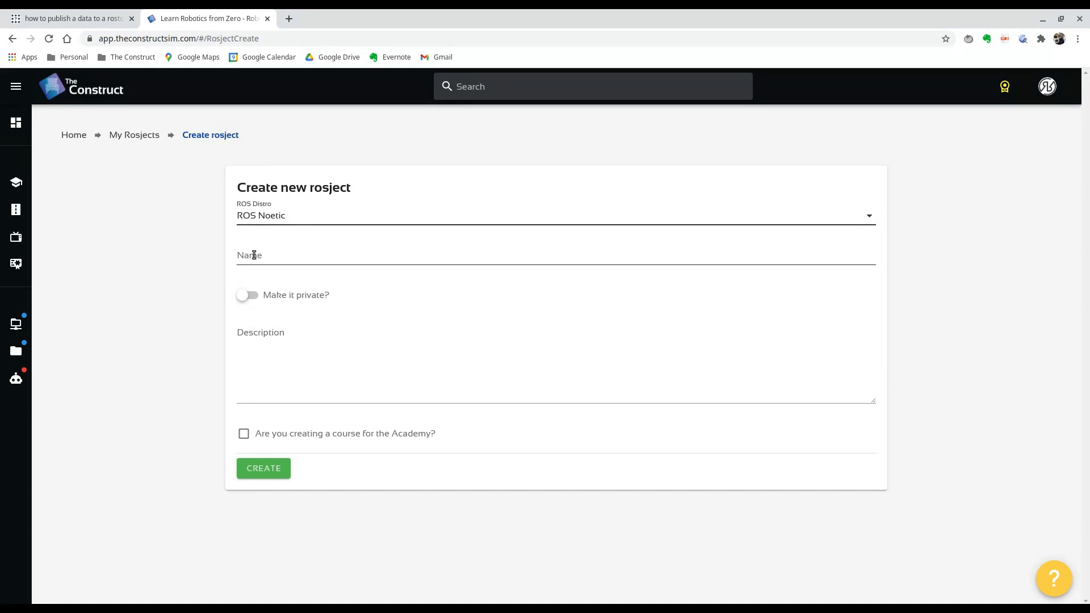
{"action": "type", "text": "Asynchronous"}
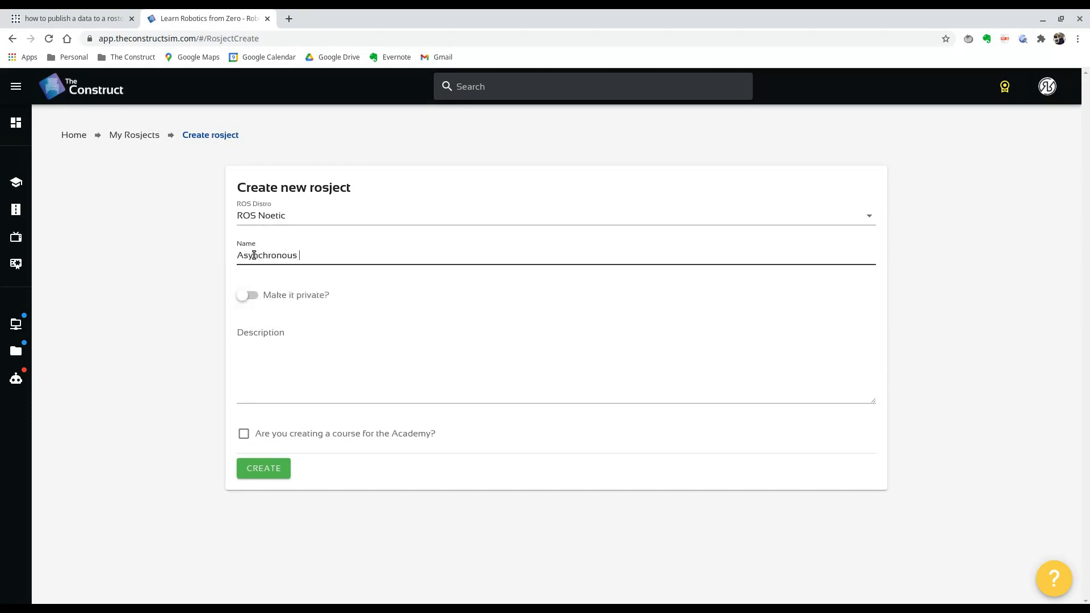
{"action": "type", "text": "Publisher"}
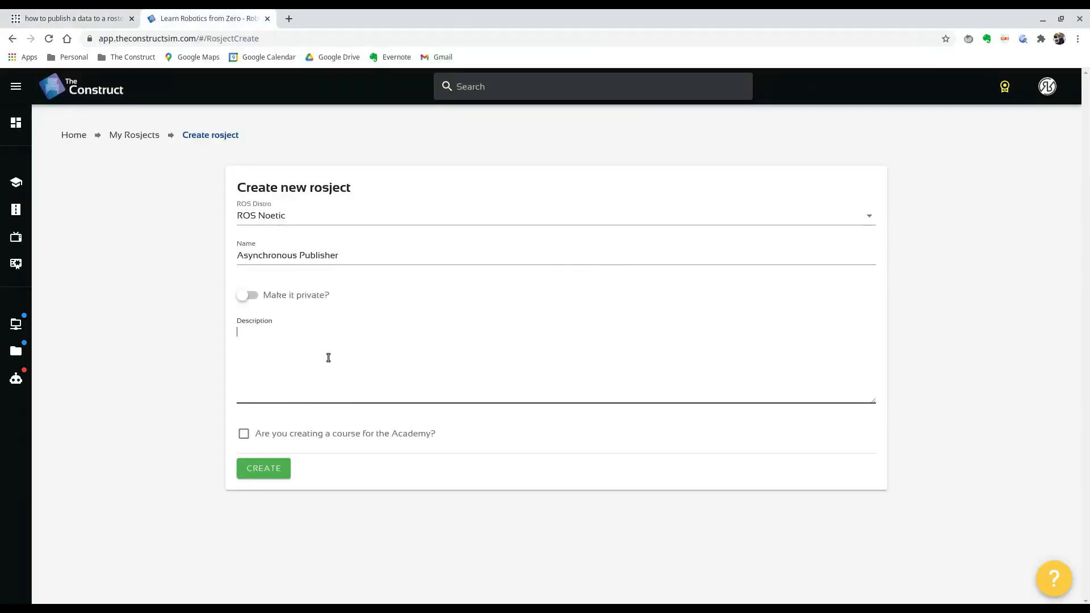
{"action": "type", "text": "https://answers.ros.org/question/368028/how-to-publish-a-data-to-a-rostopic-without-sleep-and-without-interrupting-other-messages/"}
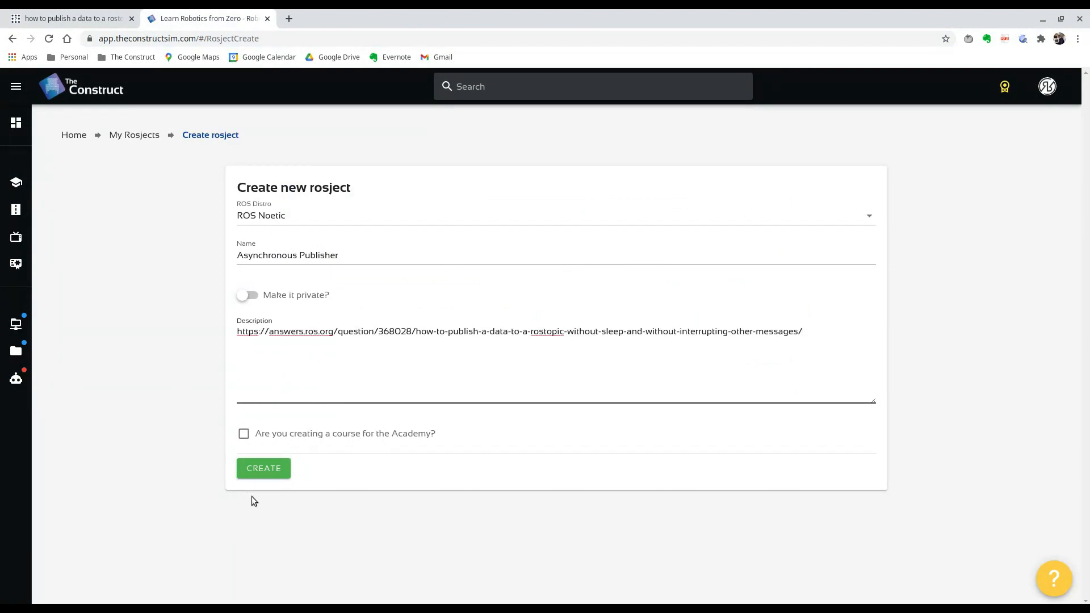
{"action": "left_click", "coordinate": [264, 468]}
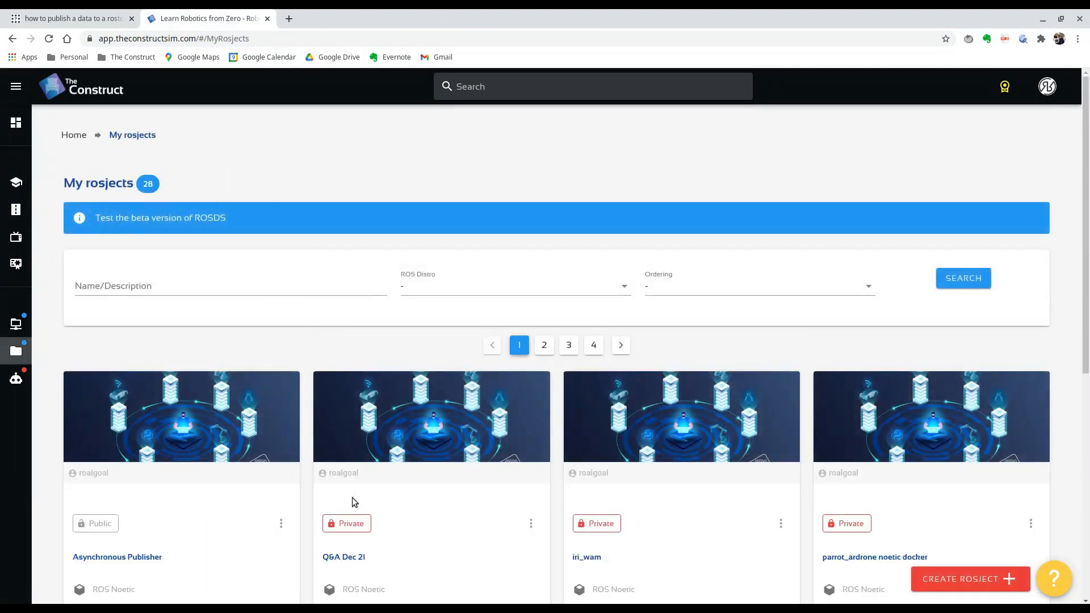
Scroll down to the Asynchronous Publisher card and run it.
{"action": "scroll", "scroll_direction": "down", "scroll_amount": 3}
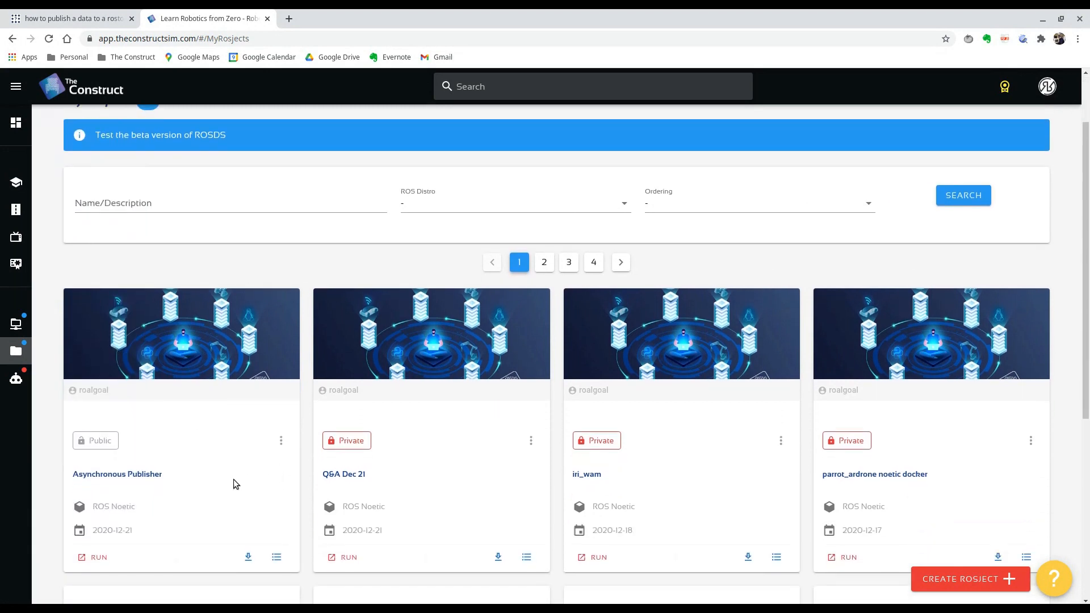
{"action": "scroll", "scroll_direction": "down", "scroll_amount": 3}
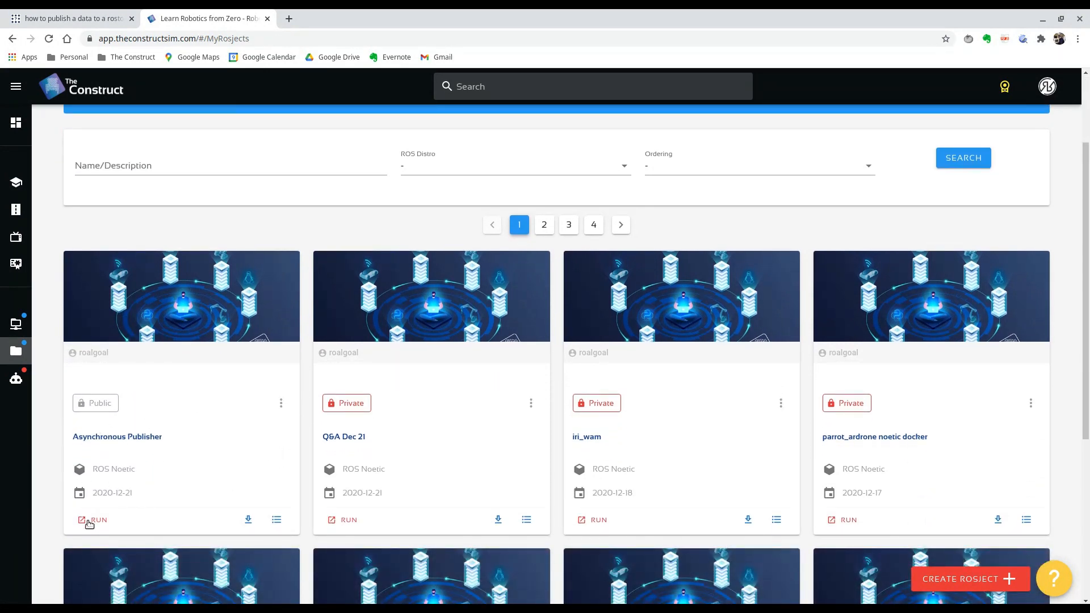
{"action": "left_click", "coordinate": [92, 520]}
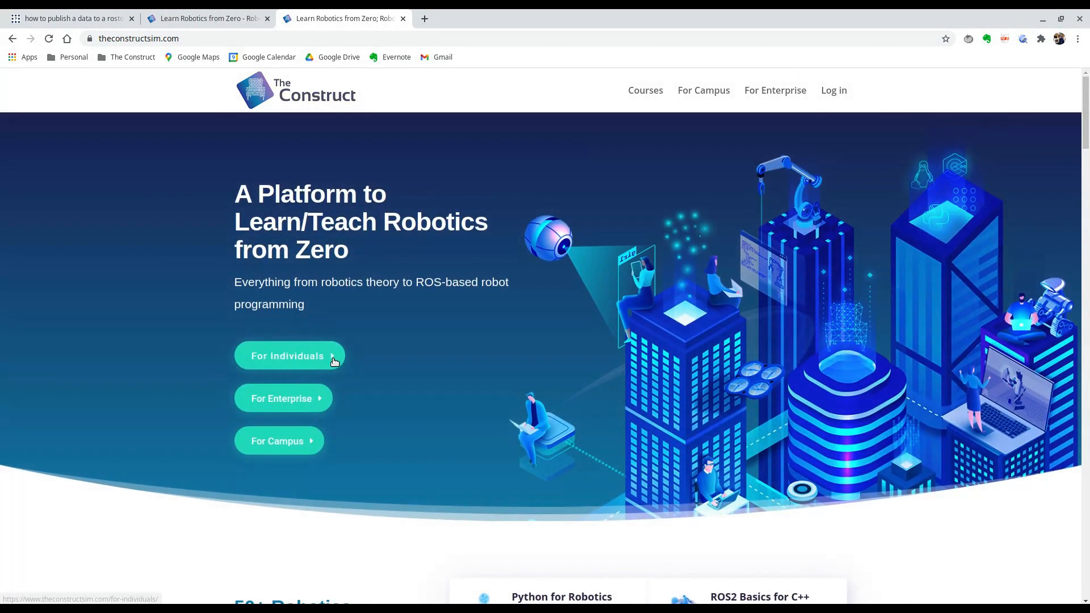
{"action": "mouse_move", "coordinate": [426, 310]}
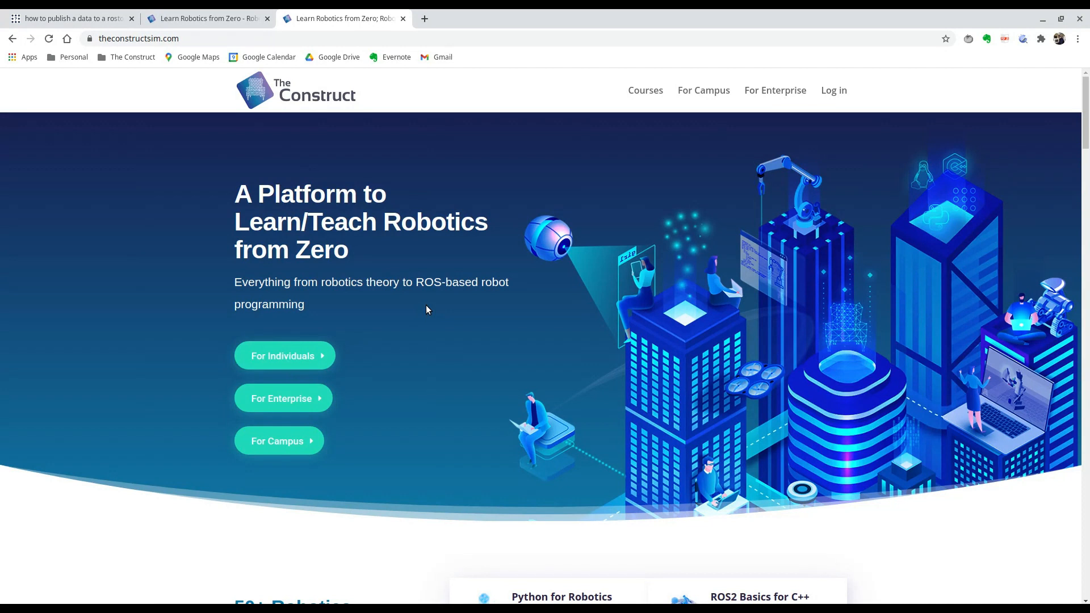
{"action": "scroll", "scroll_direction": "down", "scroll_amount": 3}
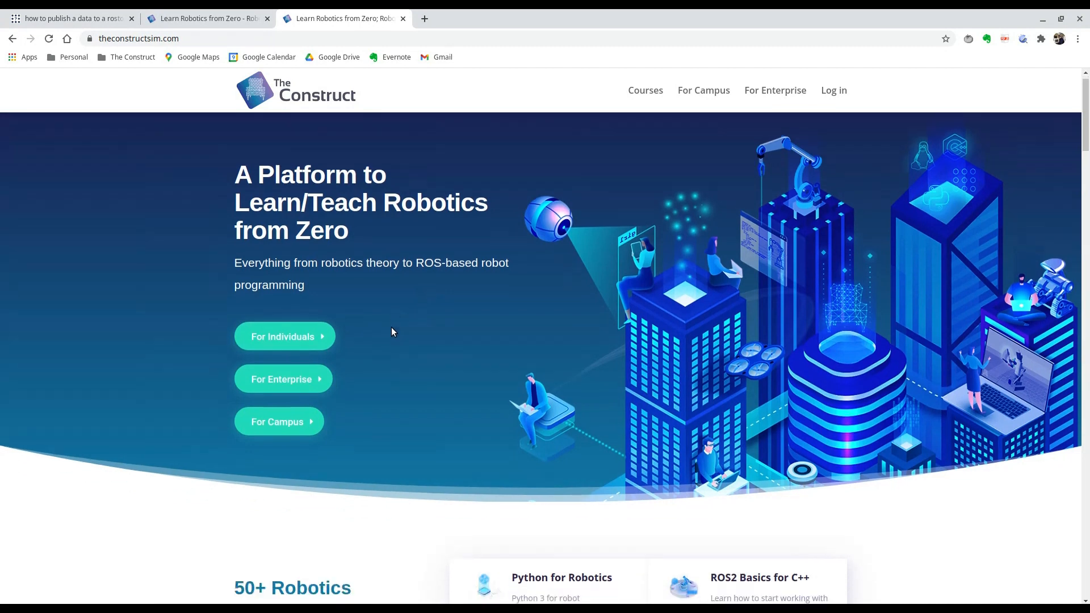
{"action": "scroll", "scroll_direction": "down", "scroll_amount": 3}
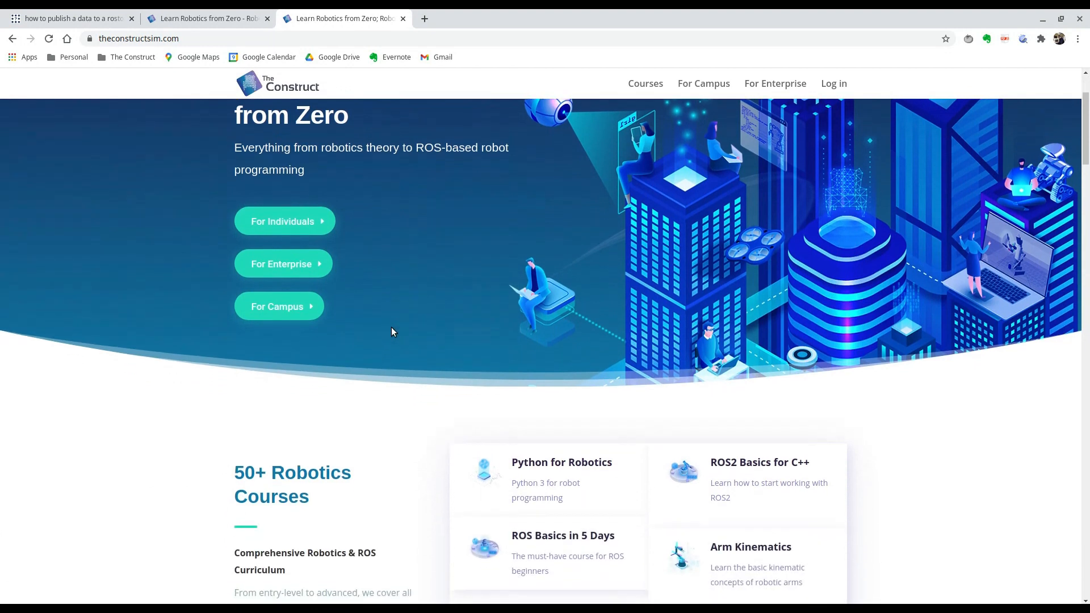
{"action": "scroll", "scroll_direction": "down", "scroll_amount": 3}
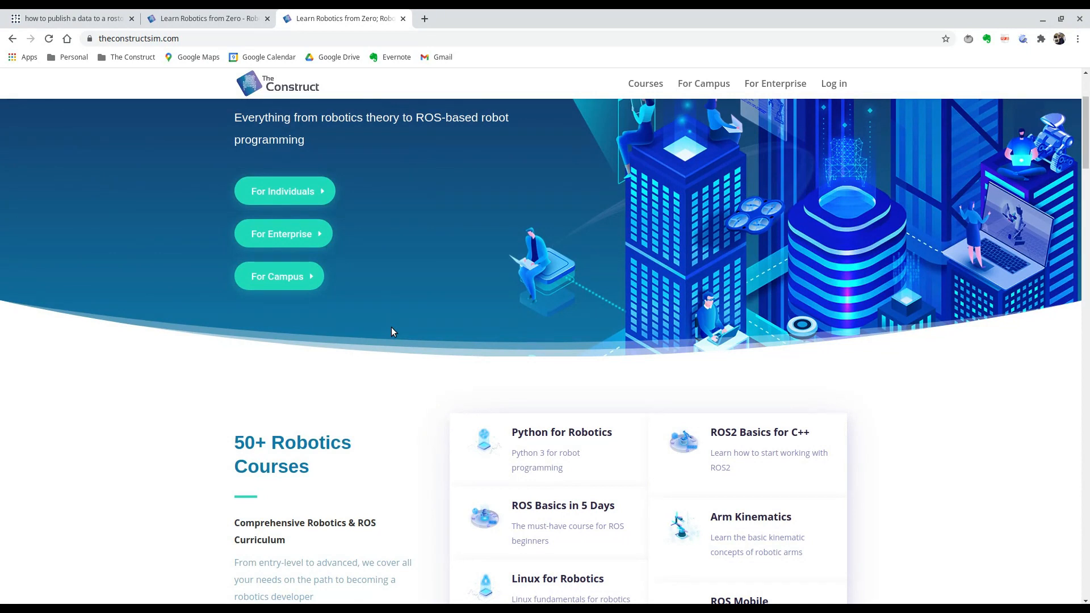
{"action": "mouse_move", "coordinate": [409, 417]}
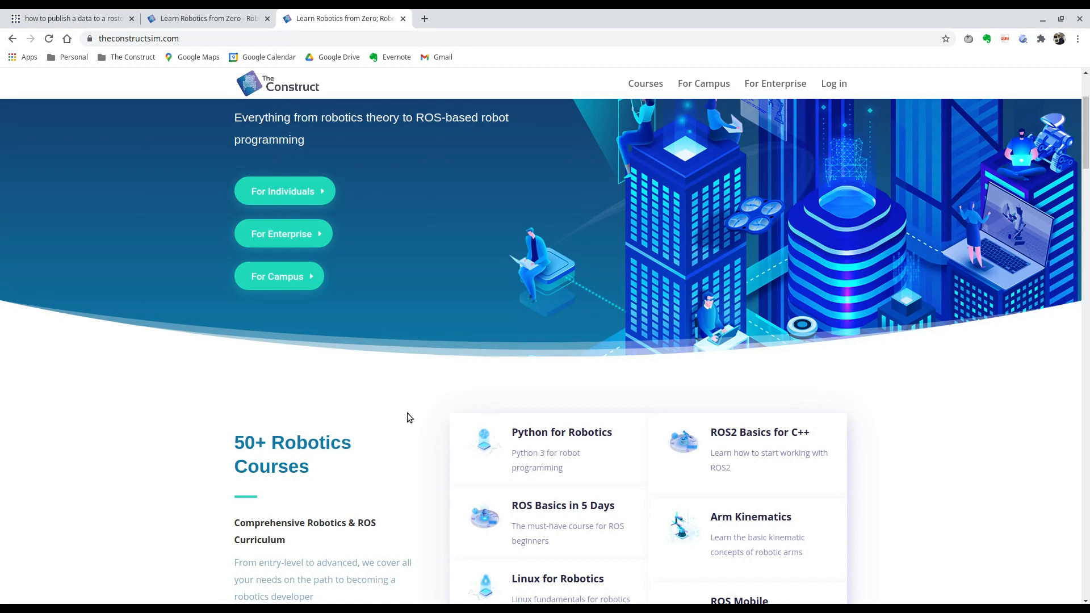
{"action": "scroll", "scroll_direction": "down", "scroll_amount": 3}
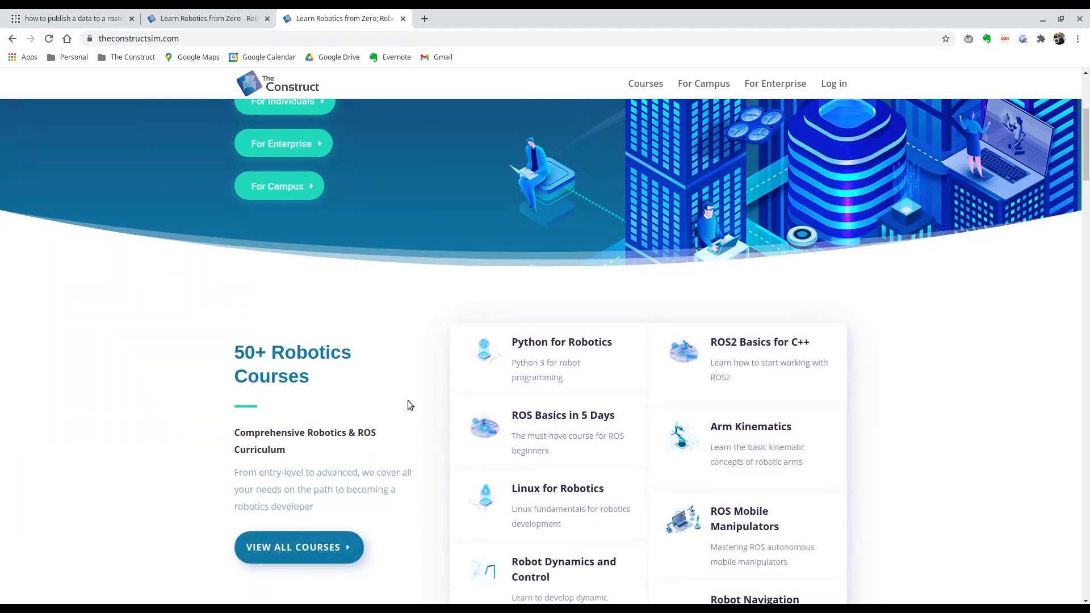
{"action": "scroll", "scroll_direction": "up", "scroll_amount": 3}
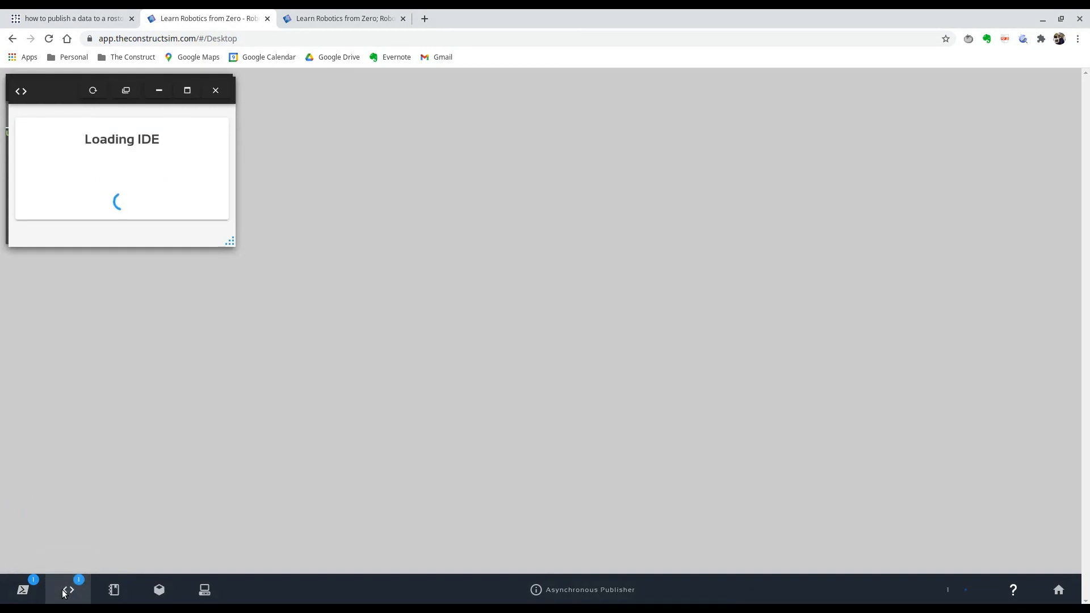
Open a Shell terminal from the bottom toolbar while the IDE loads.
{"action": "left_click", "coordinate": [68, 590]}
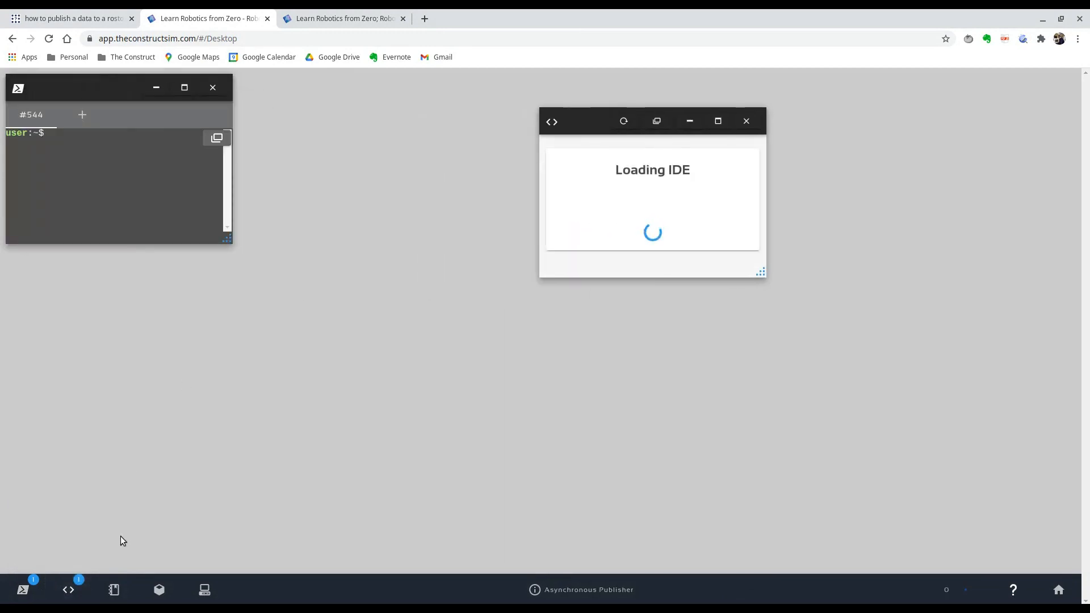
{"action": "mouse_move", "coordinate": [67, 589]}
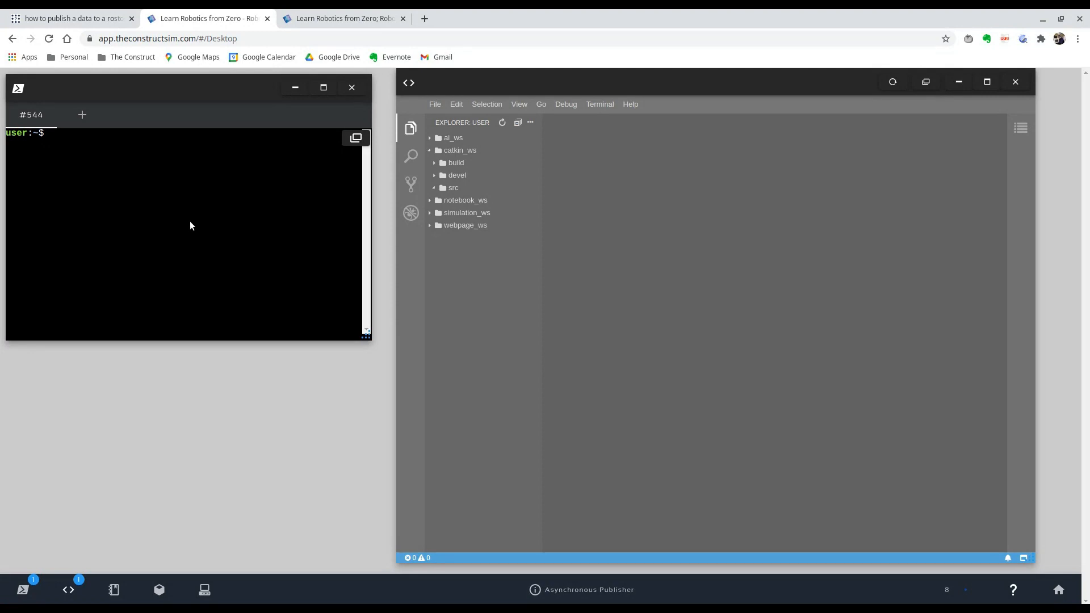
In catkin_ws/src, create the async_publish package with catkin_create_pkg.
{"action": "type", "text": "cd catkin_ws/"}
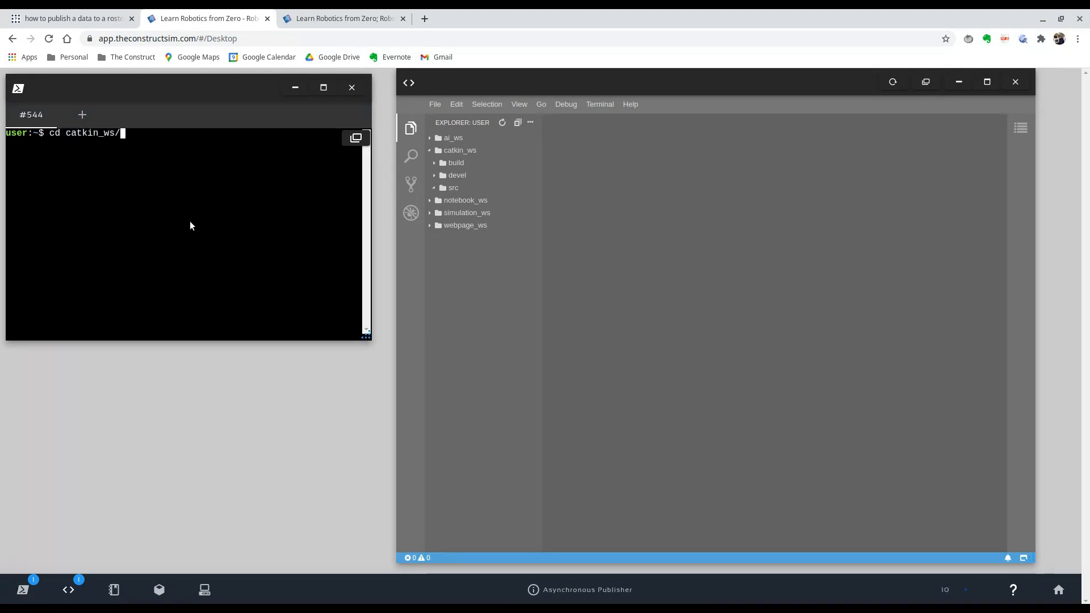
{"action": "type", "text": "s"}
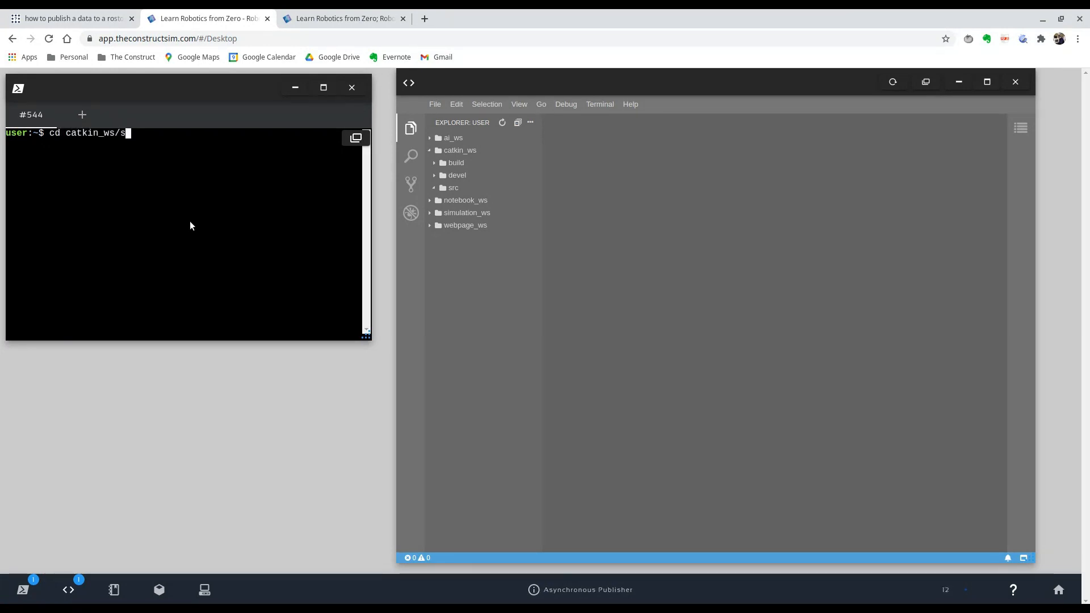
{"action": "type", "text": "rc/"}
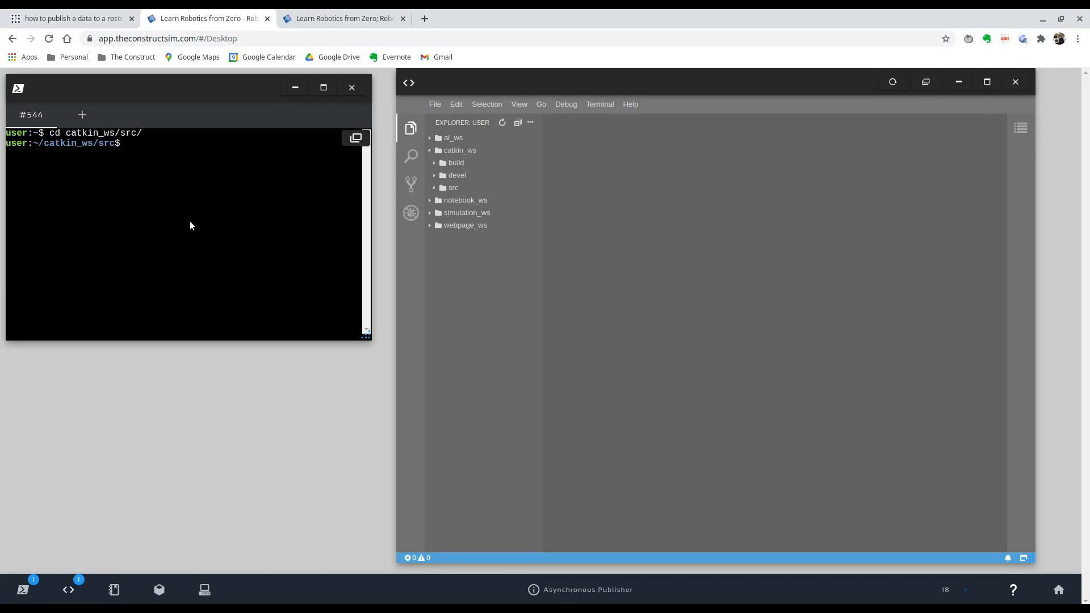
{"action": "type", "text": "catkin"}
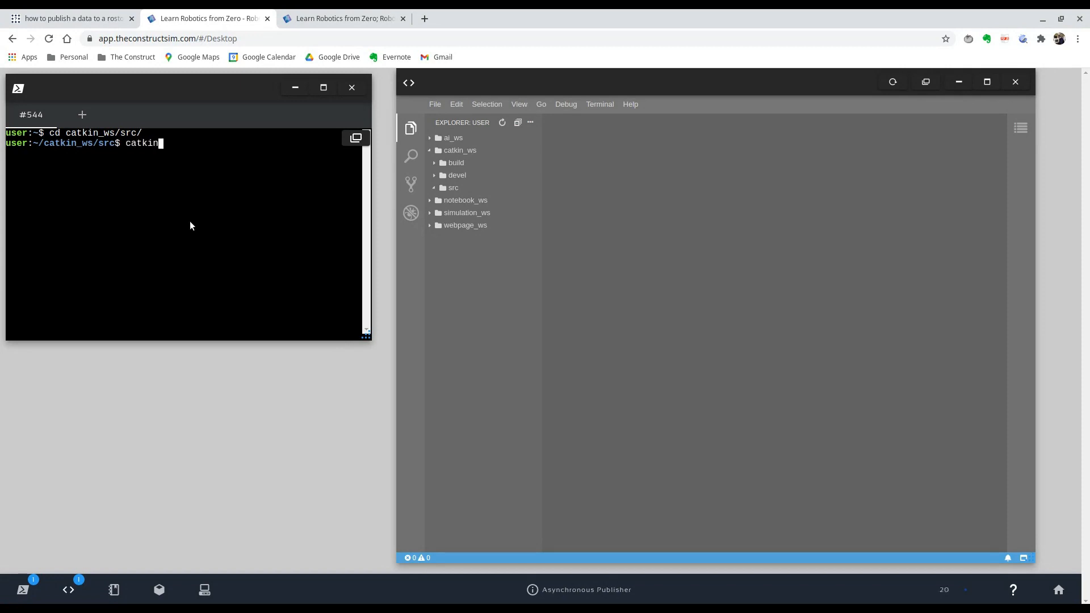
{"action": "type", "text": "_cre"}
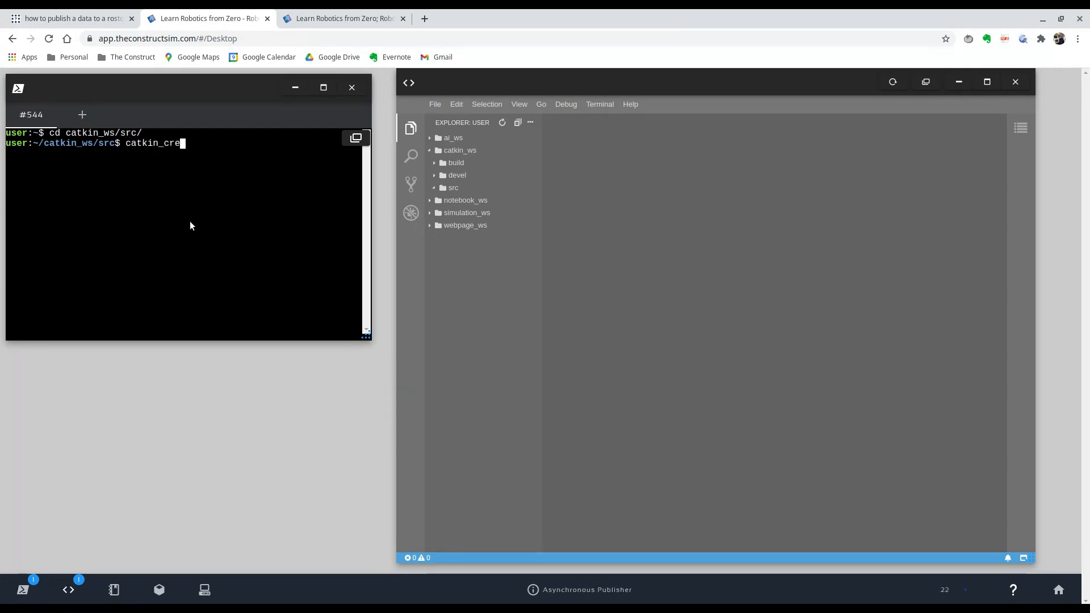
{"action": "type", "text": "ate_pkg"}
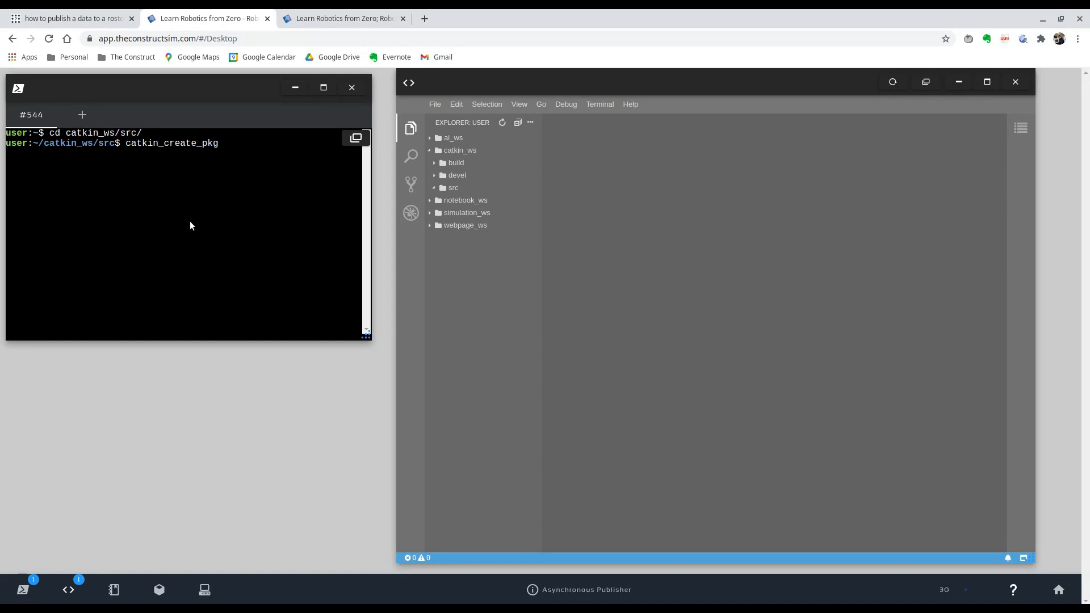
{"action": "type", "text": "async_pu"}
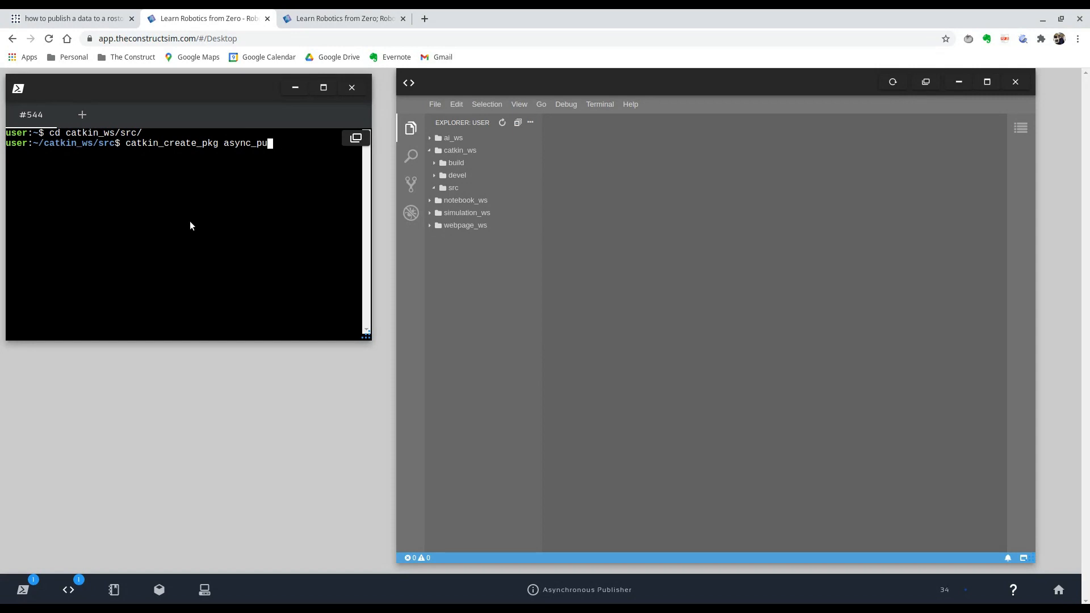
{"action": "type", "text": "blish"}
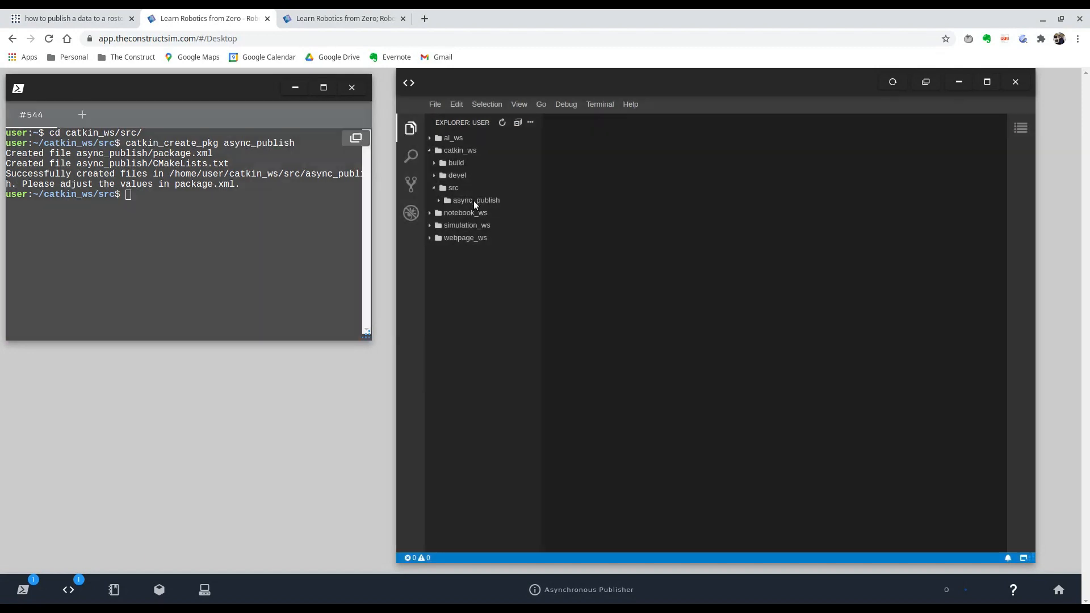
{"action": "mouse_move", "coordinate": [476, 200]}
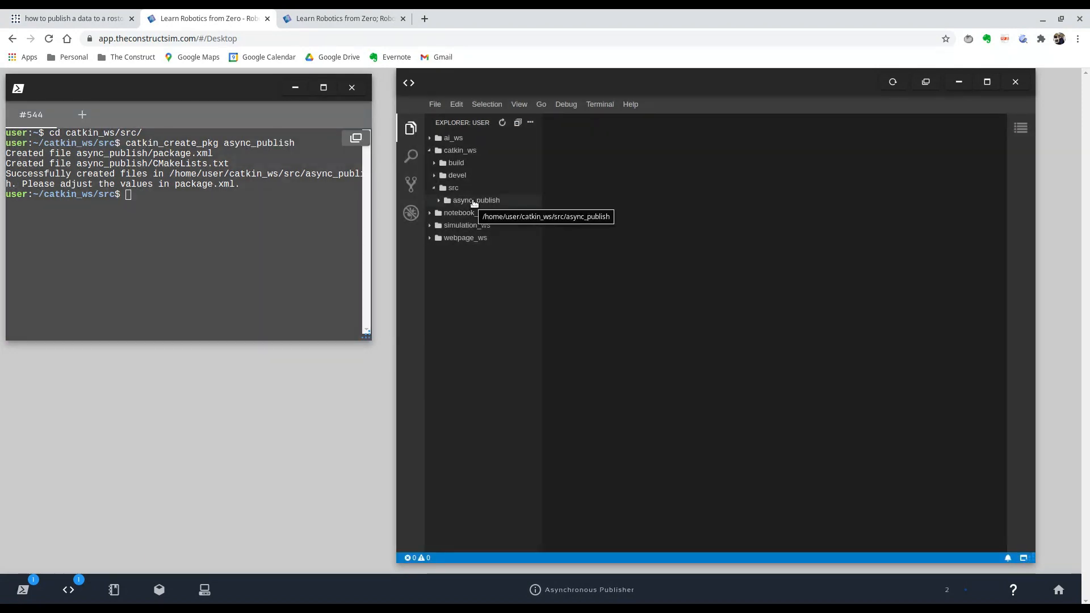
Expand async_publish in the explorer and create and enter its src folder.
{"action": "left_click", "coordinate": [476, 201]}
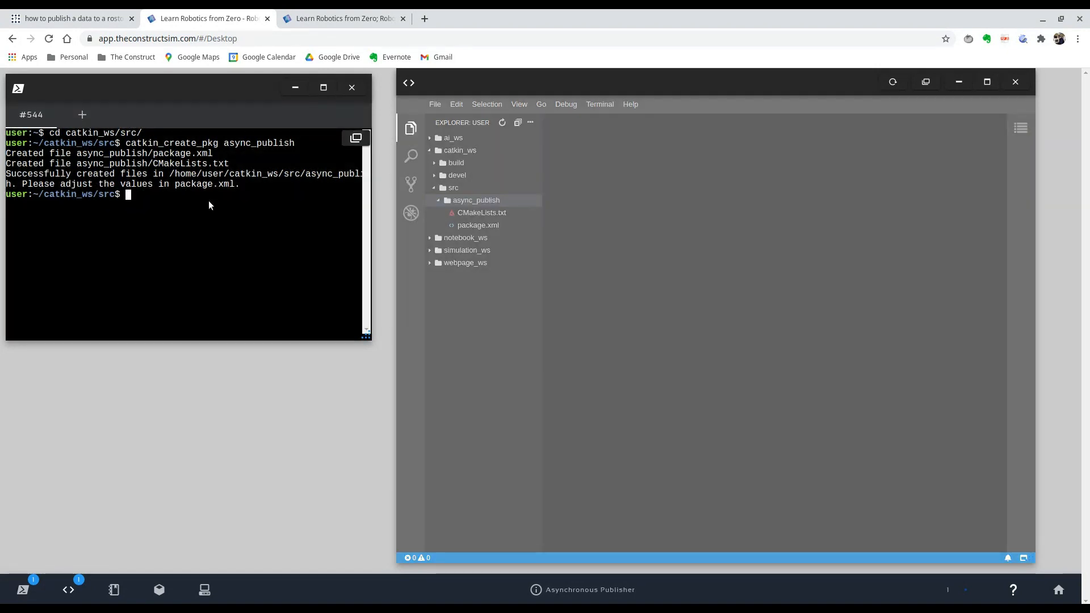
{"action": "type", "text": "cd async_publish/"}
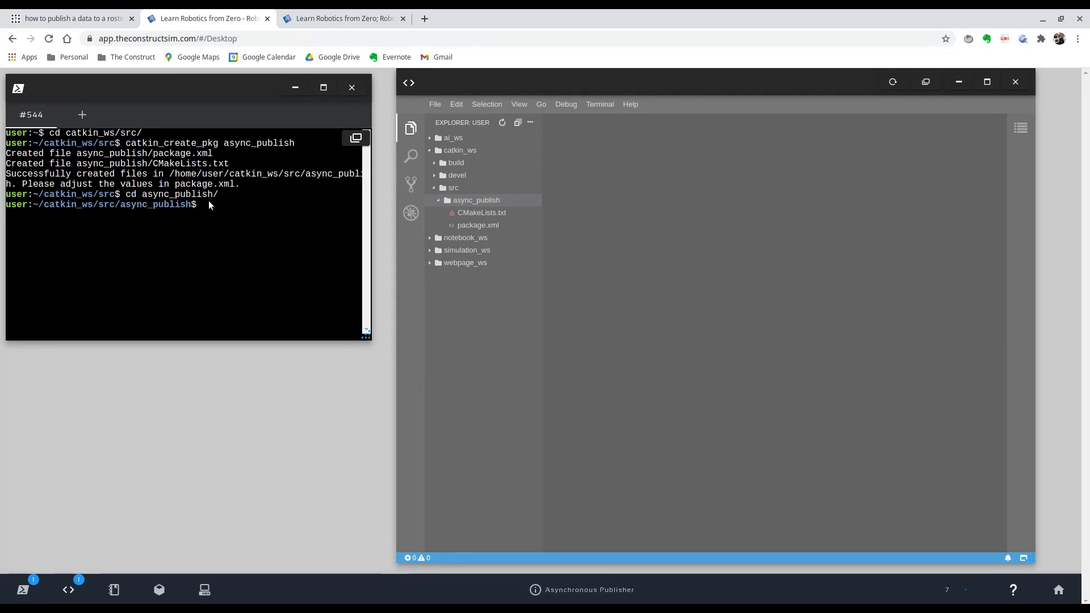
{"action": "type", "text": "mkdir"}
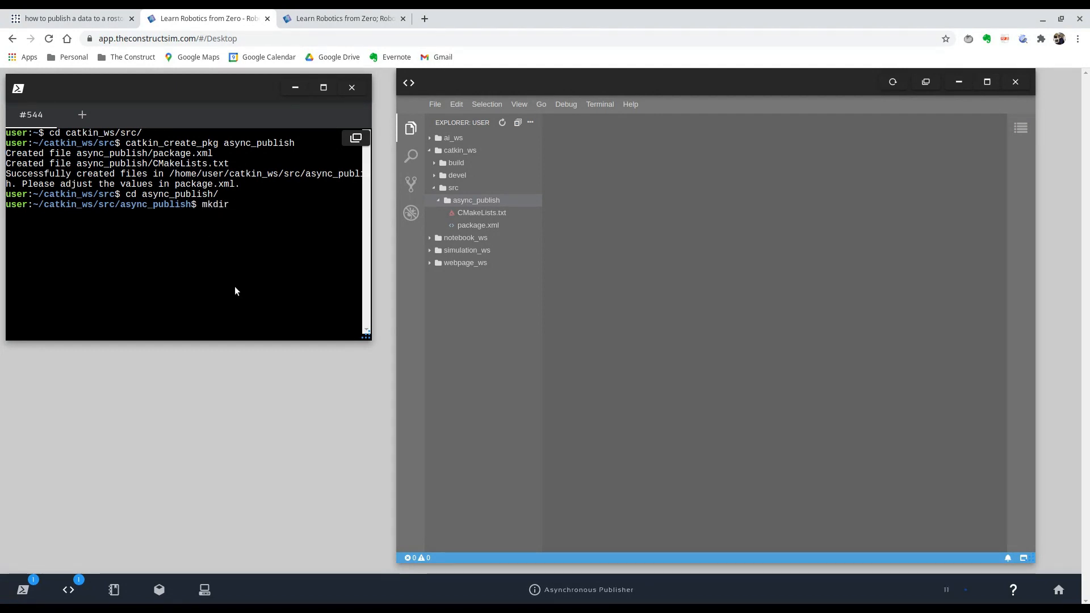
{"action": "type", "text": "src"}
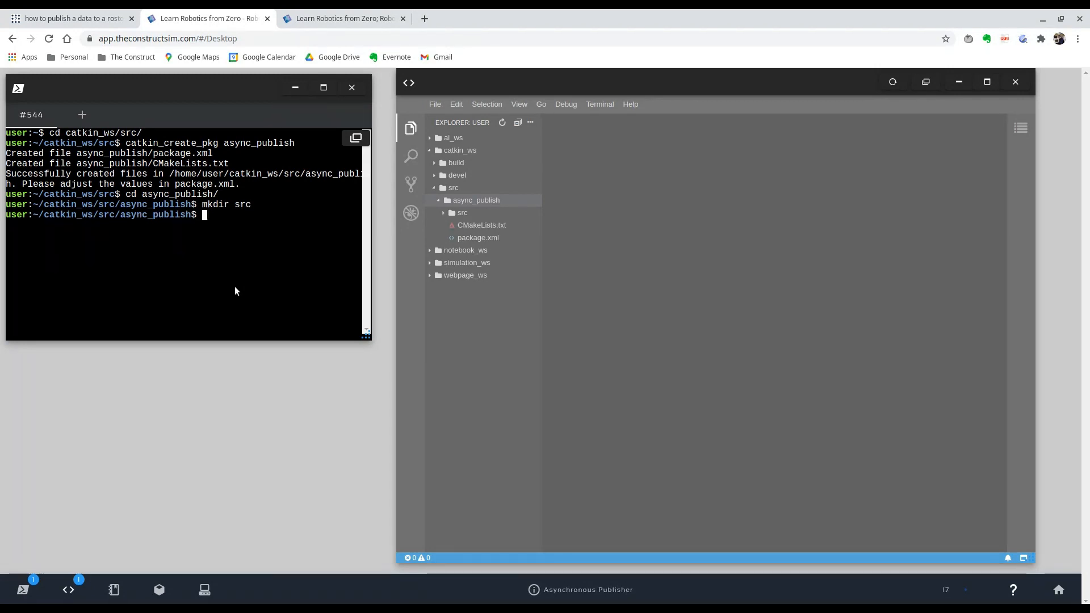
{"action": "type", "text": "cd src/"}
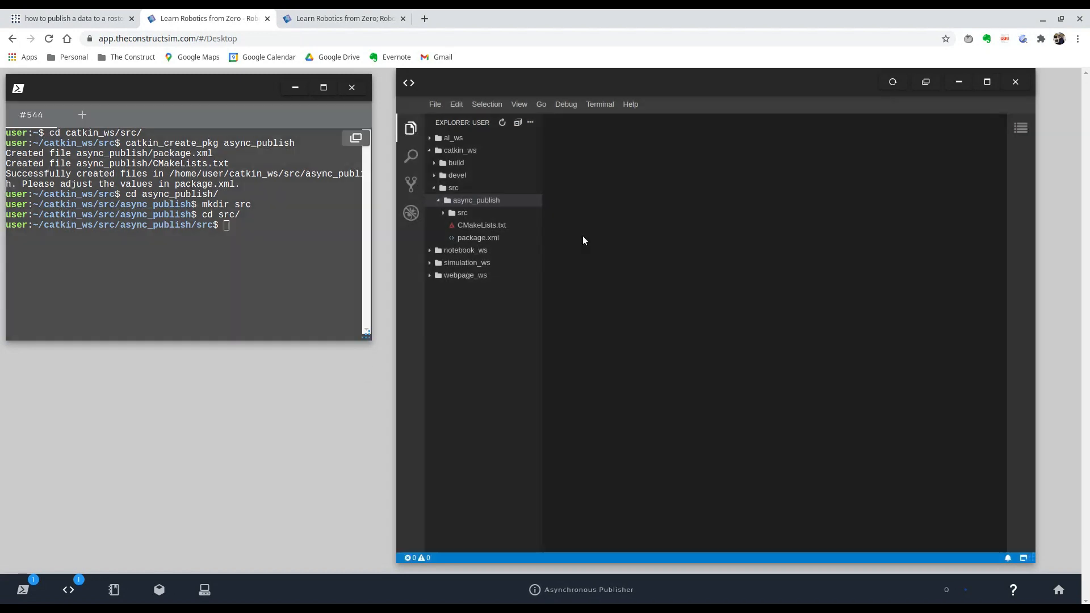
Create the new file async_publish.py in the src folder via the explorer.
{"action": "left_click", "coordinate": [462, 213]}
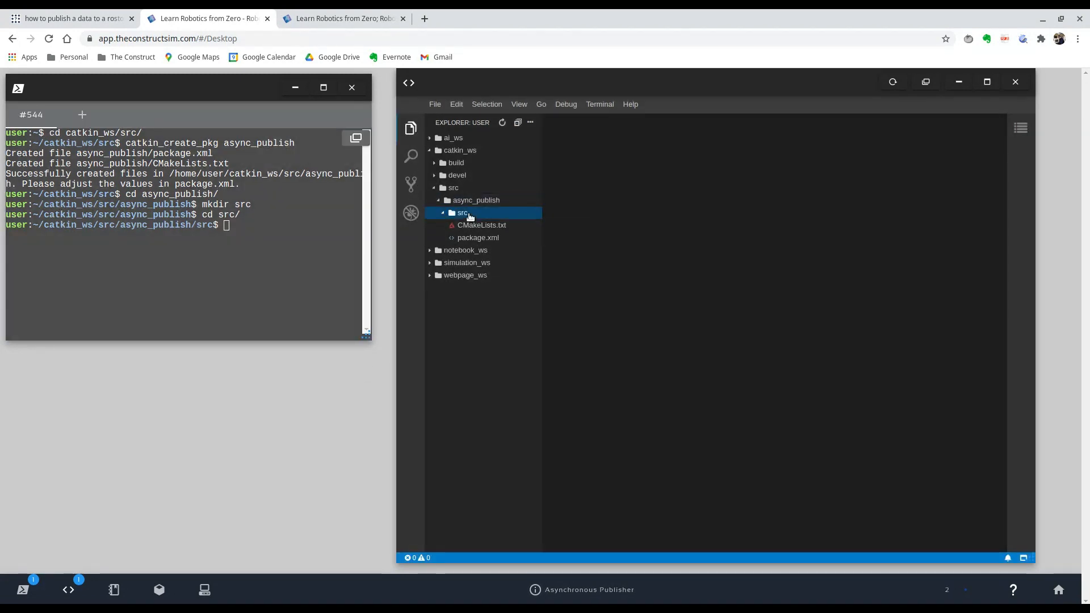
{"action": "right_click", "coordinate": [462, 213]}
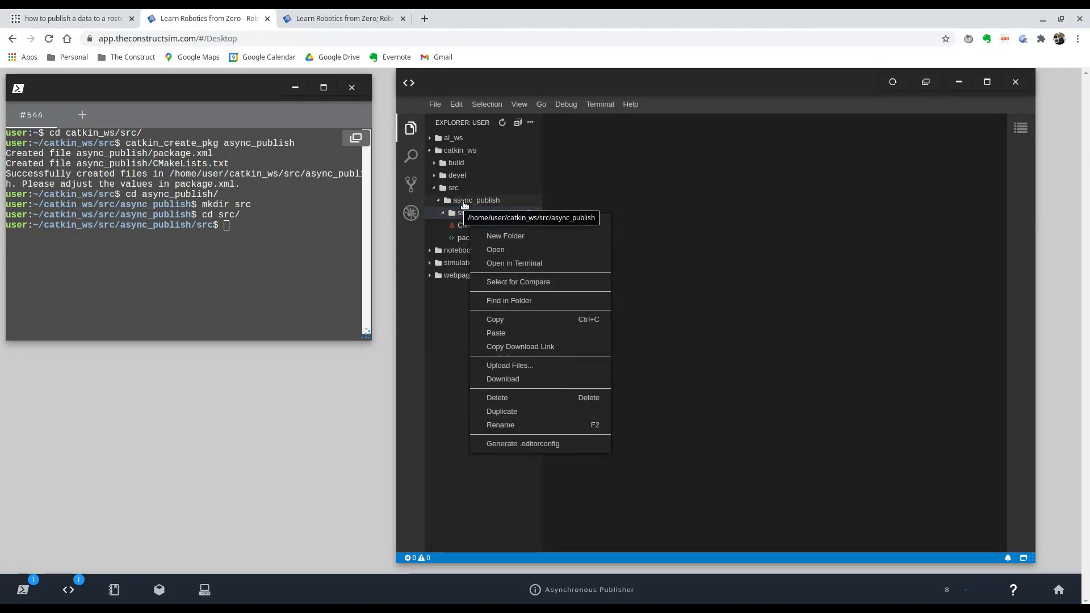
{"action": "mouse_move", "coordinate": [500, 222]}
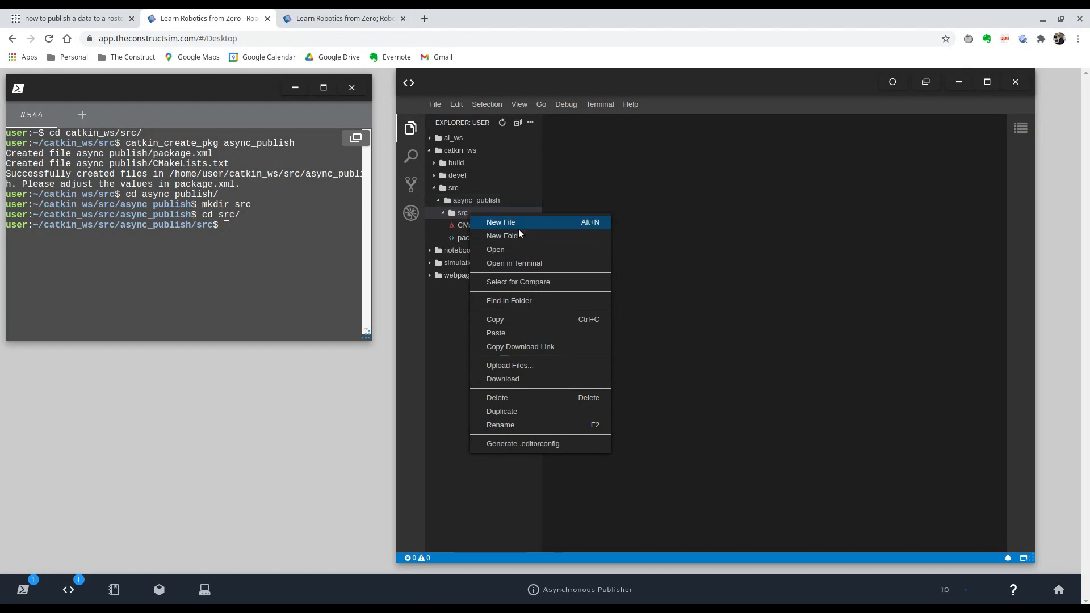
{"action": "left_click", "coordinate": [501, 222]}
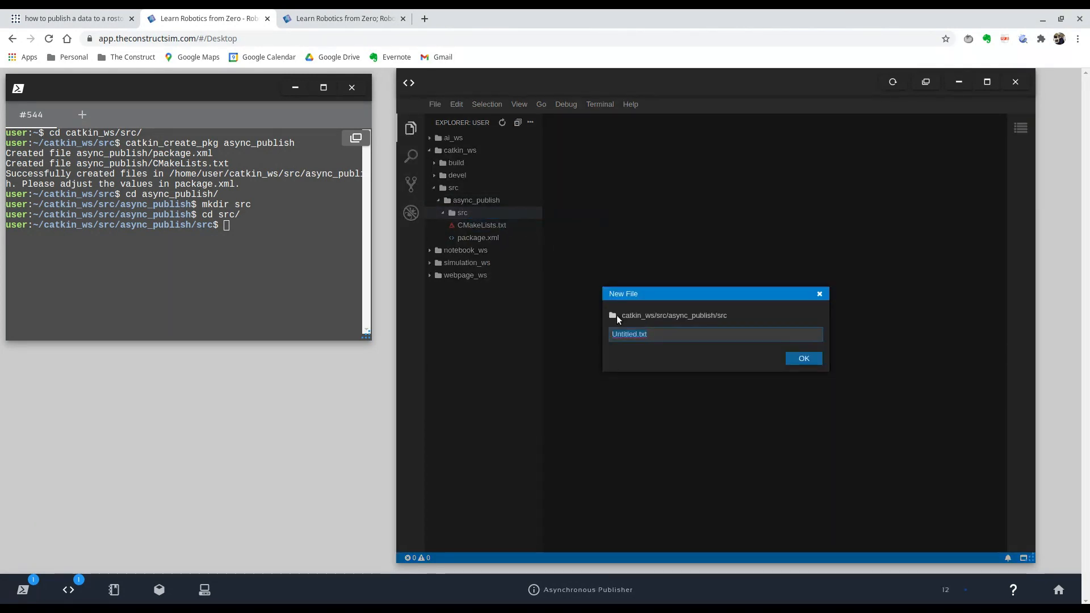
{"action": "type", "text": "async_publish.py"}
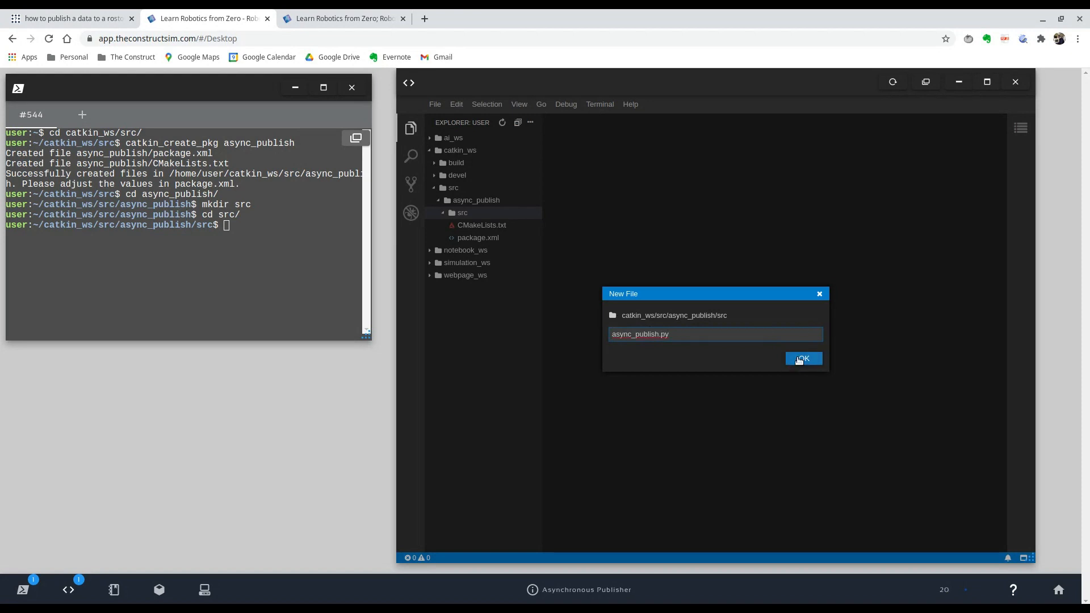
{"action": "left_click", "coordinate": [803, 358]}
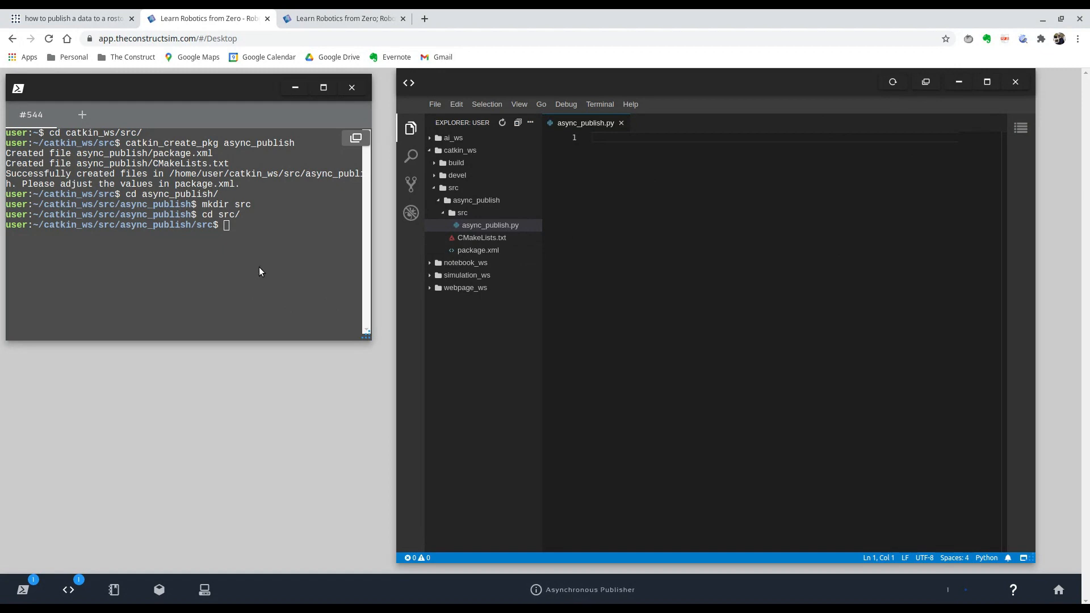
Run chmod +x async_publish.py in the terminal.
{"action": "type", "text": "l"}
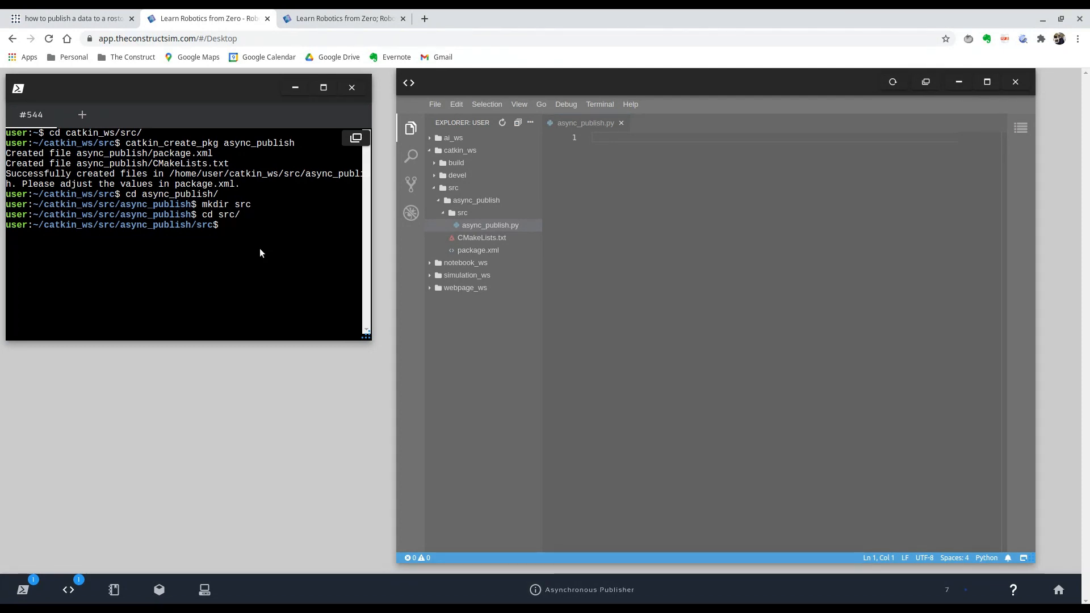
{"action": "type", "text": "chmod +x"}
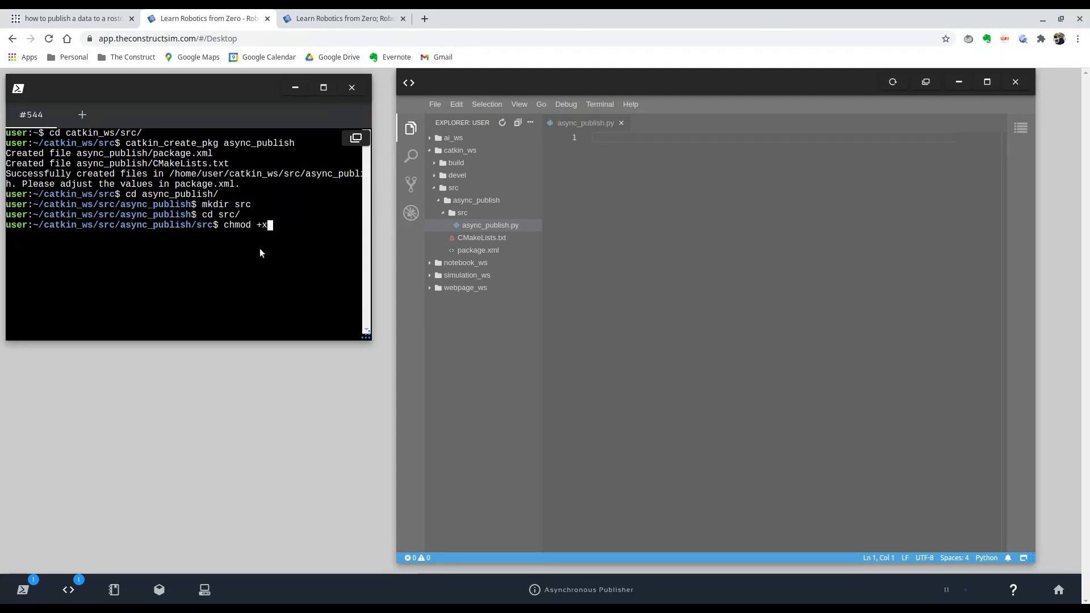
{"action": "type", "text": "async_publish.py"}
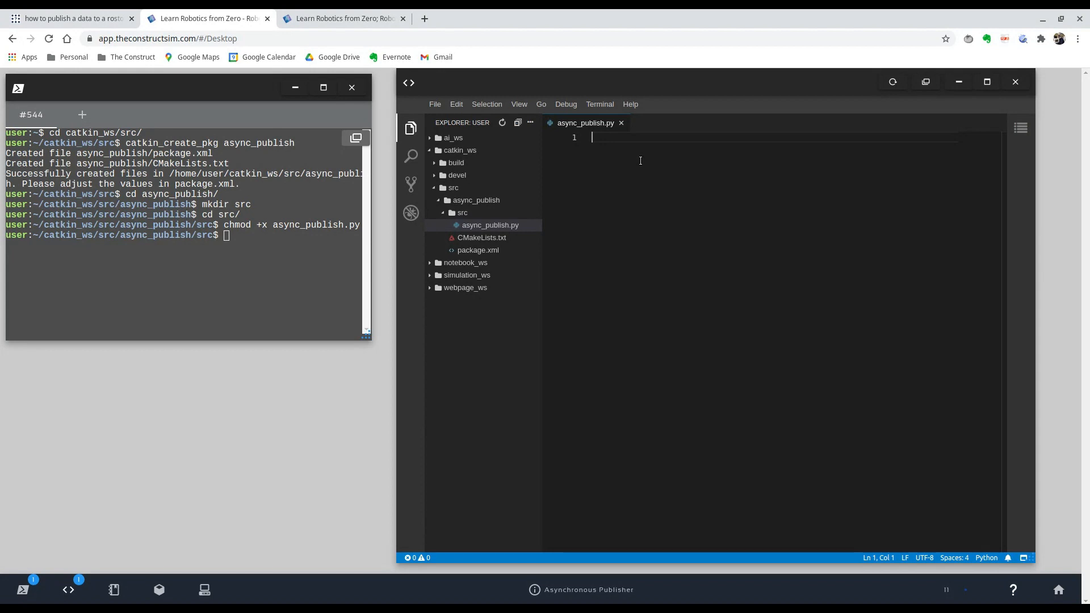
Add the '#! /usr/bin/env python3' shebang line.
{"action": "type", "text": "#"}
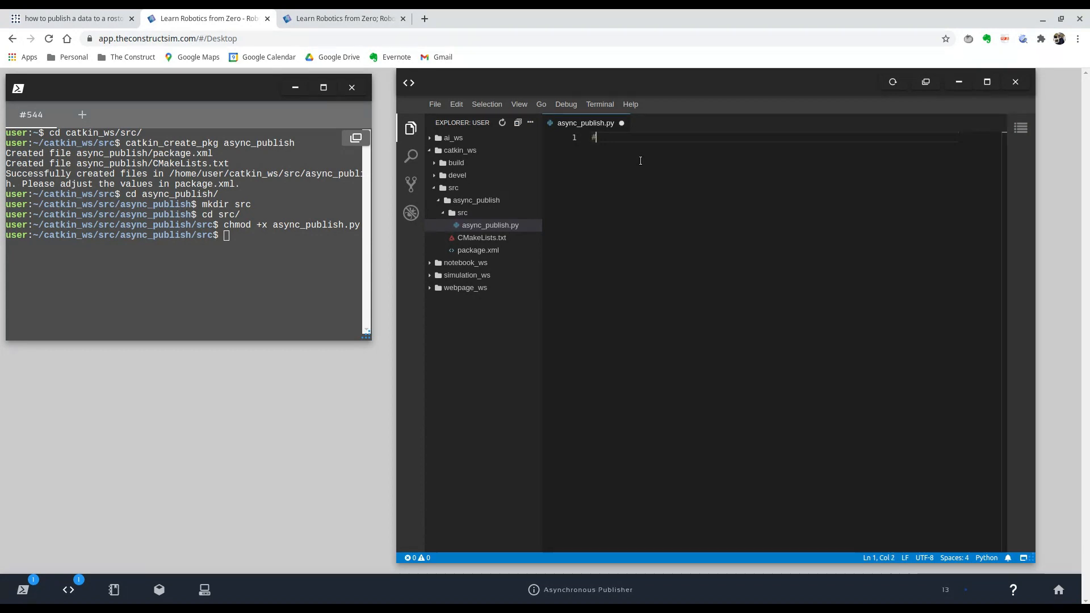
{"action": "type", "text": "!"}
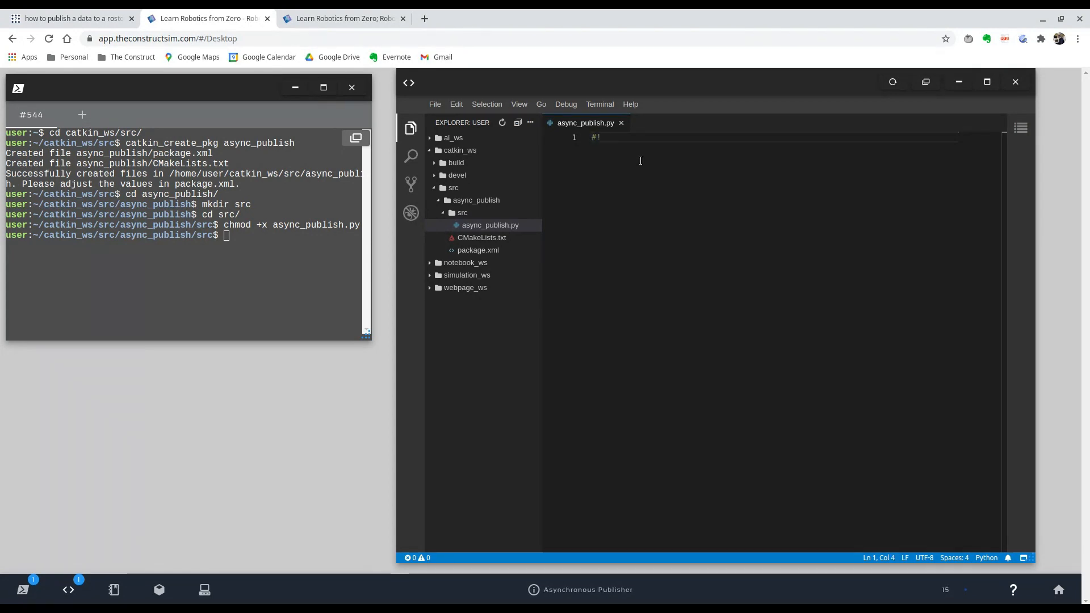
{"action": "type", "text": "/usr"}
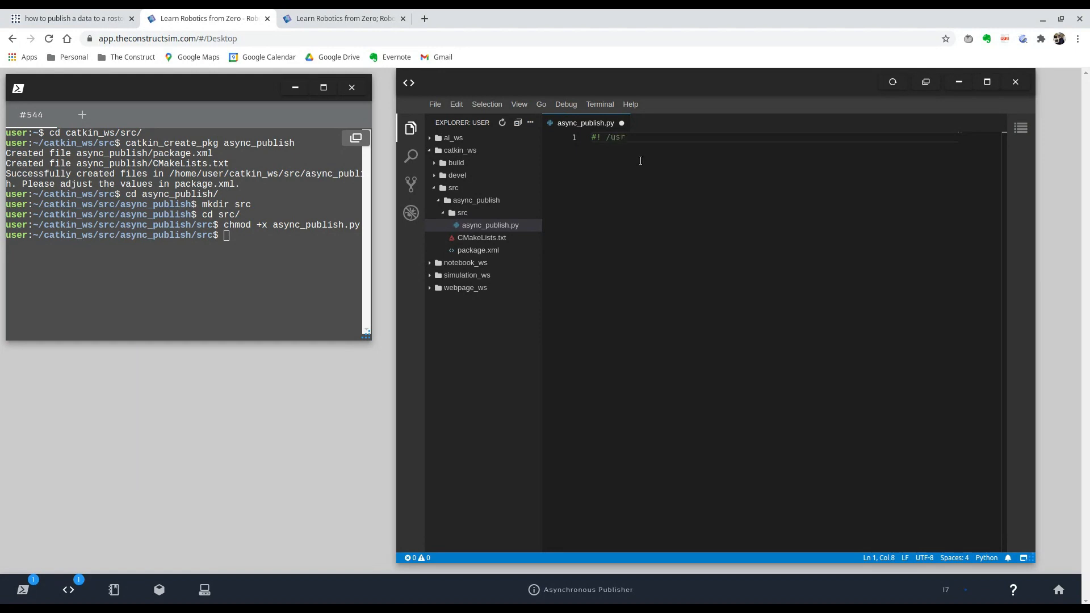
{"action": "type", "text": "/bin"}
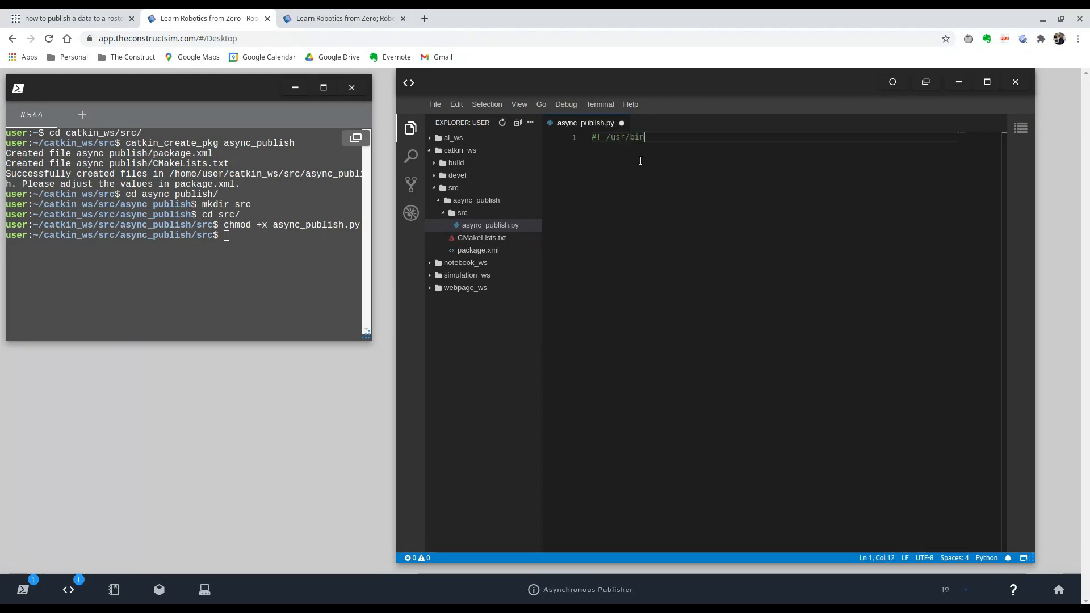
{"action": "type", "text": "/env"}
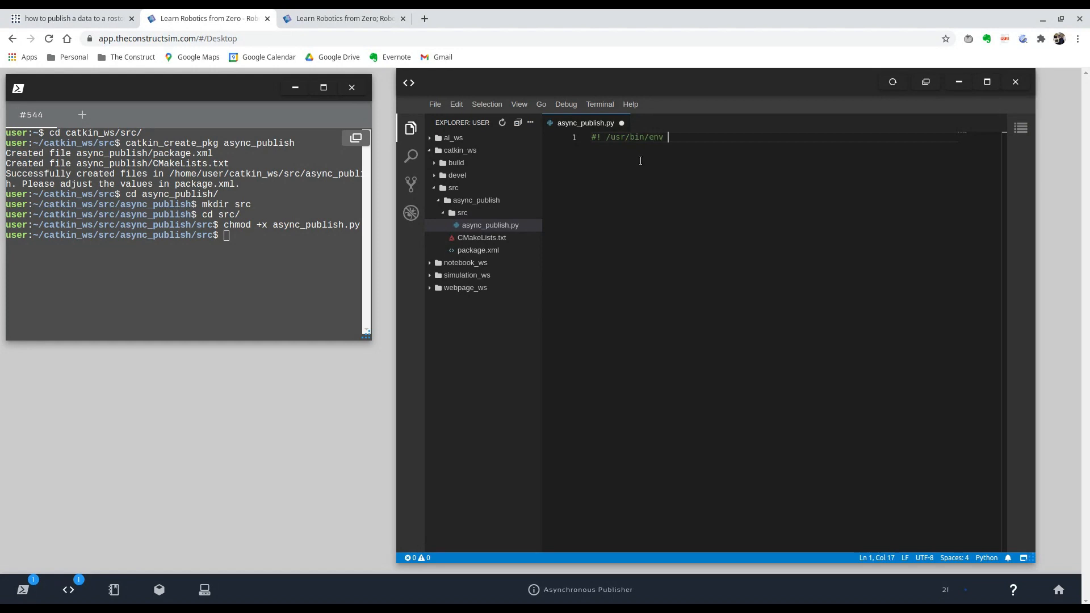
{"action": "type", "text": "python3"}
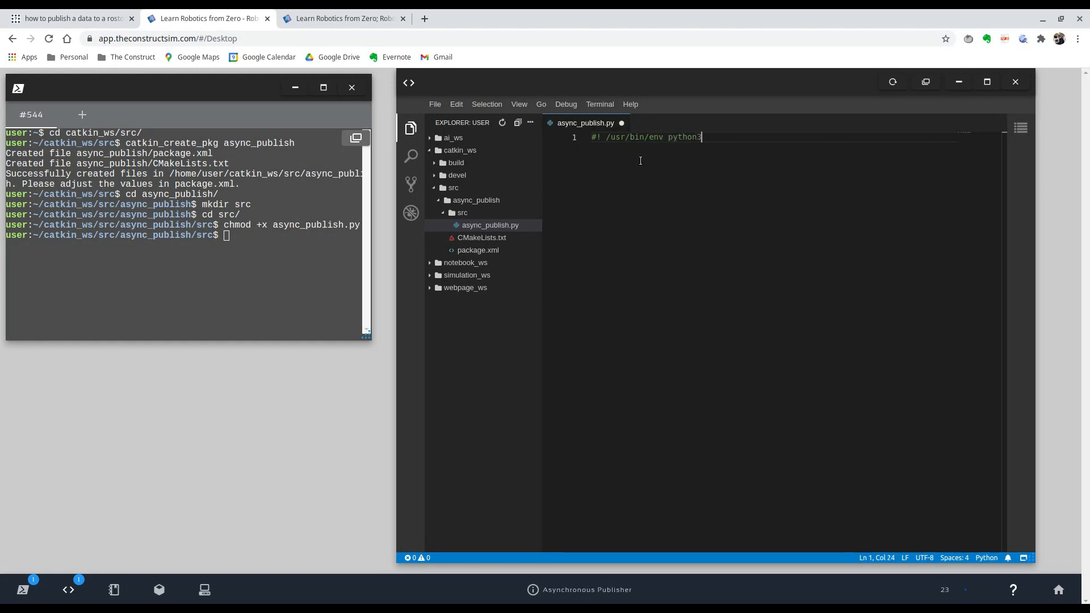
{"action": "key", "text": "Enter"}
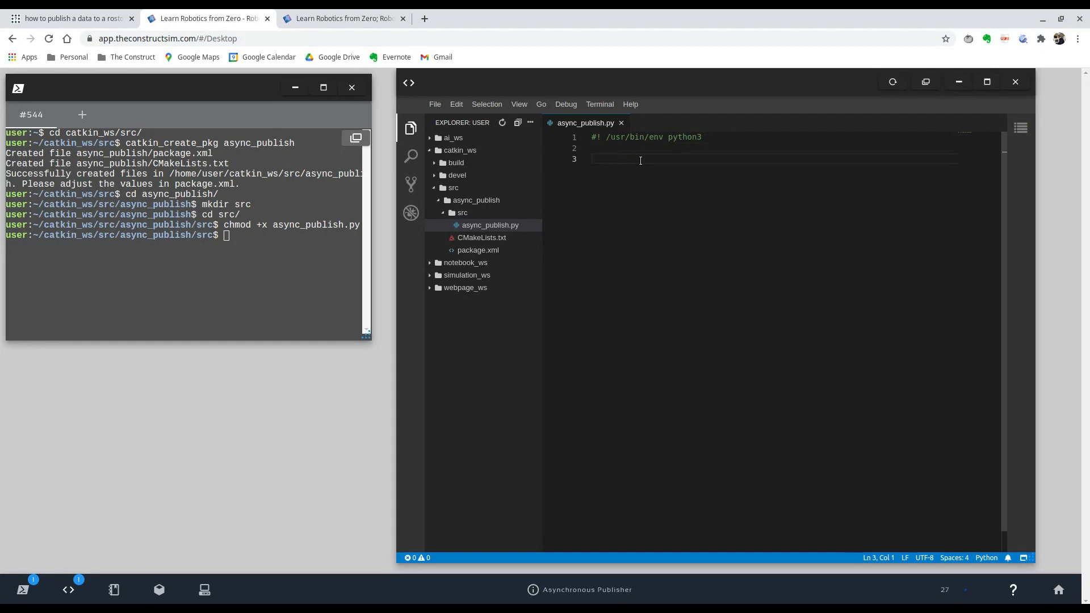
Add 'import rospy' and 'from std_msgs.msg import String' below the shebang.
{"action": "type", "text": "import ros"}
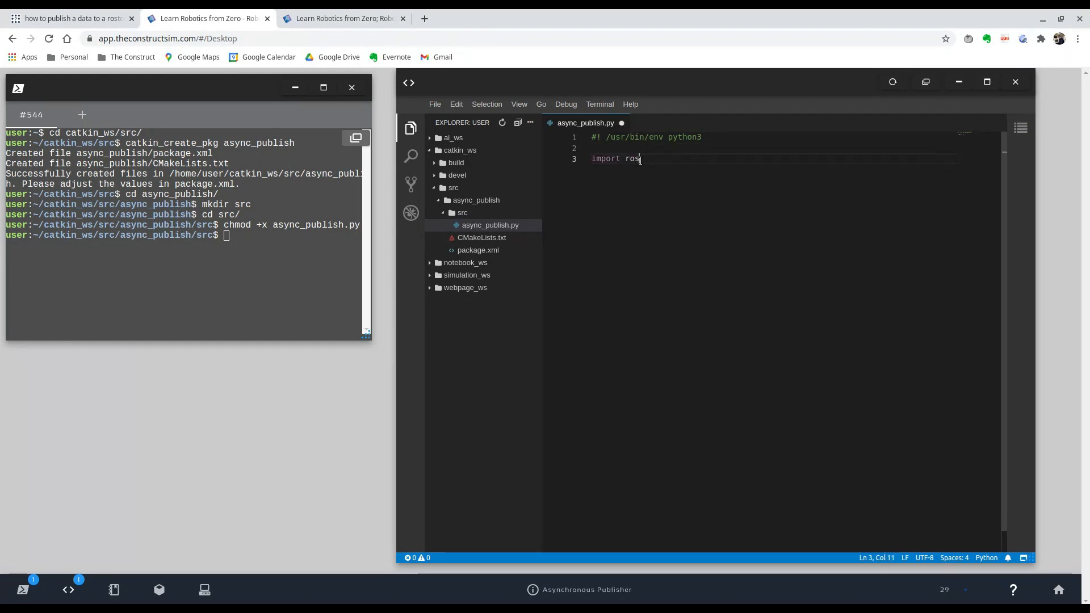
{"action": "type", "text": "py"}
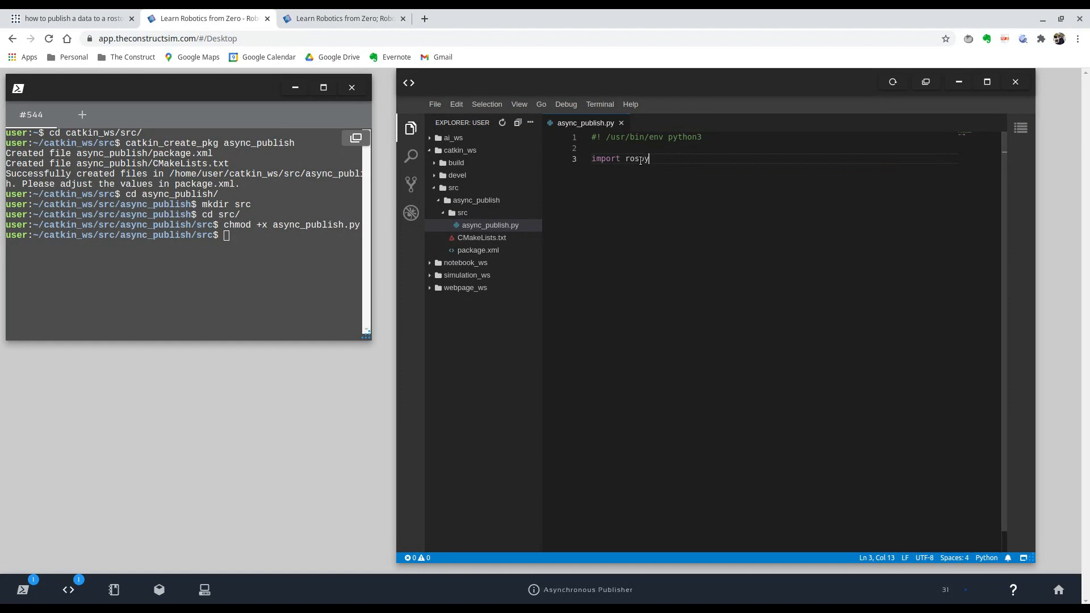
{"action": "key", "text": "Enter"}
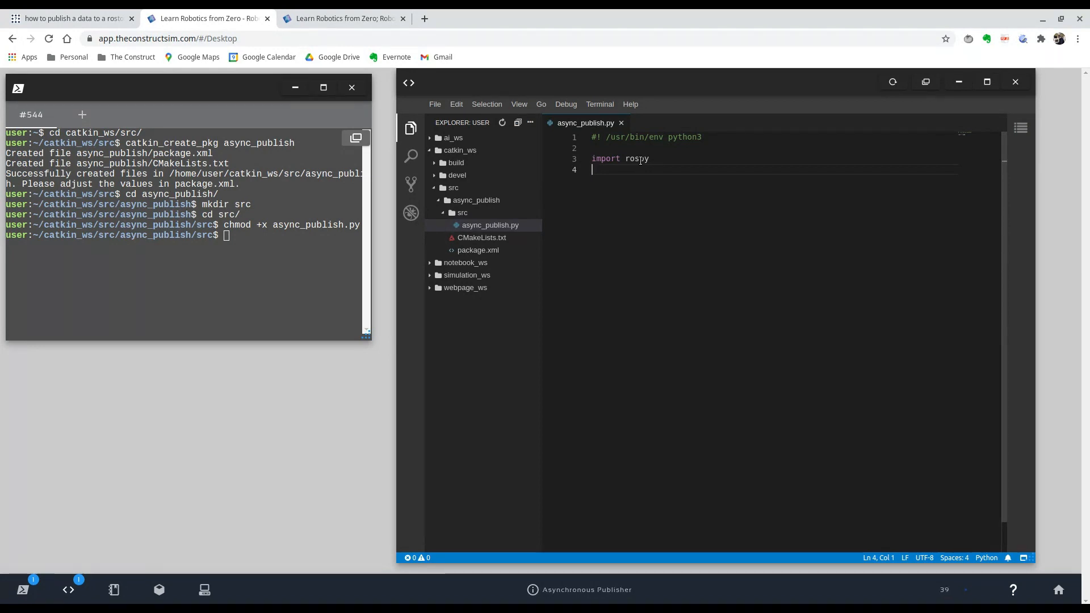
{"action": "type", "text": "from"}
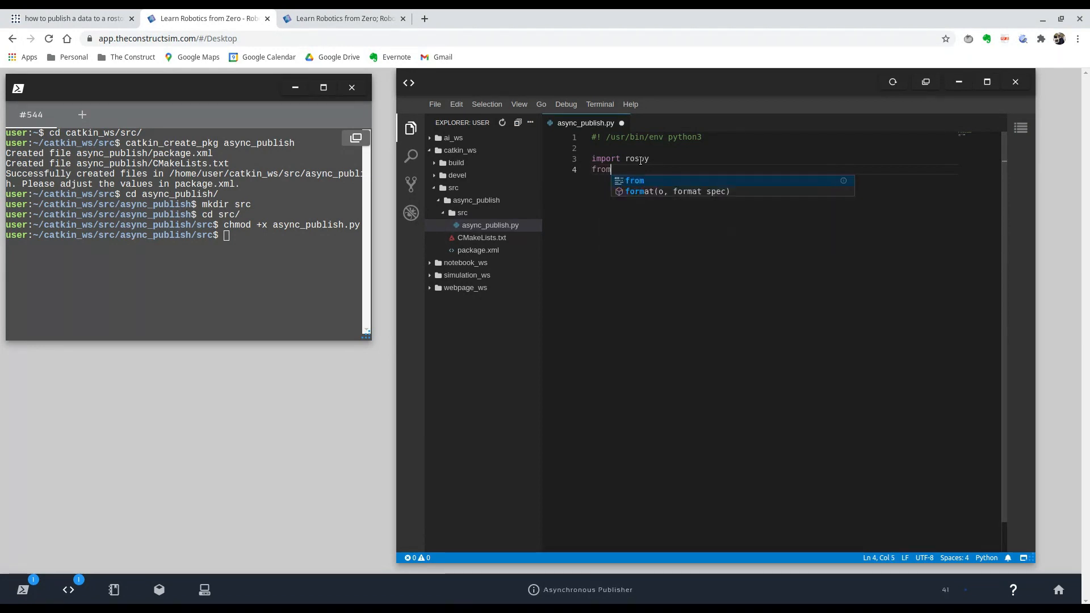
{"action": "type", "text": "st"}
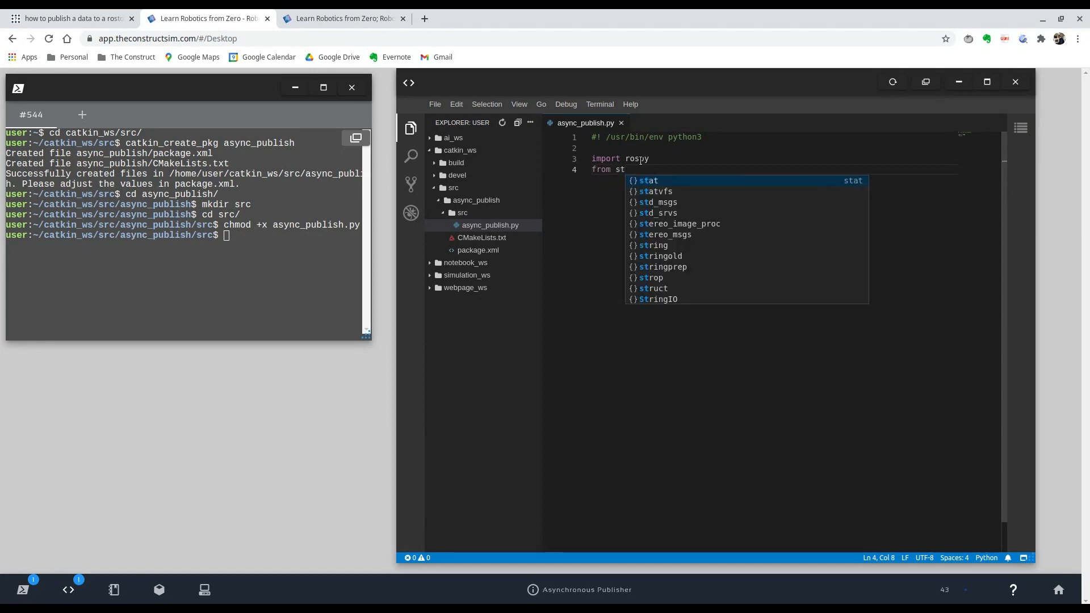
{"action": "type", "text": "d"}
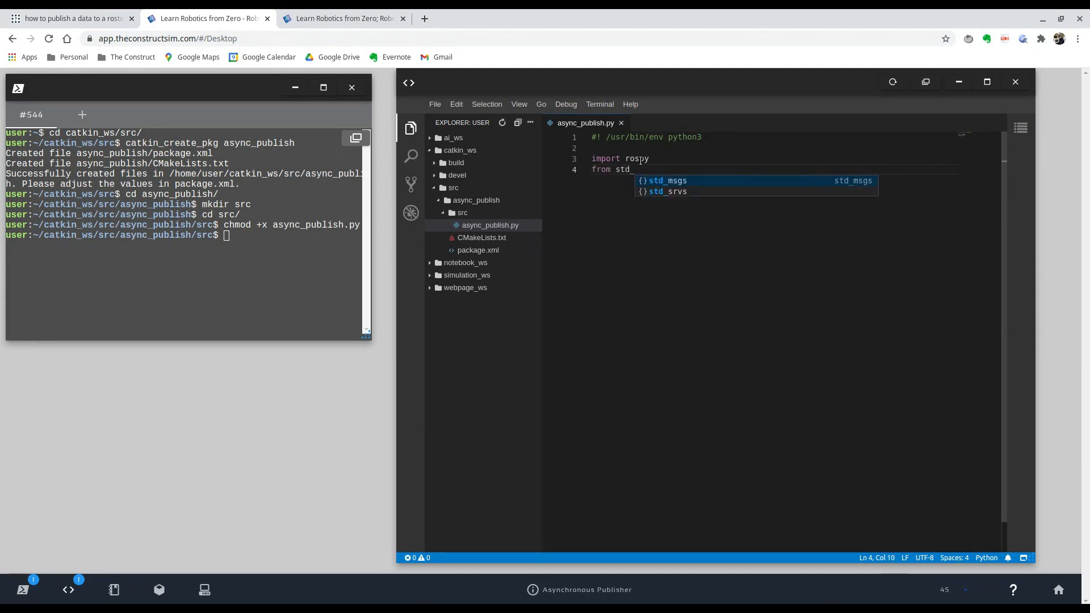
{"action": "type", "text": "_msgs.msg import"}
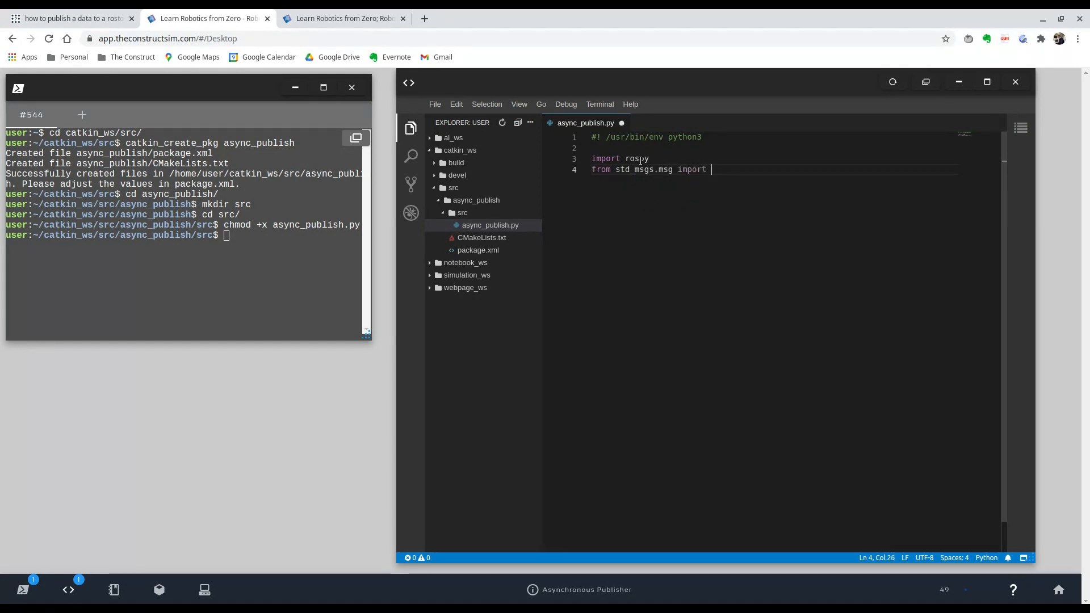
{"action": "type", "text": "String"}
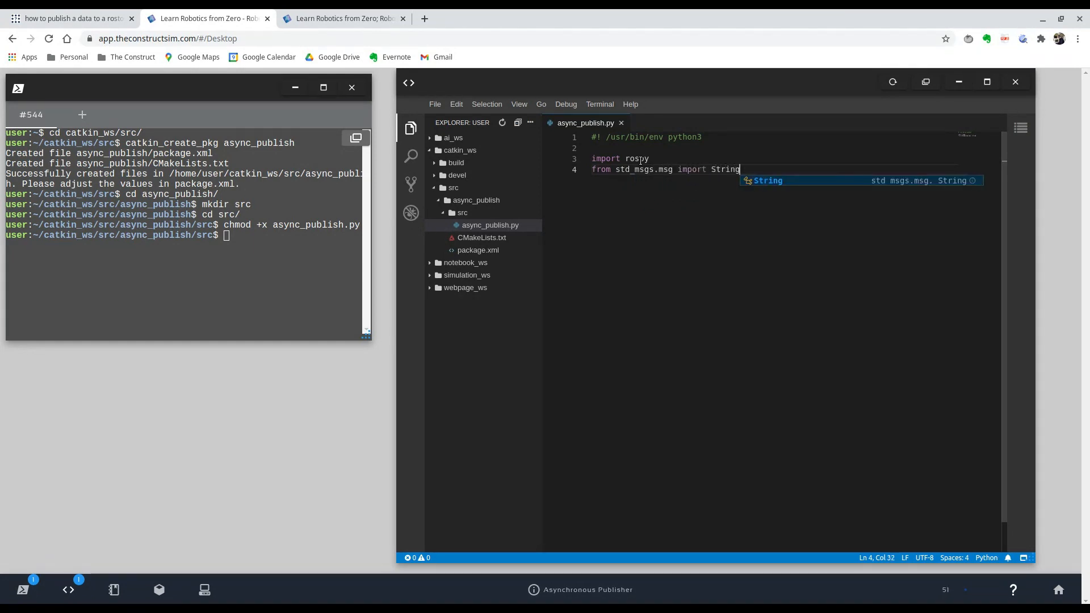
{"action": "key", "text": "enter"}
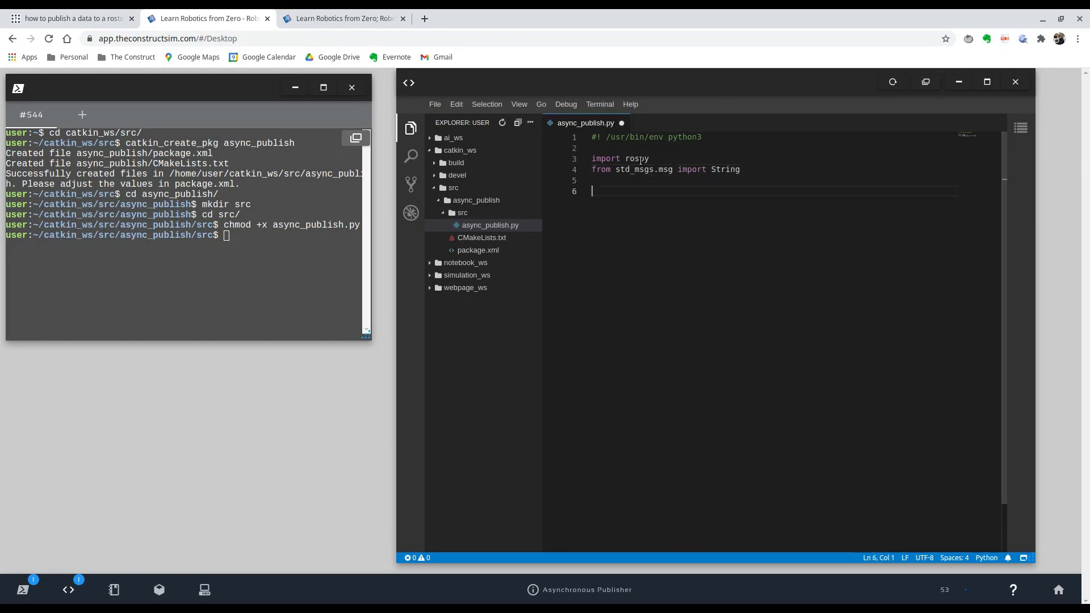
Save the script and define rate_1 = 30 and rate_2 = 1.
{"action": "key", "text": "ctrl+s"}
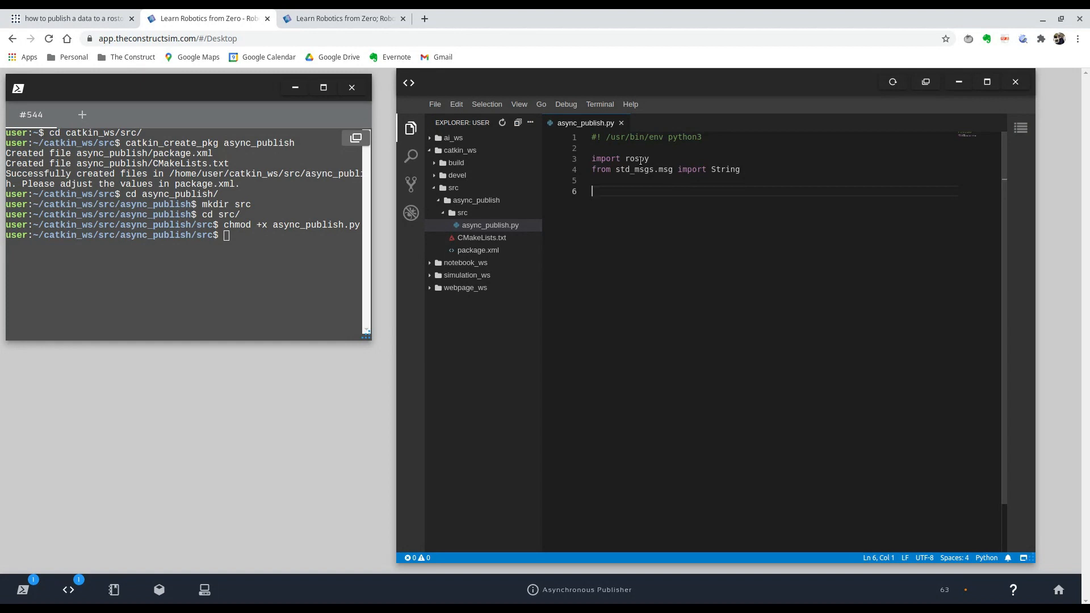
{"action": "type", "text": "rate"}
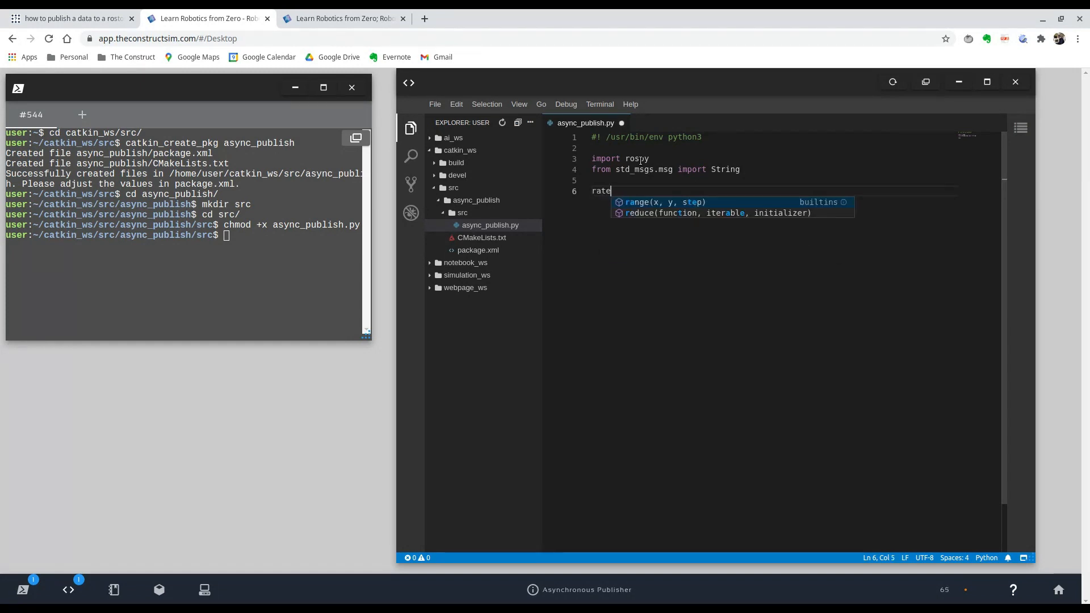
{"action": "type", "text": "_1 = 30"}
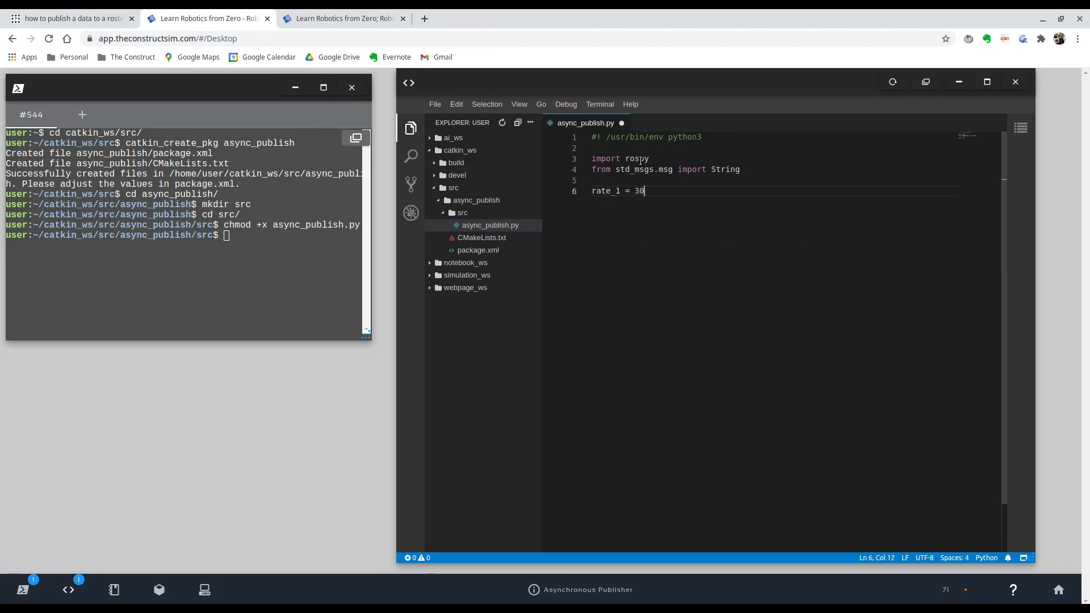
{"action": "type", "text": "rate_2 ="}
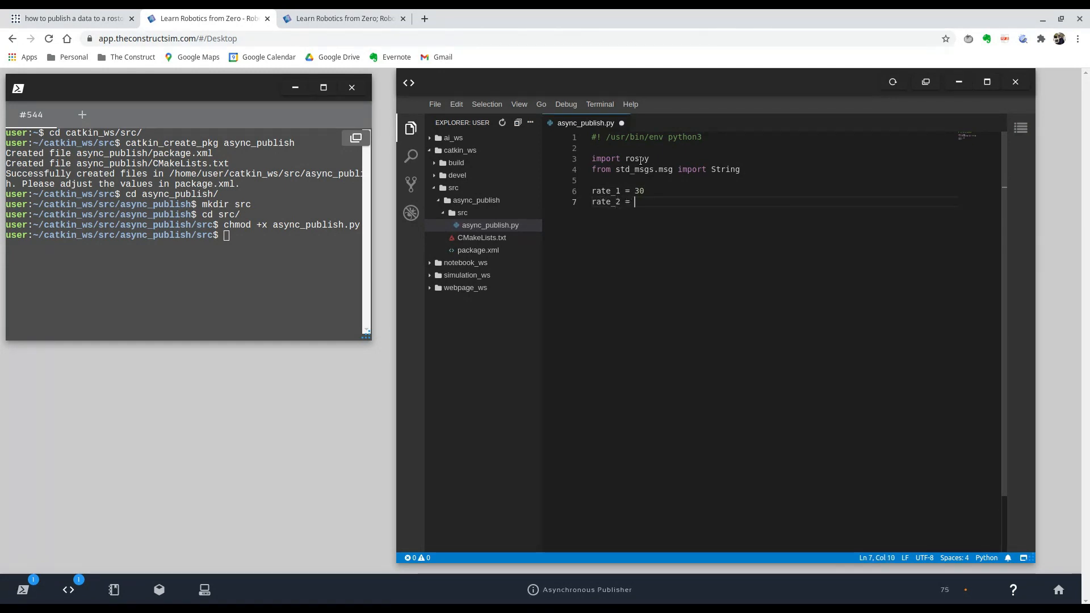
{"action": "type", "text": "1"}
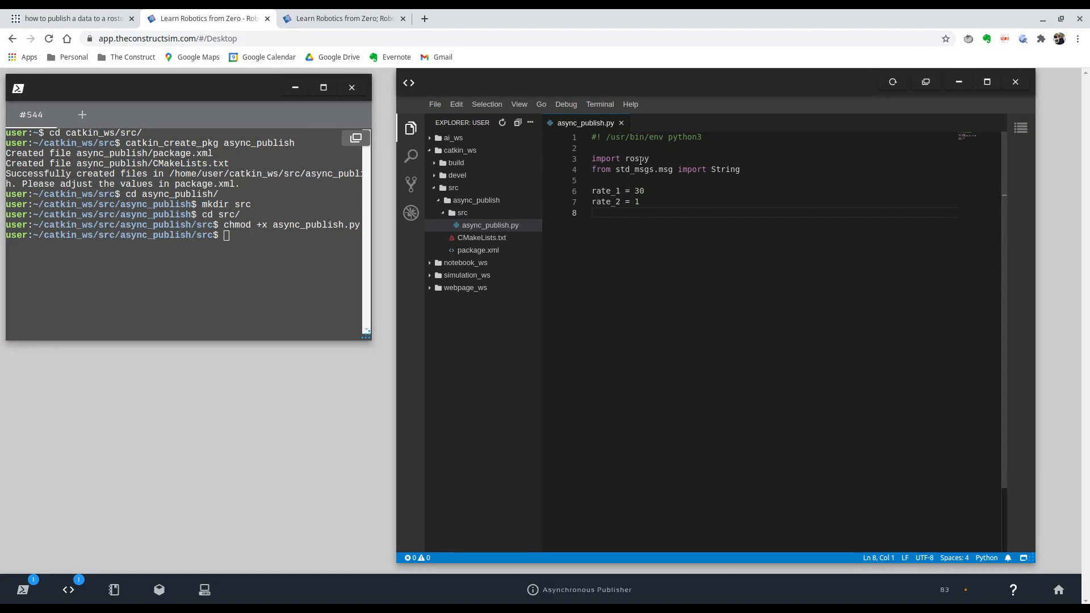
Define msg1 = '30 Hz' and msg2 = '1 Hz'.
{"action": "type", "text": "msg1 ="}
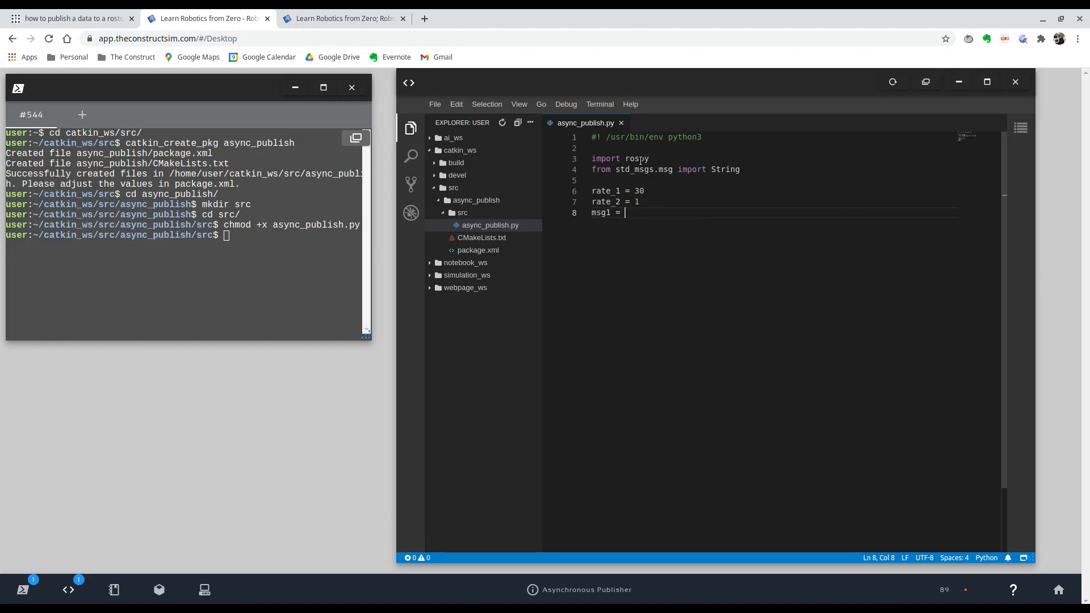
{"action": "type", "text": "''"}
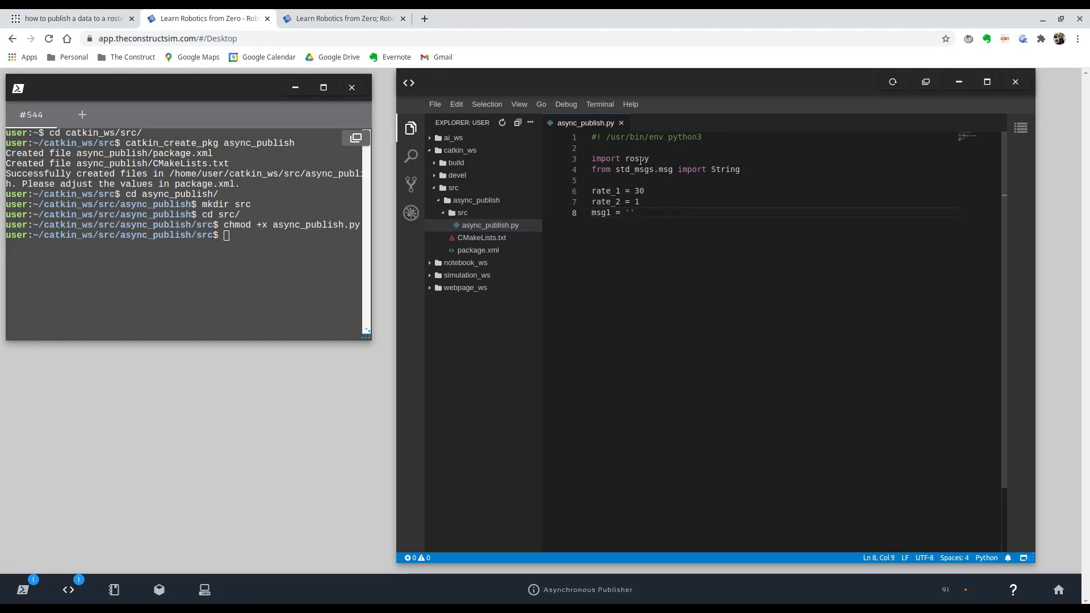
{"action": "type", "text": "30 H"}
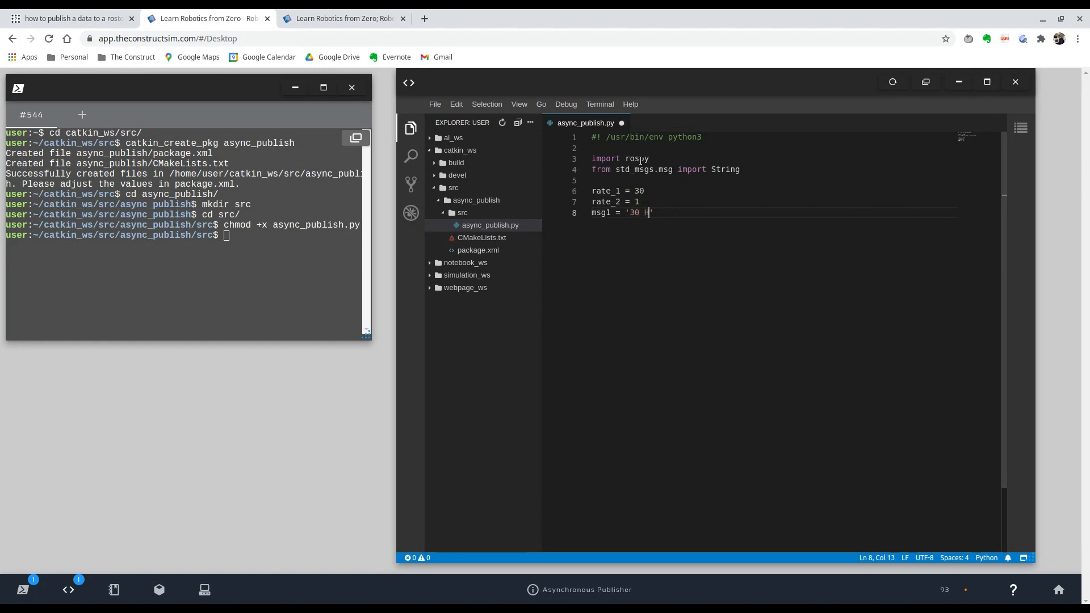
{"action": "type", "text": "z'"}
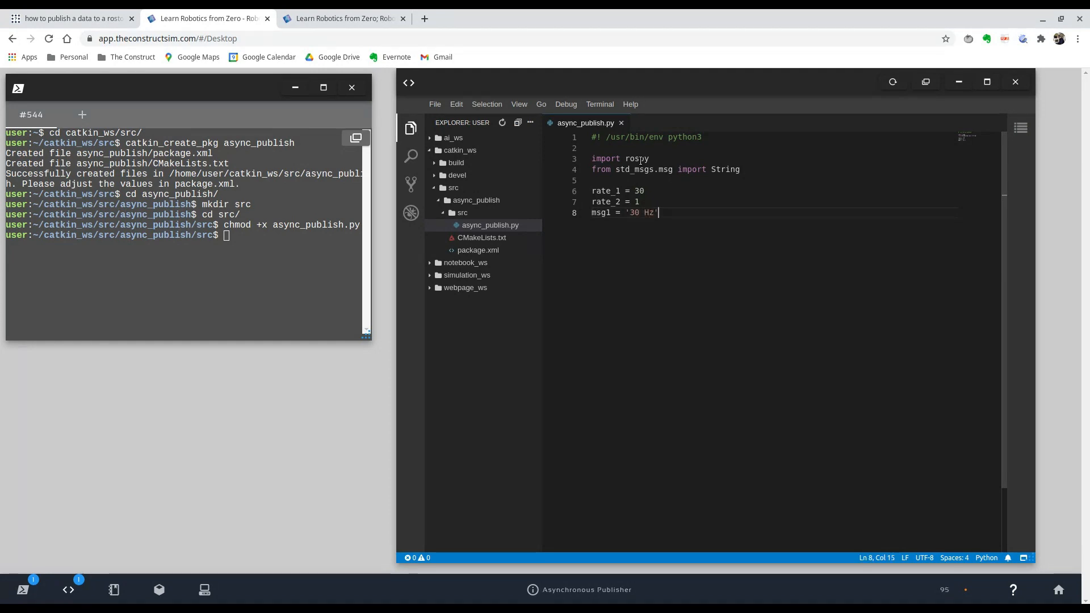
{"action": "type", "text": "msg"}
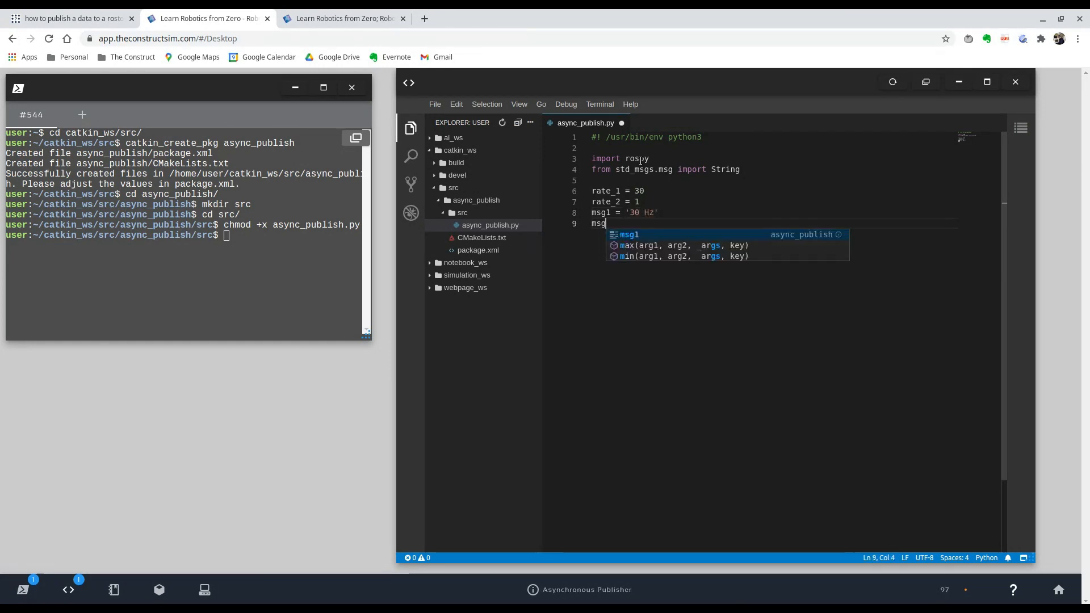
{"action": "type", "text": "2 ="}
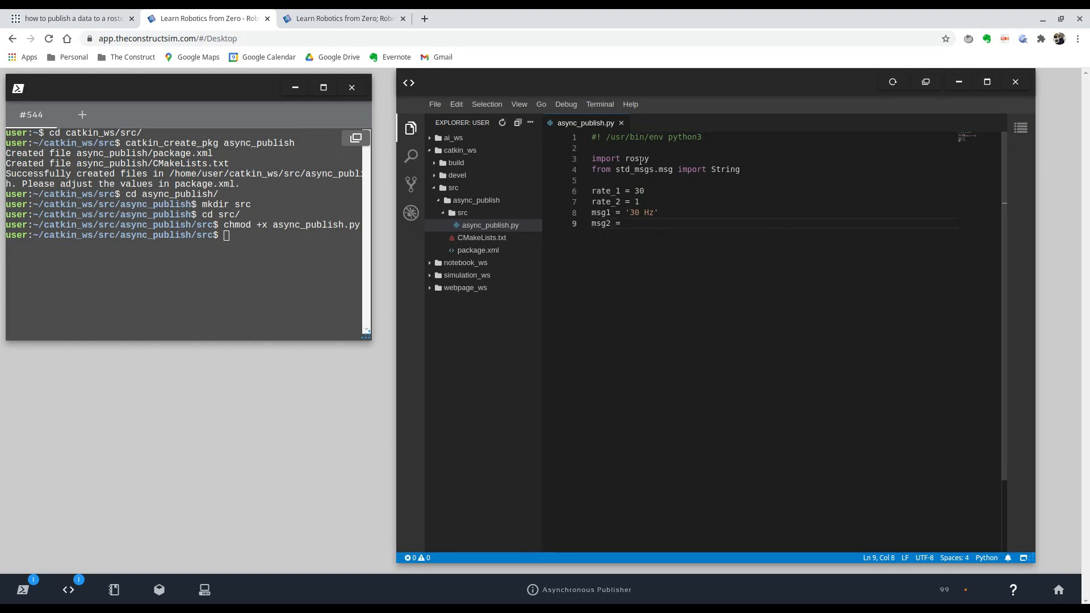
{"action": "type", "text": "'1 Hz"}
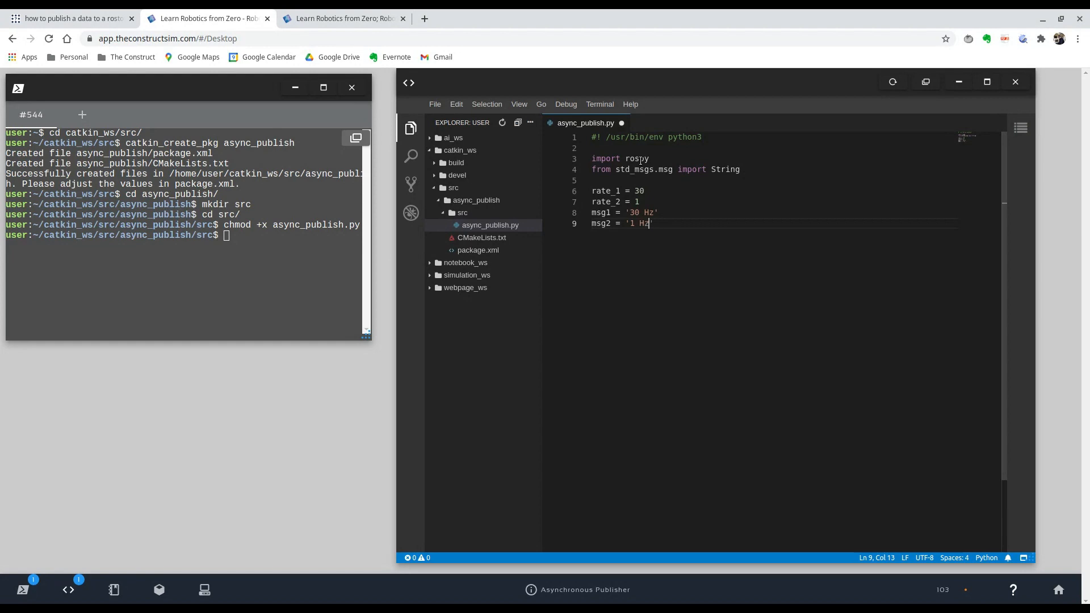
{"action": "type", "text": "'"}
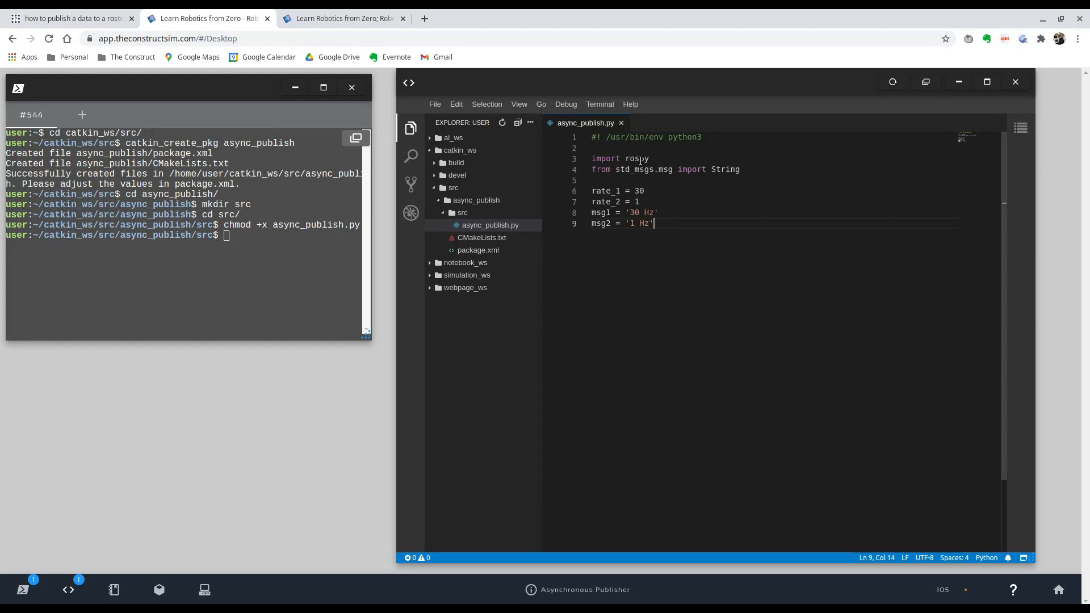
{"action": "key", "text": "Enter"}
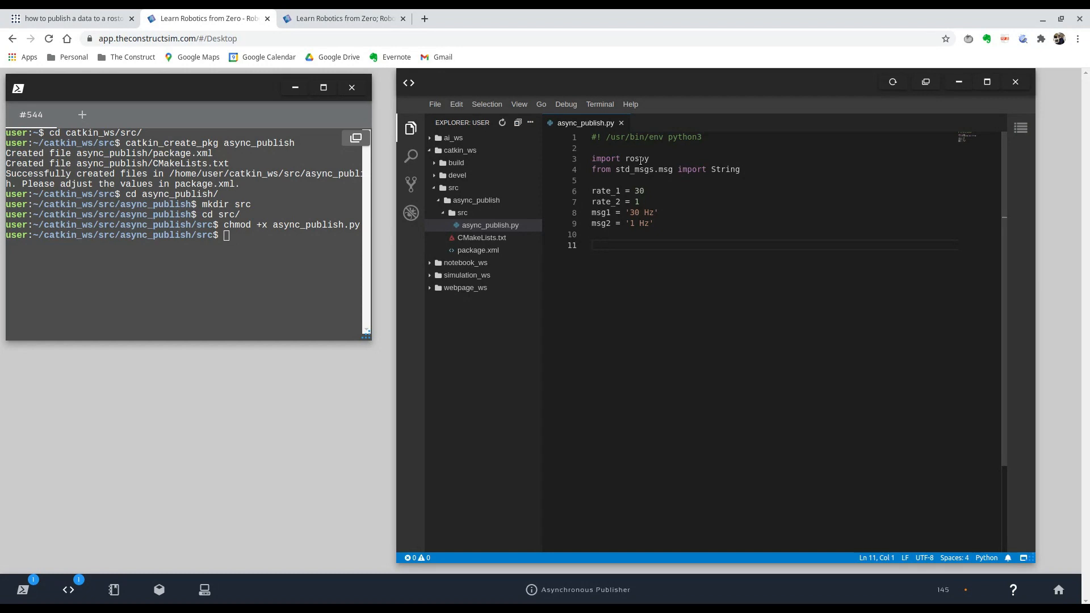
Type the function header def callback_1(event):.
{"action": "type", "text": "de"}
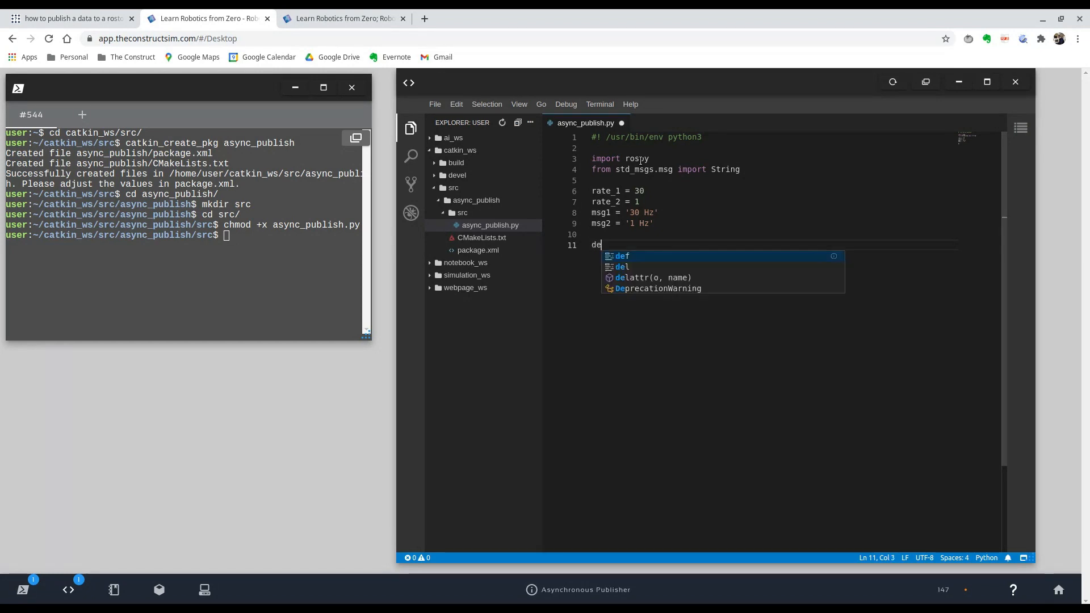
{"action": "type", "text": "f call"}
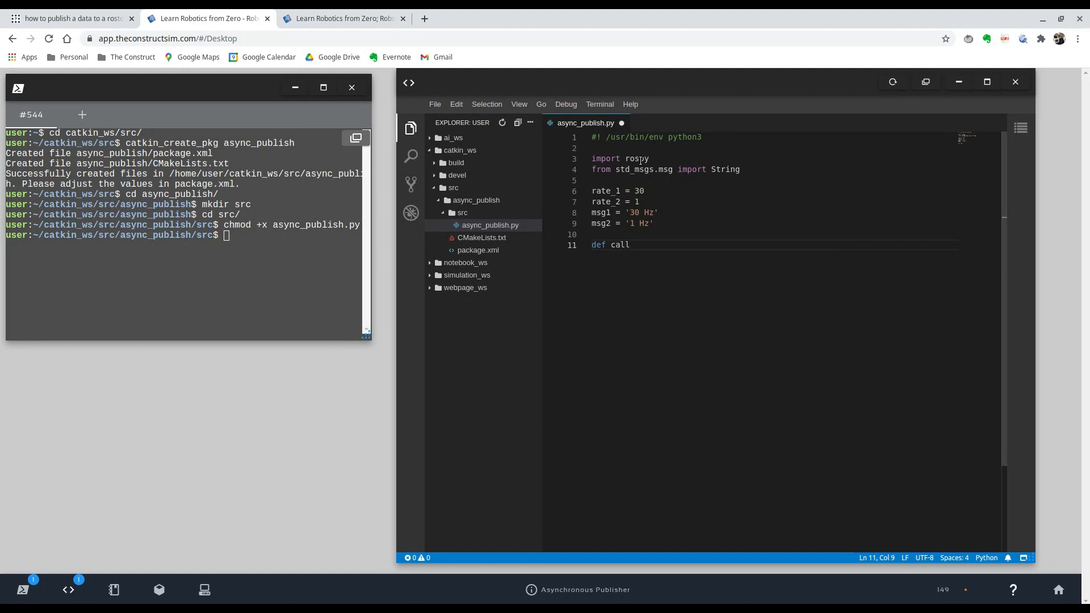
{"action": "type", "text": "back"}
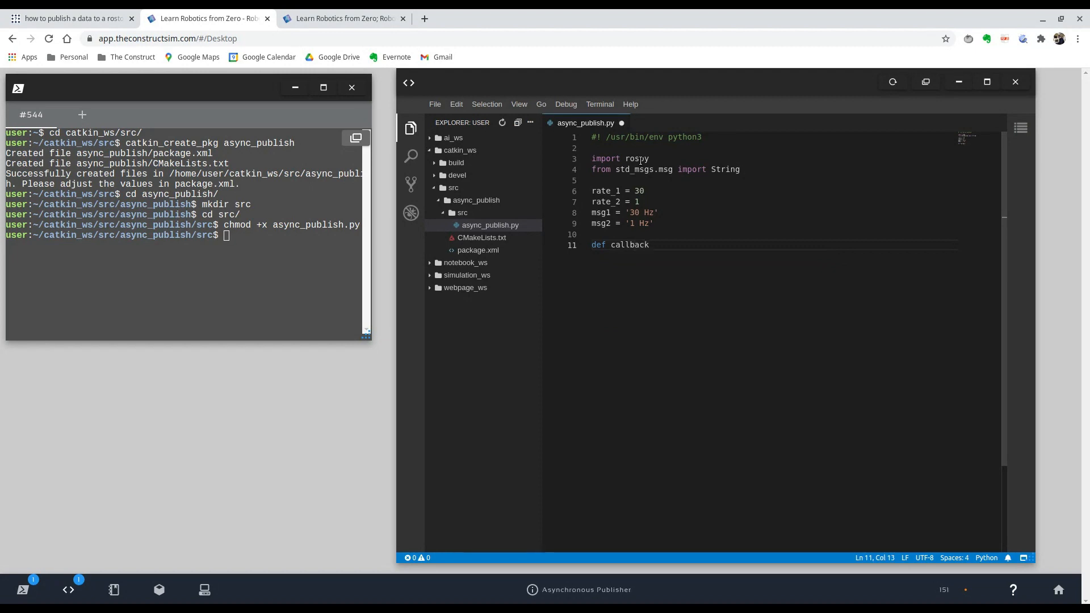
{"action": "type", "text": "_1"}
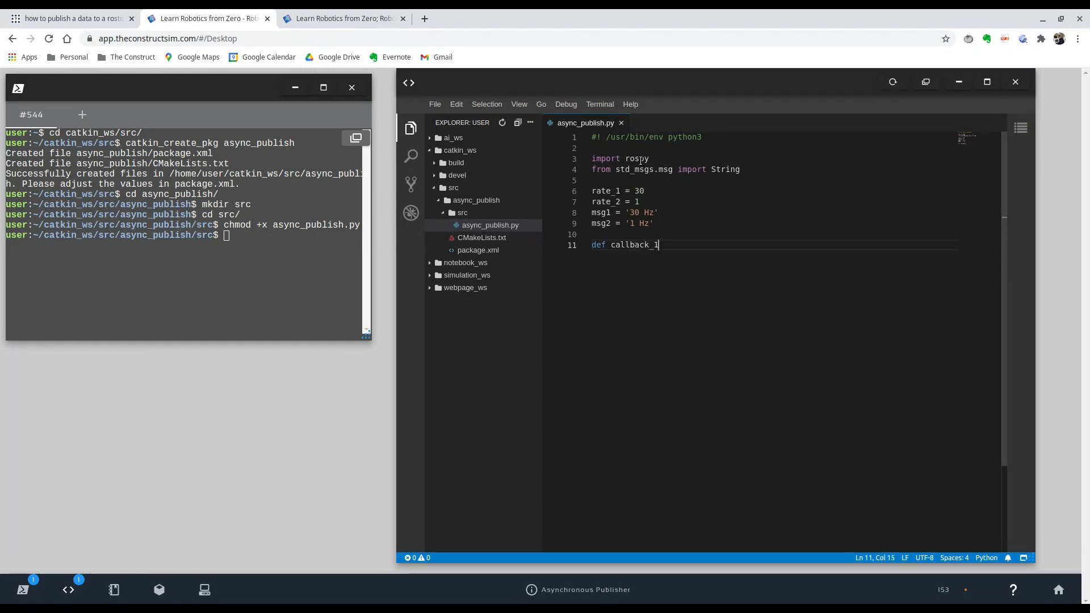
{"action": "type", "text": "(event):"}
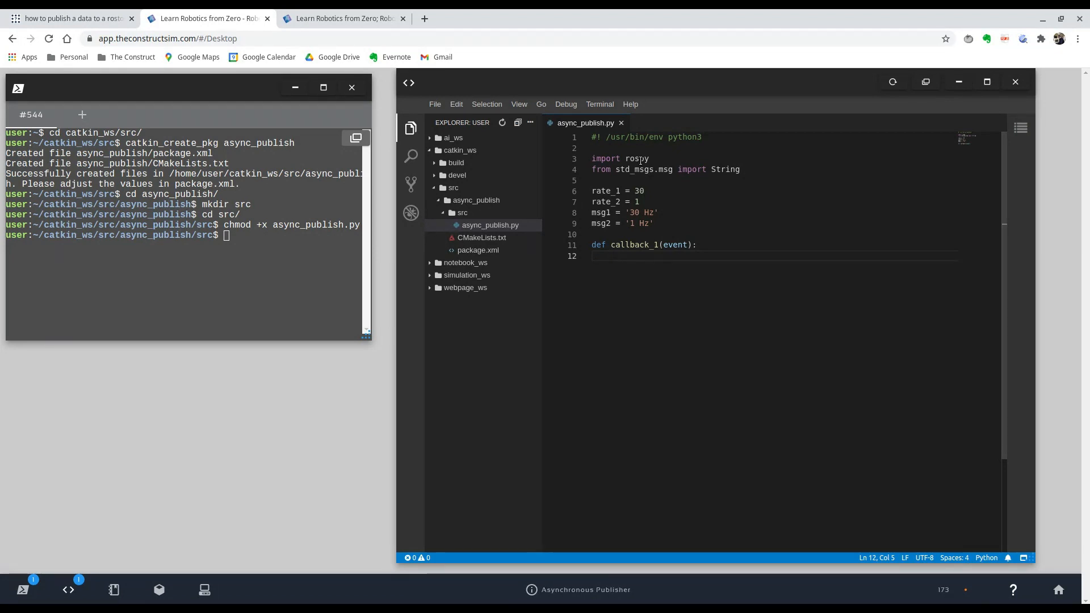
Add the indented body pub_1.publish(msg1) to callback_1.
{"action": "type", "text": "pub_1"}
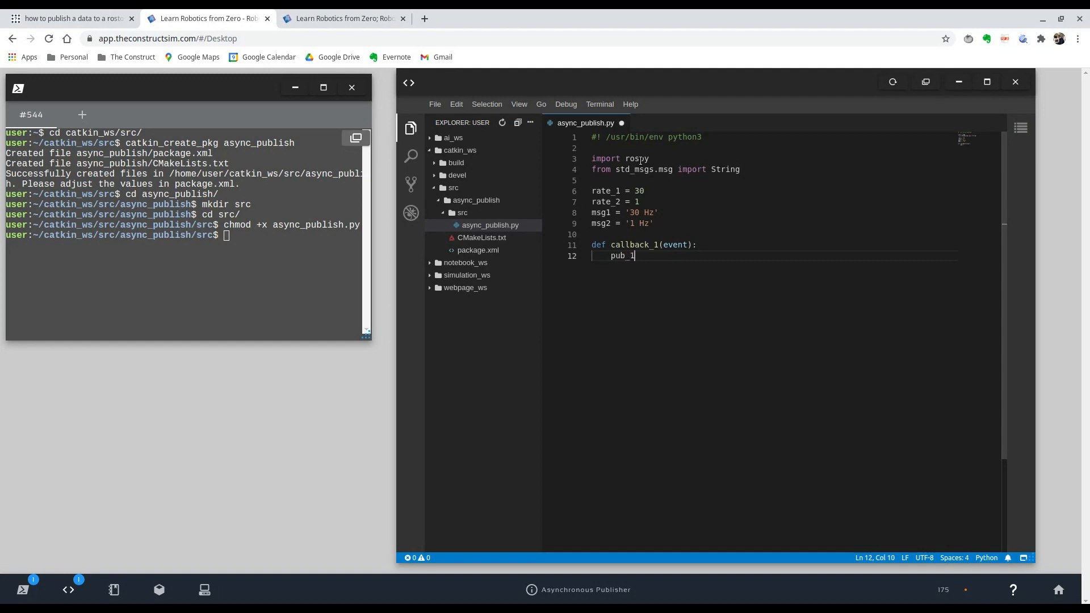
{"action": "key", "text": "ctrl+s"}
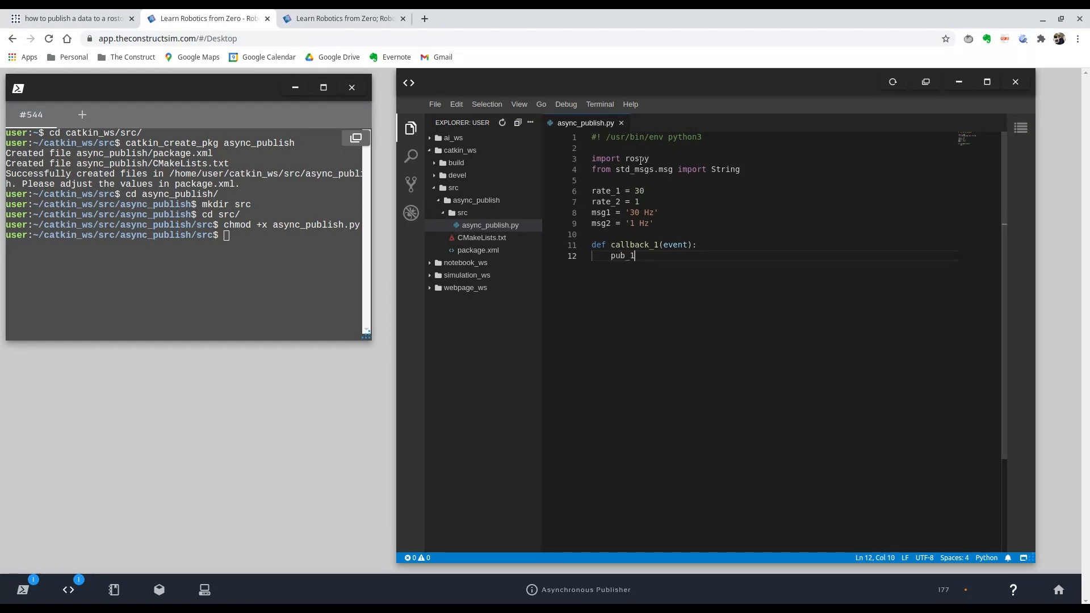
{"action": "type", "text": "."}
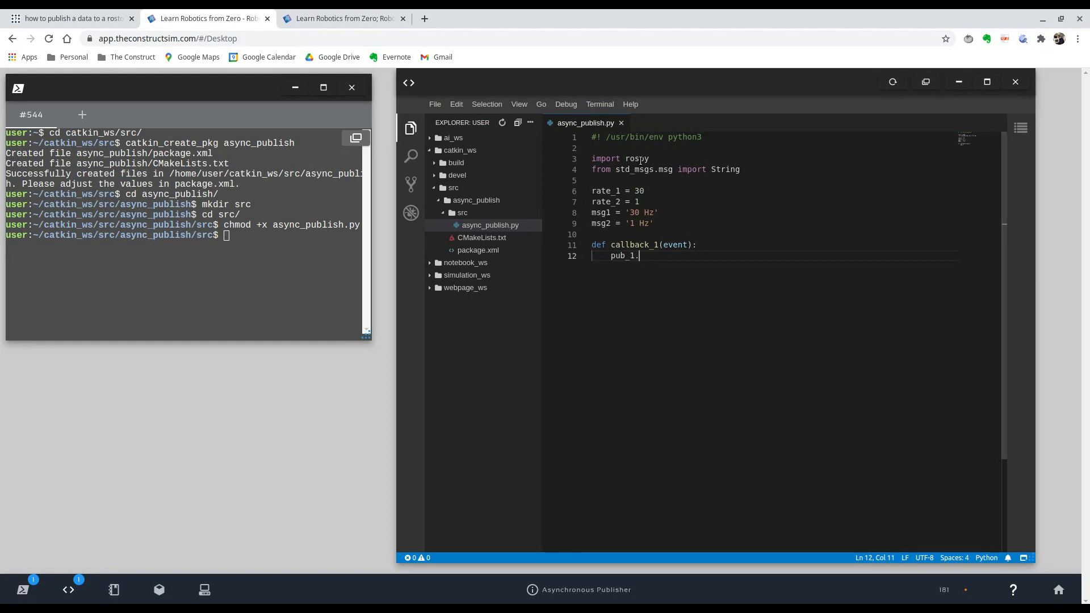
{"action": "type", "text": "pu"}
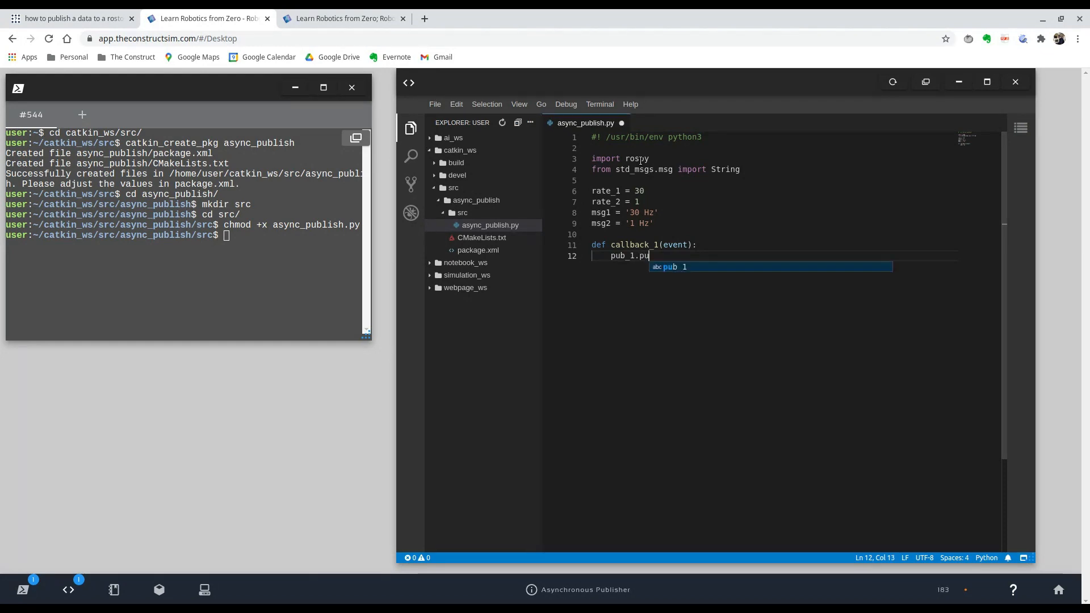
{"action": "type", "text": "bli"}
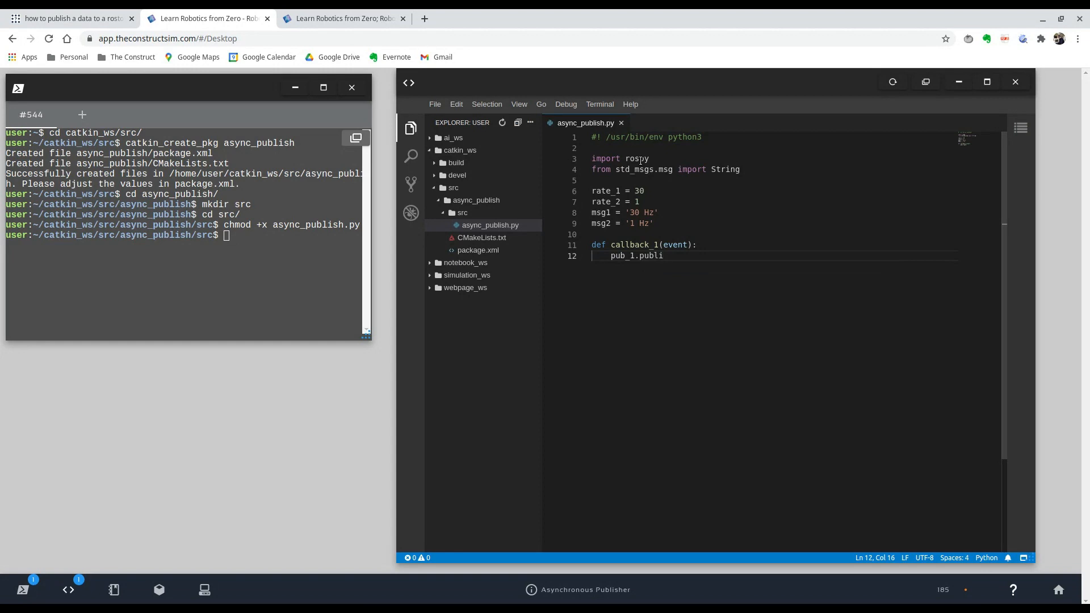
{"action": "type", "text": "sh"}
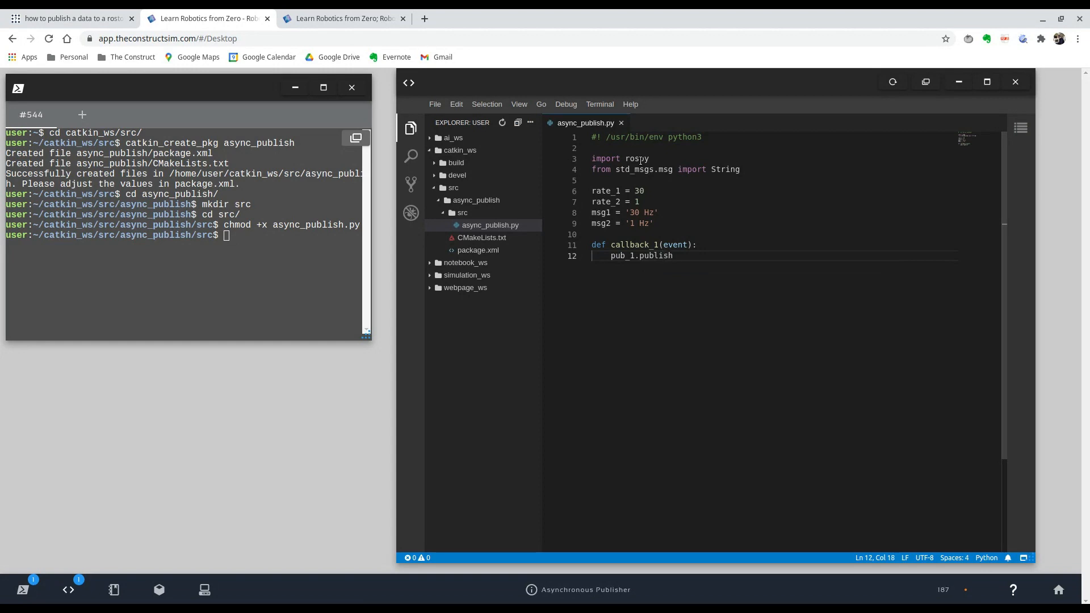
{"action": "type", "text": "()"}
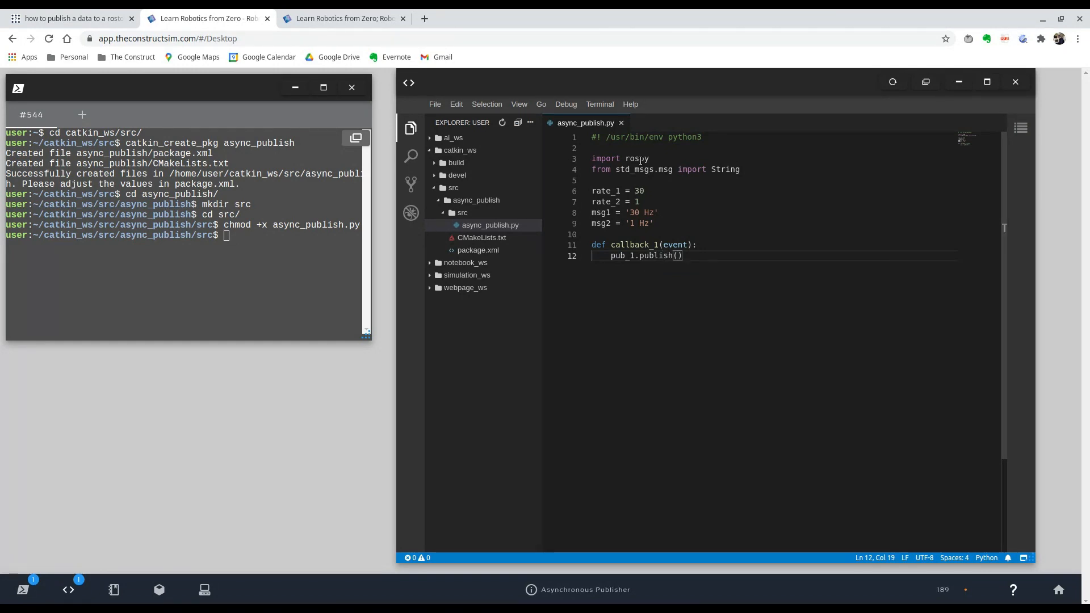
{"action": "type", "text": "msg1"}
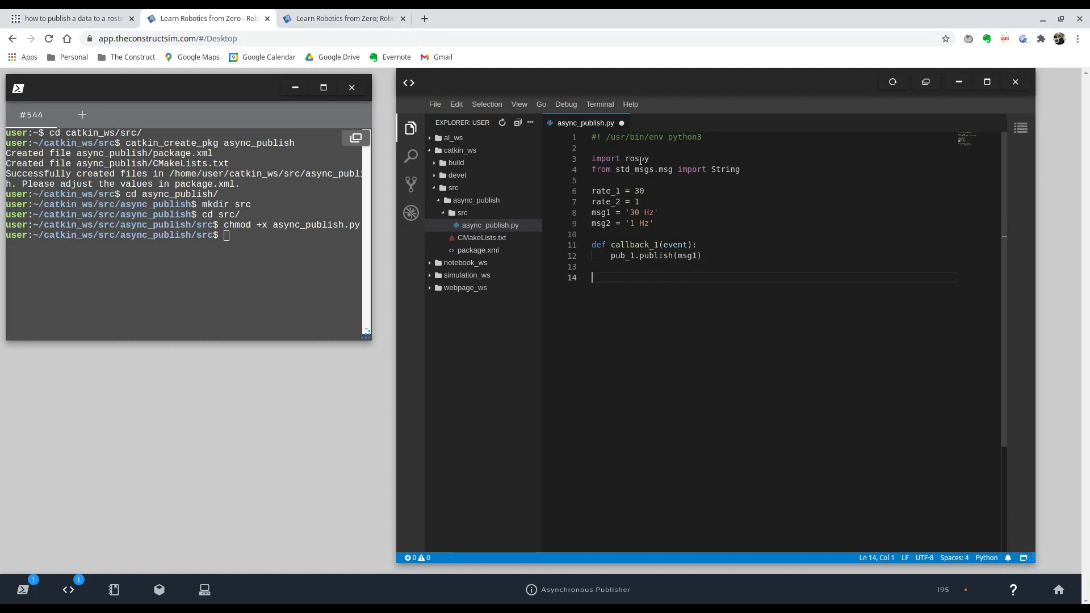
Write def callback_2(event): with pub_2.publish(msg2) indented beneath it, below callback_1.
{"action": "type", "text": "def call"}
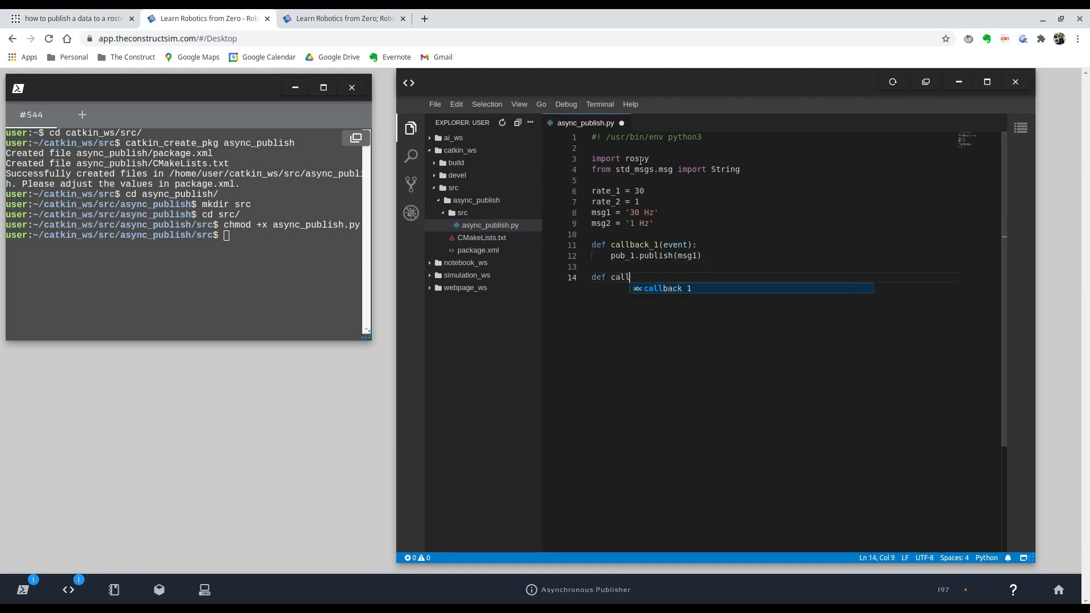
{"action": "type", "text": "back_2(event):"}
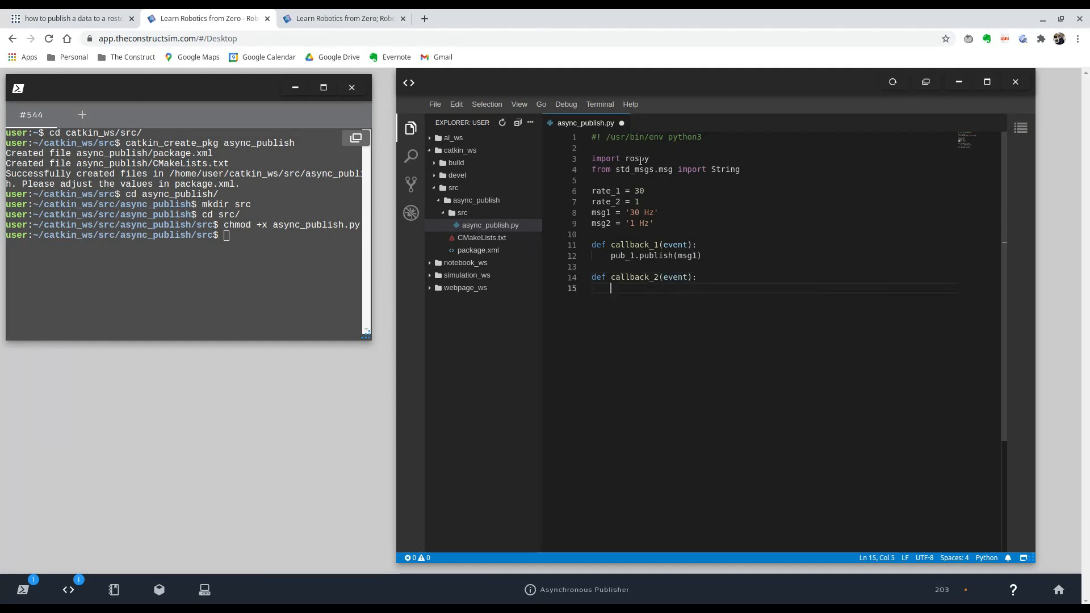
{"action": "type", "text": "pub_2.pub"}
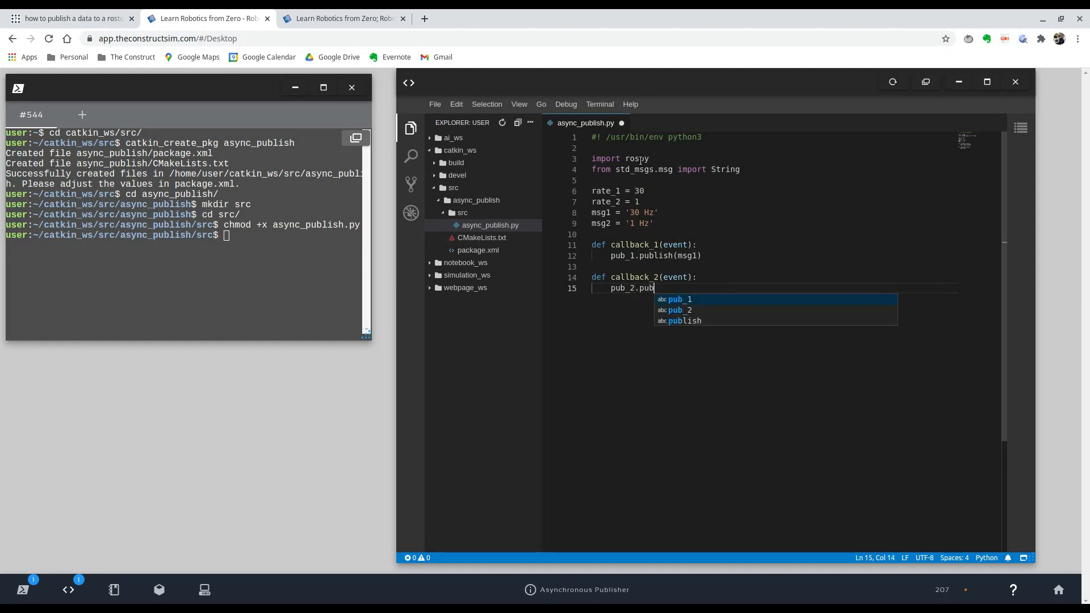
{"action": "type", "text": "lish(msg2"}
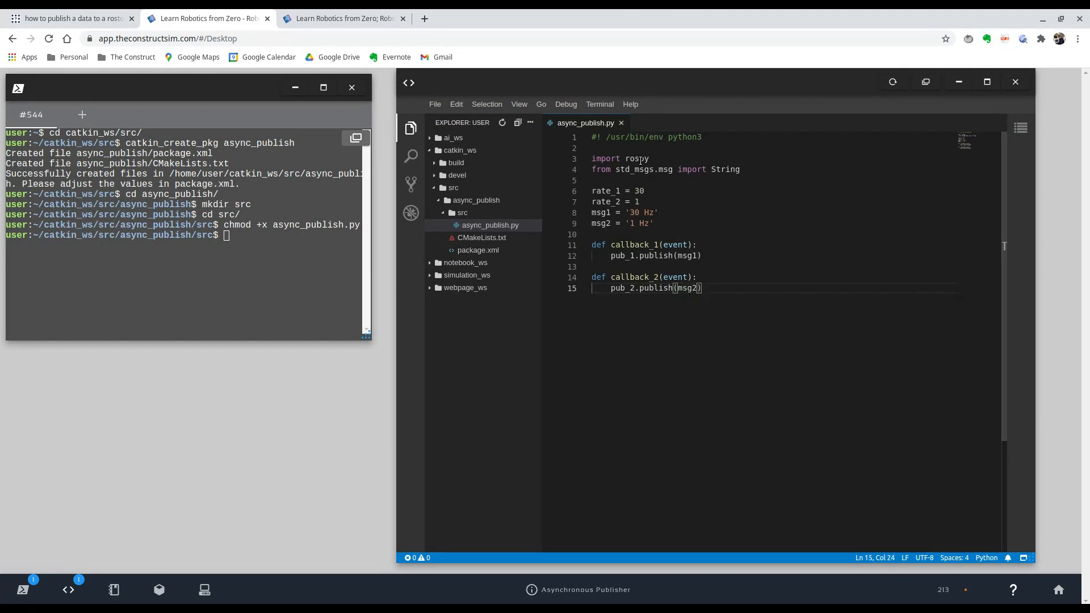
{"action": "key", "text": "Enter"}
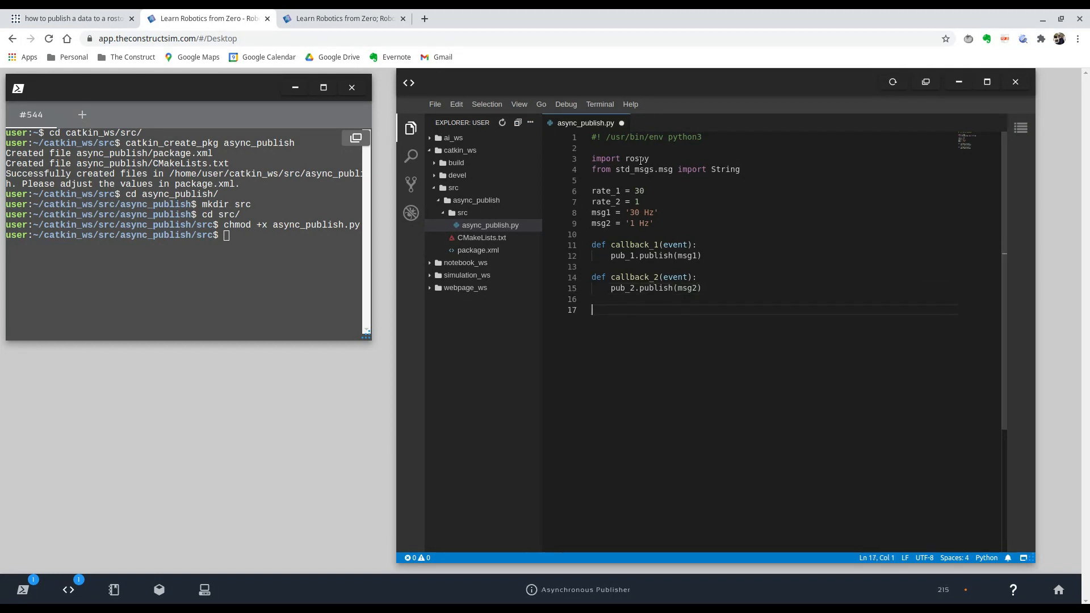
Add an if __name__ == '__main__': guard calling rospy.init_node('async_publish').
{"action": "type", "text": "if"}
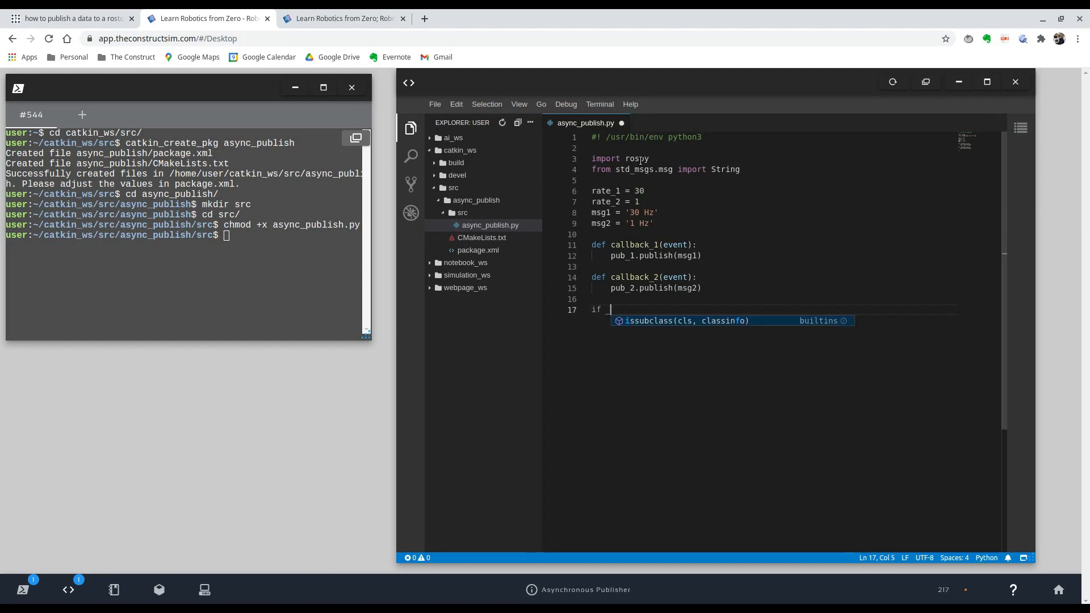
{"action": "type", "text": "__name"}
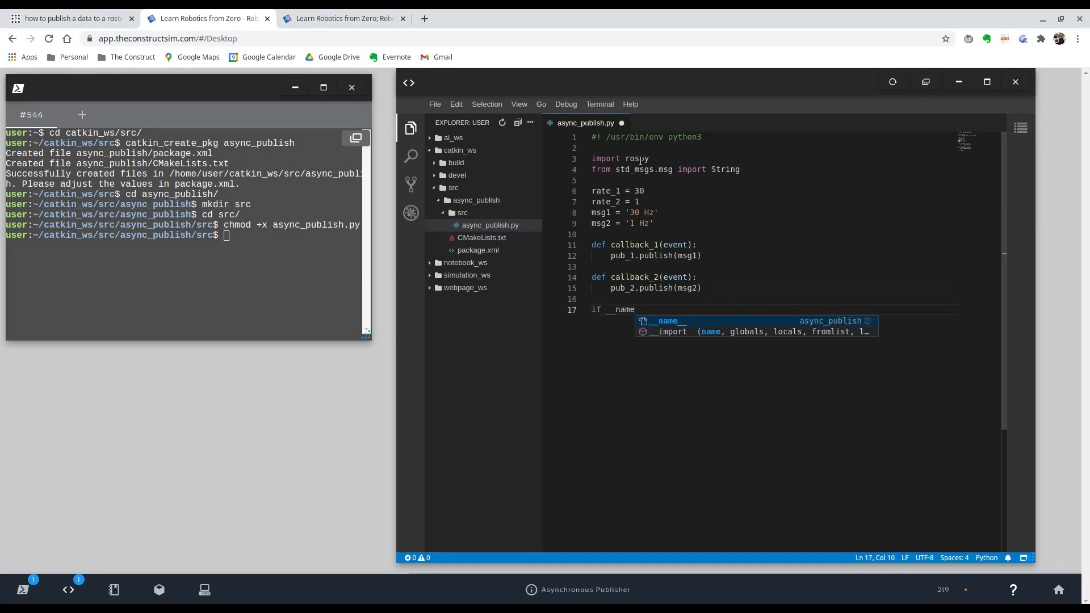
{"action": "type", "text": "__ == '__main__"}
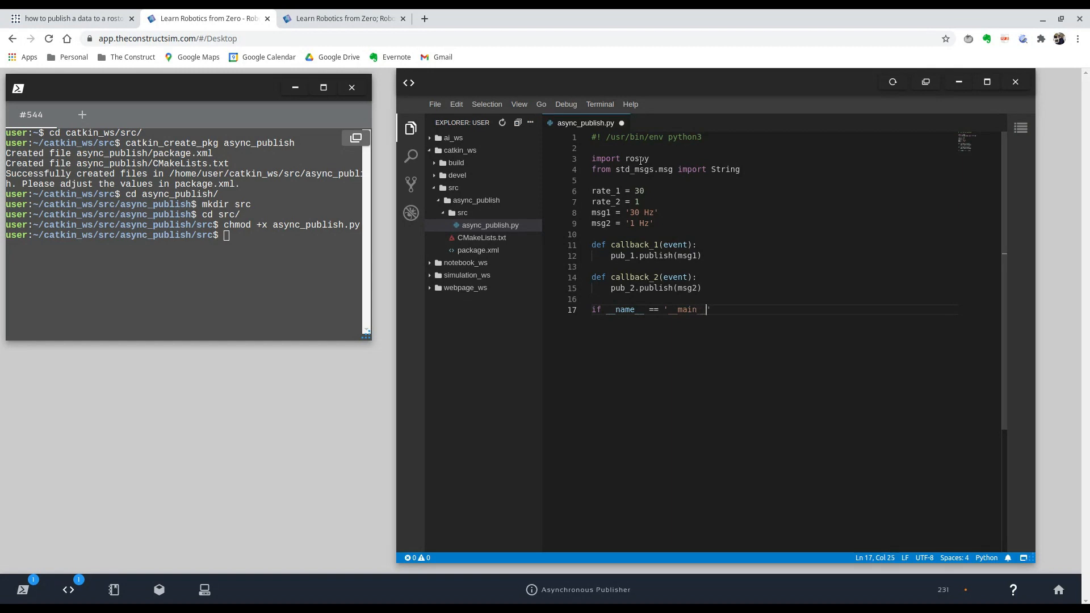
{"action": "type", "text": ":"}
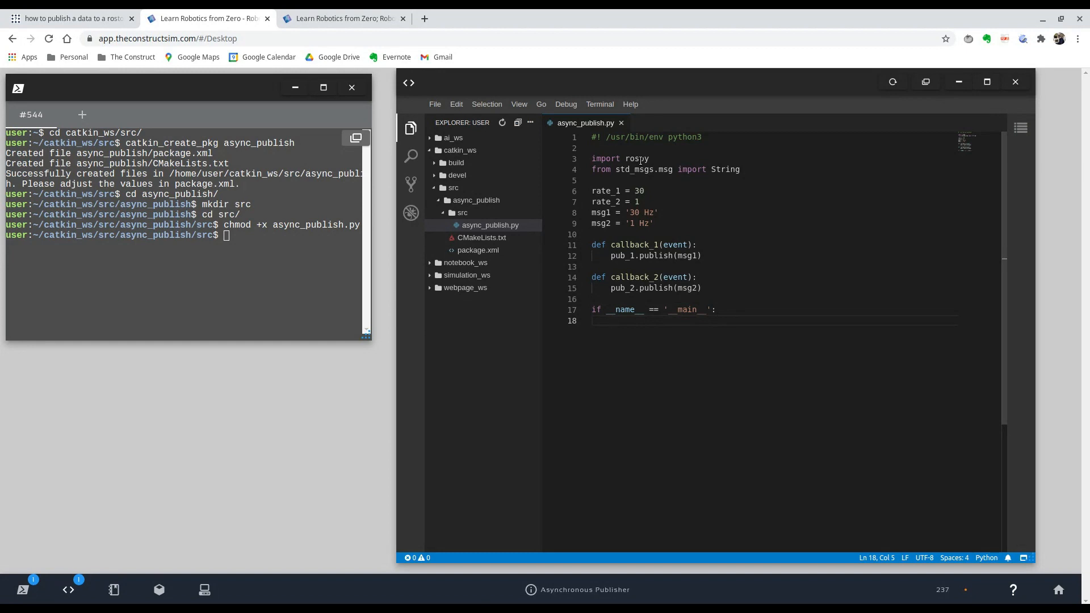
{"action": "type", "text": "rospy.init_node"}
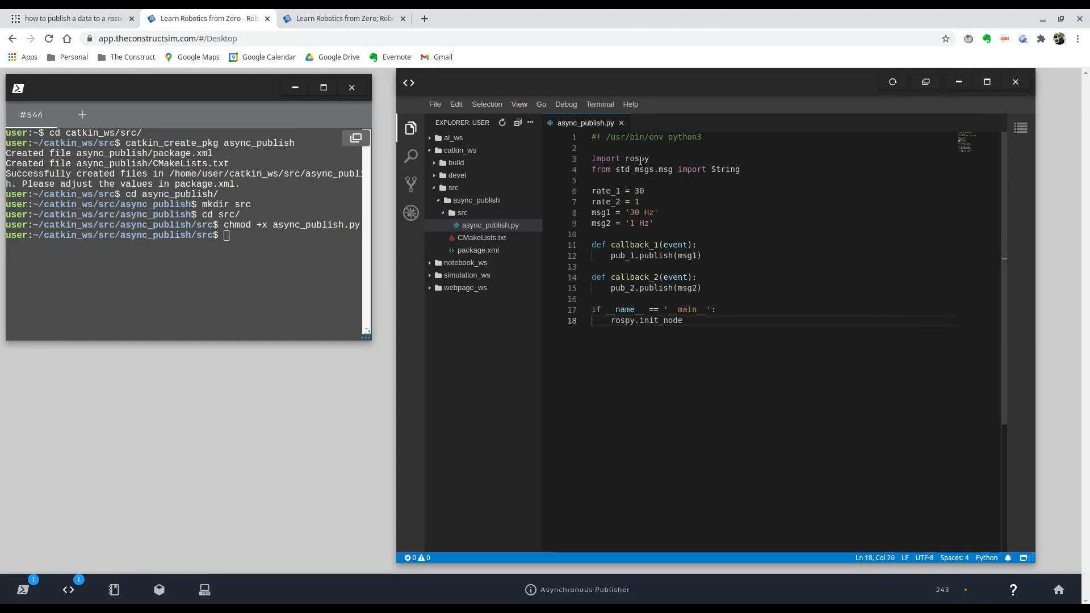
{"action": "type", "text": "("}
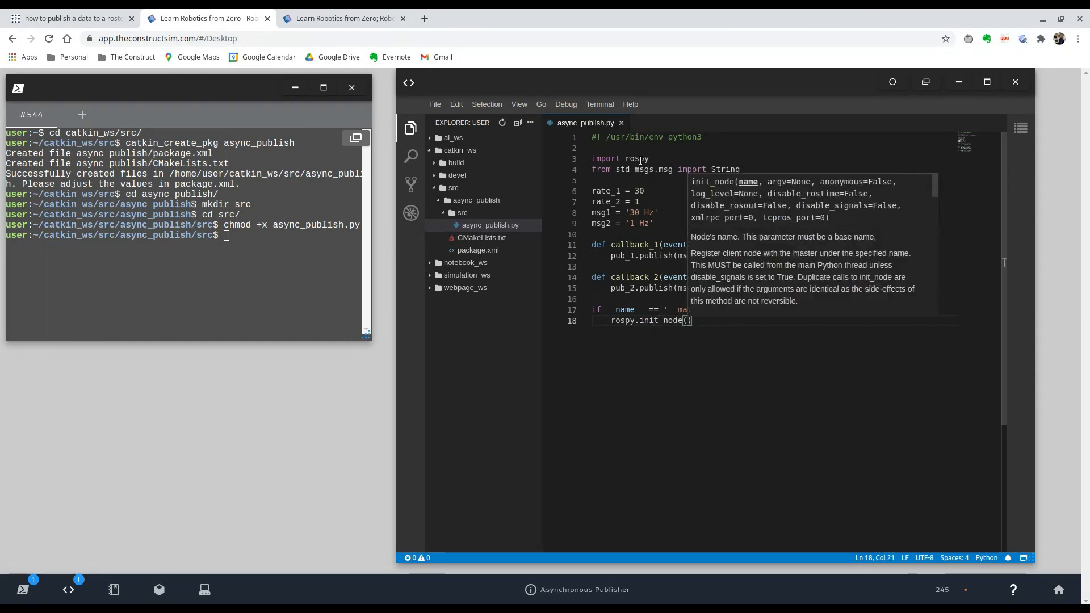
{"action": "type", "text": "'"}
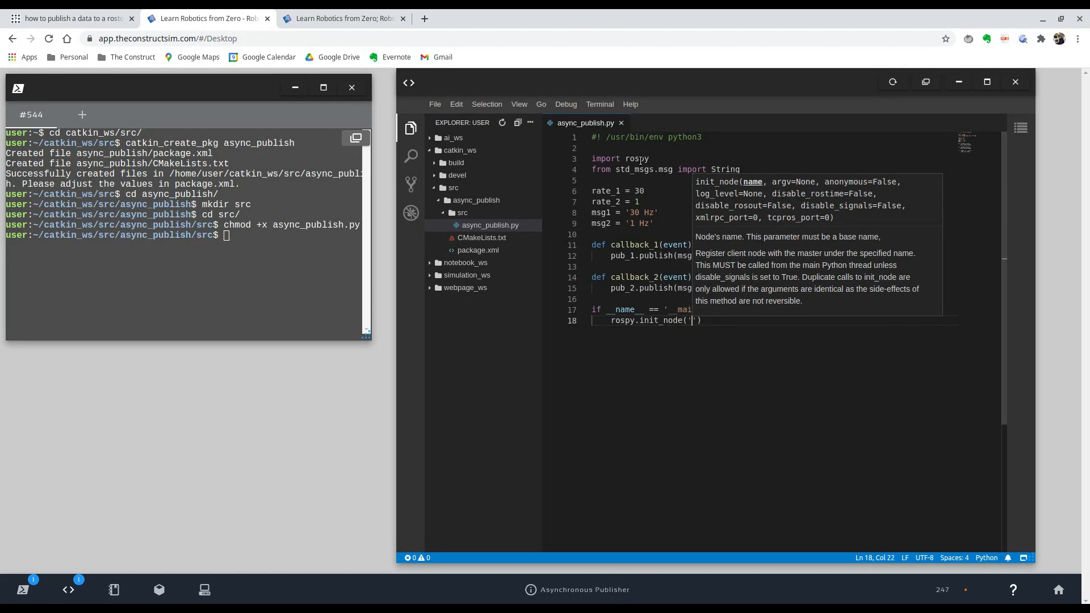
{"action": "type", "text": "async_pub"}
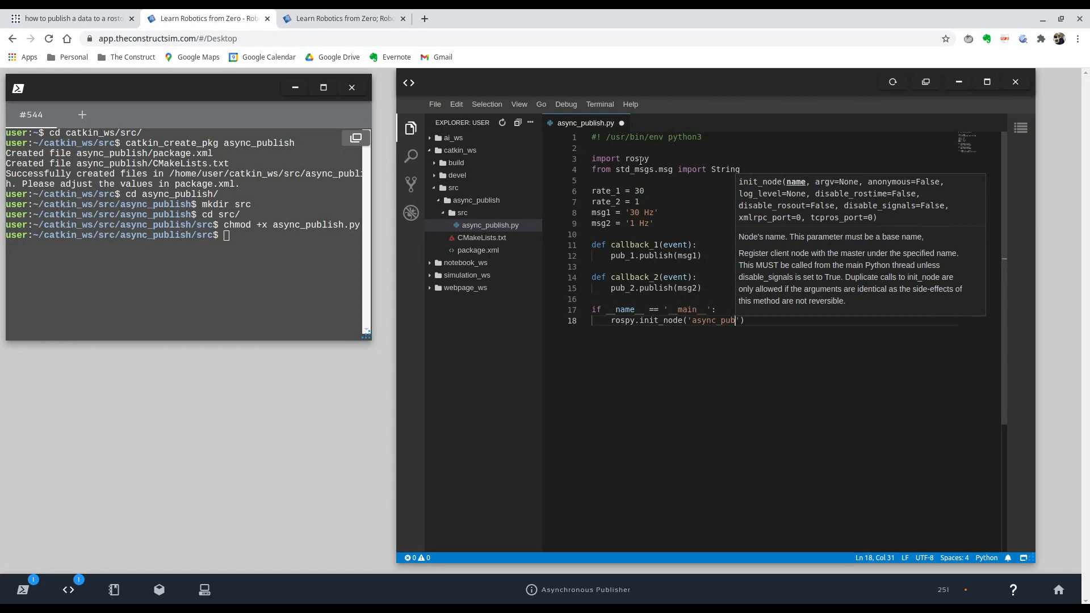
{"action": "type", "text": "lish"}
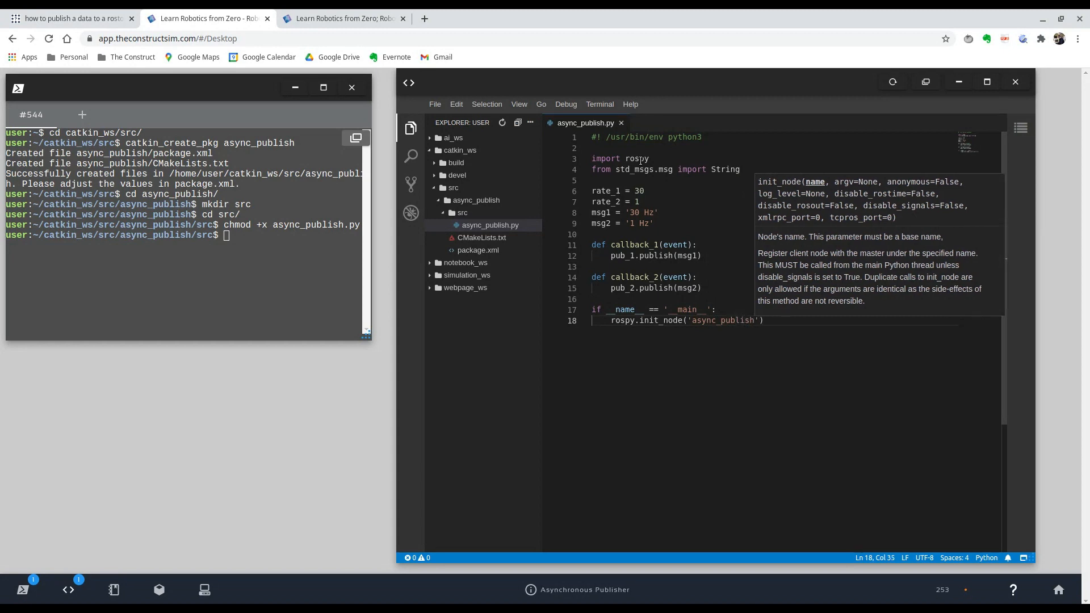
{"action": "type", "text": ")"}
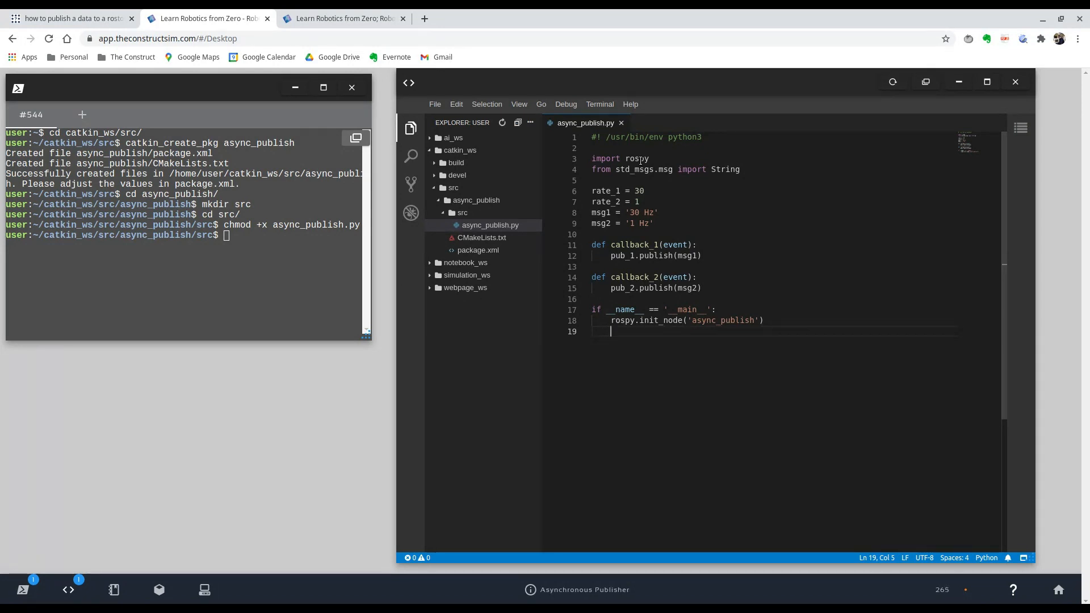
Declare pub_1 on 'topic_1' and pub_2 on 'topic_2' as String rospy publishers, queue_size 10.
{"action": "type", "text": "pub_1 = r"}
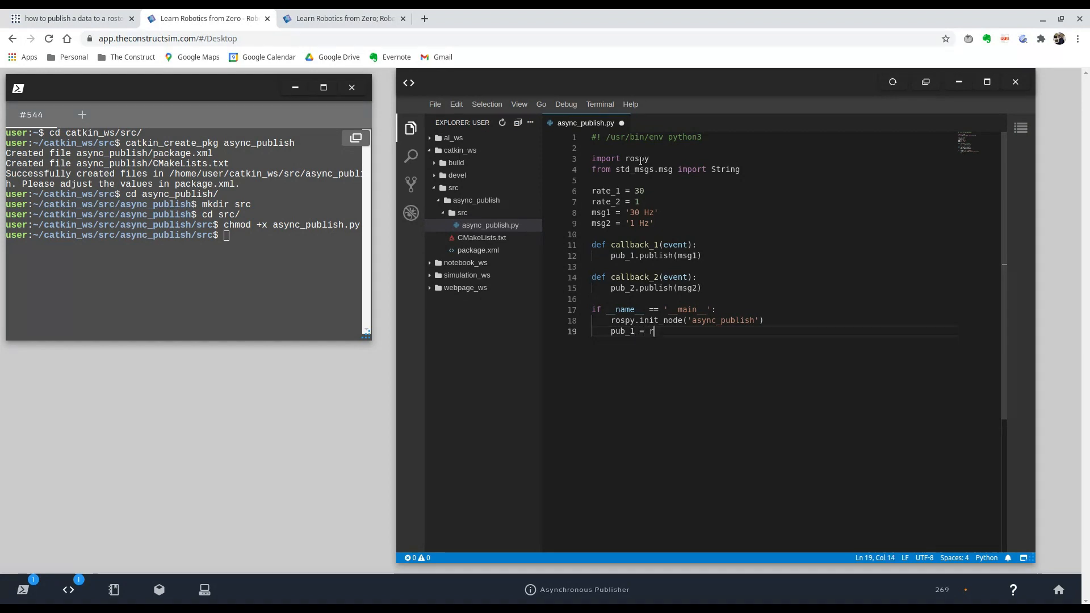
{"action": "type", "text": "s"}
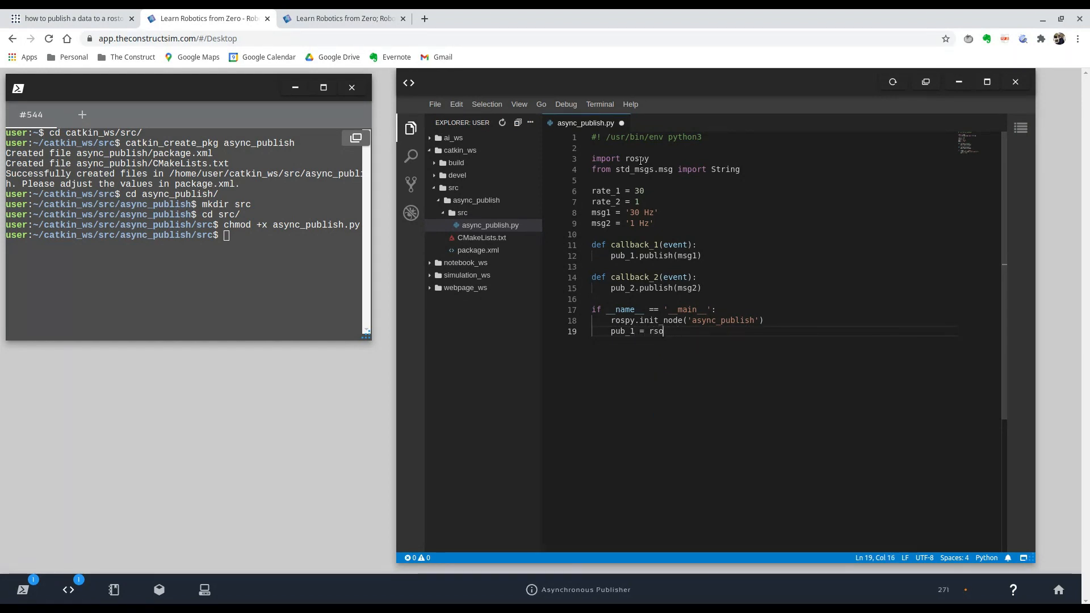
{"action": "type", "text": "ospy.P"}
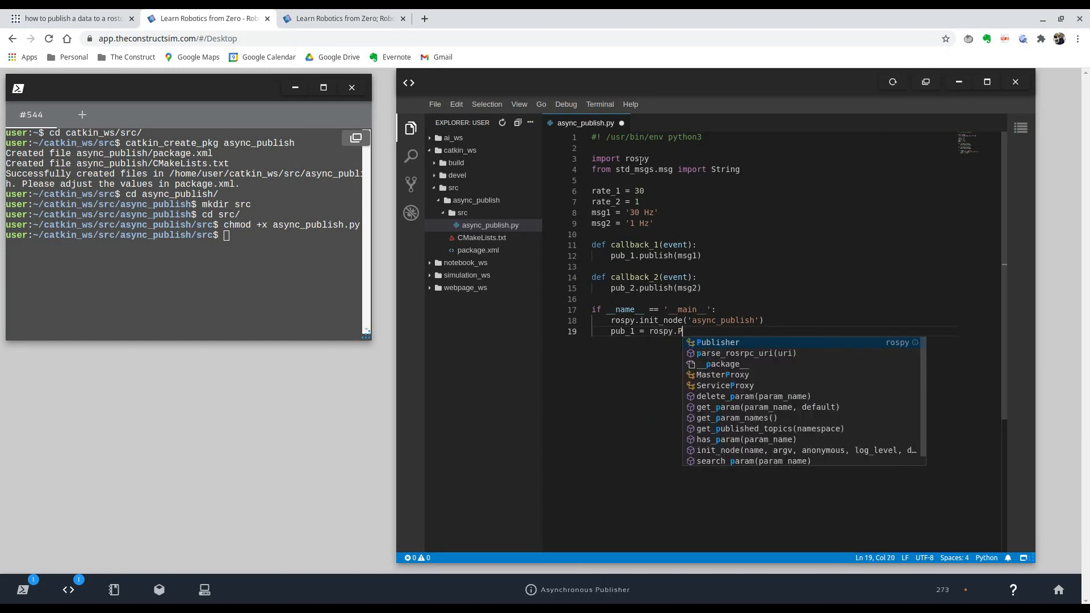
{"action": "type", "text": "ublisher"}
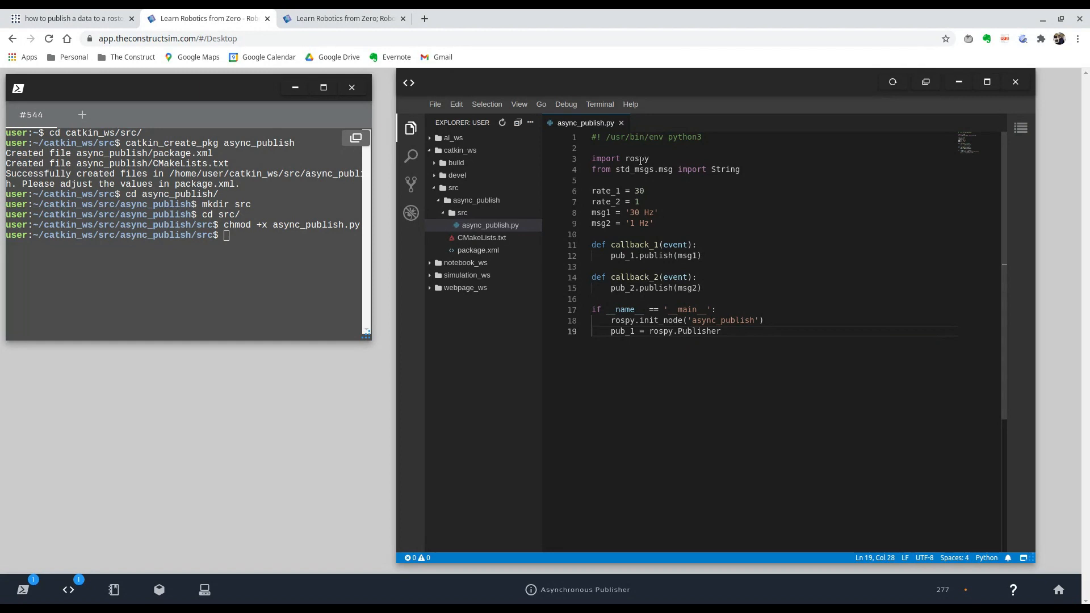
{"action": "type", "text": "("}
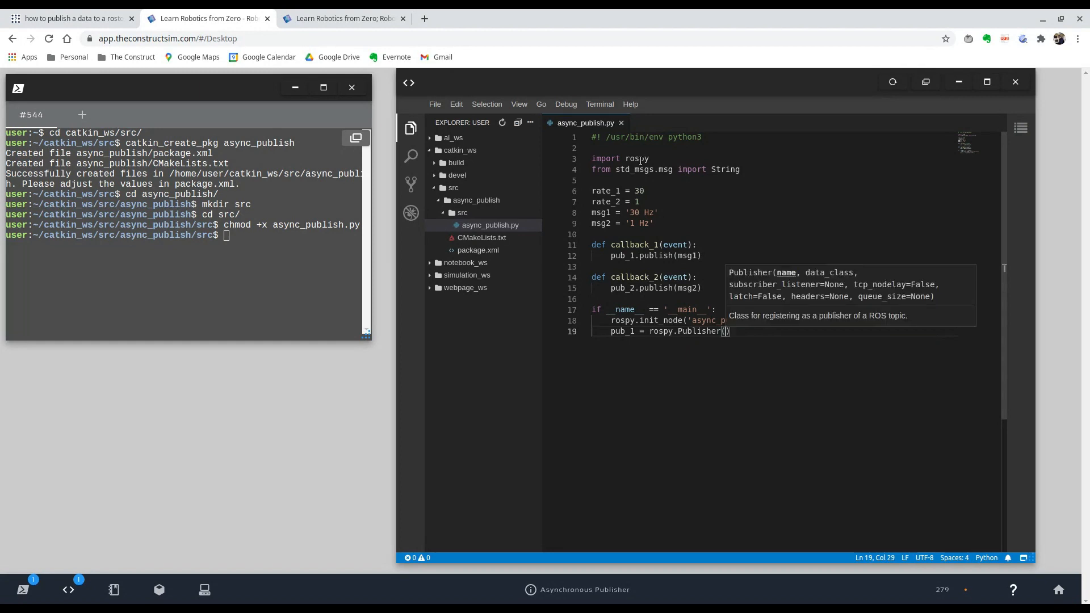
{"action": "type", "text": "'to'"}
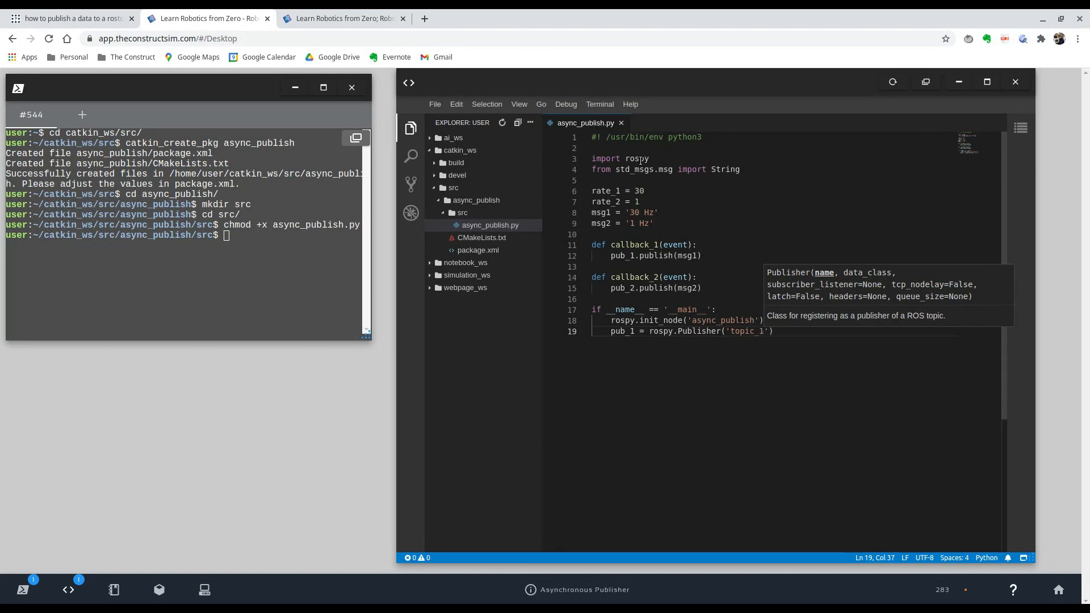
{"action": "type", "text": ", String"}
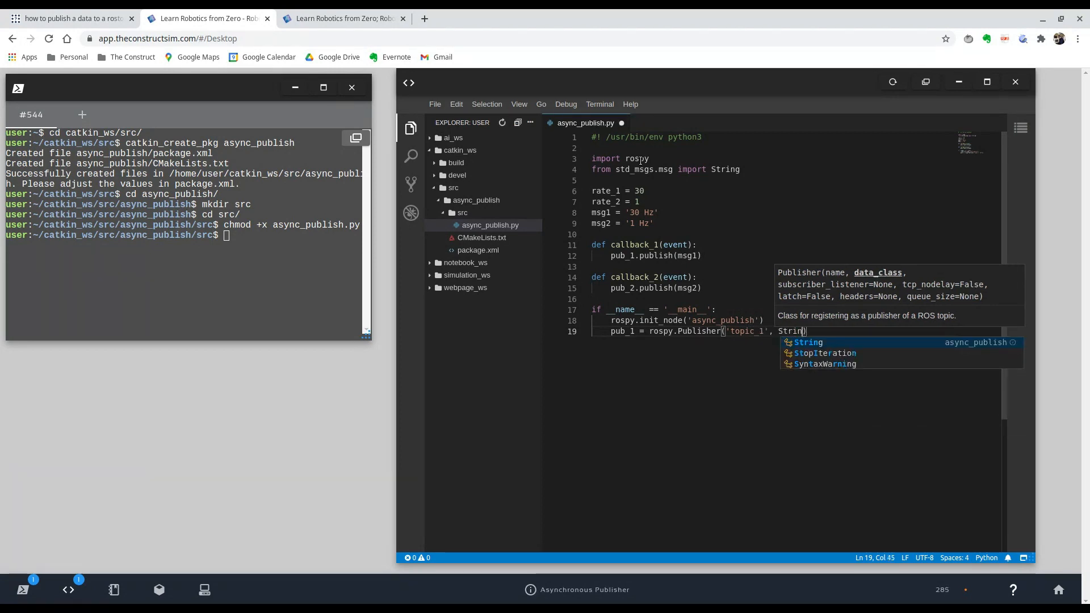
{"action": "type", "text": ","}
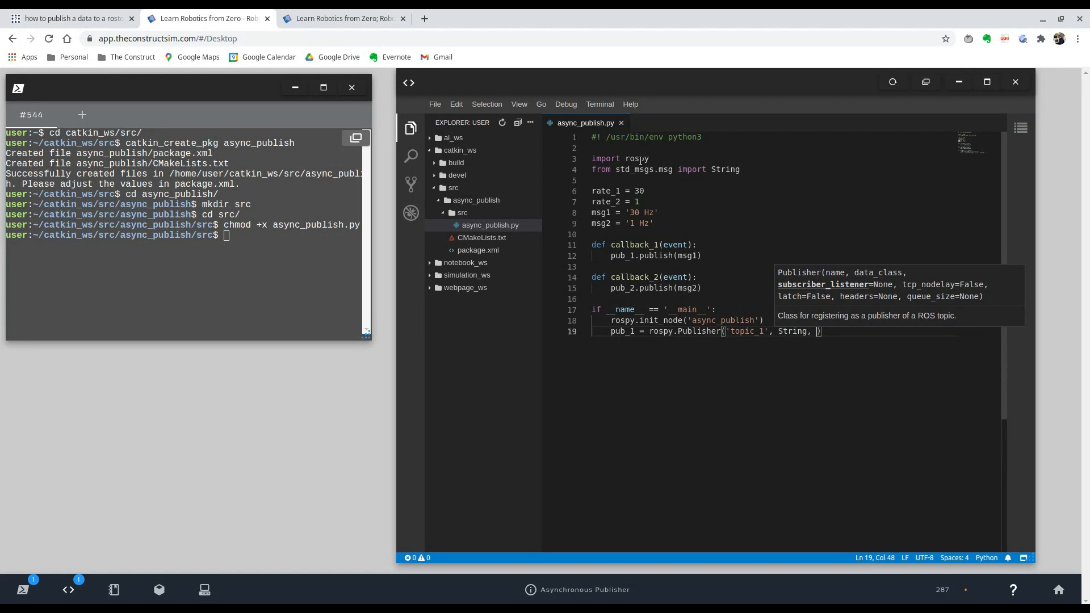
{"action": "type", "text": "queue_size"}
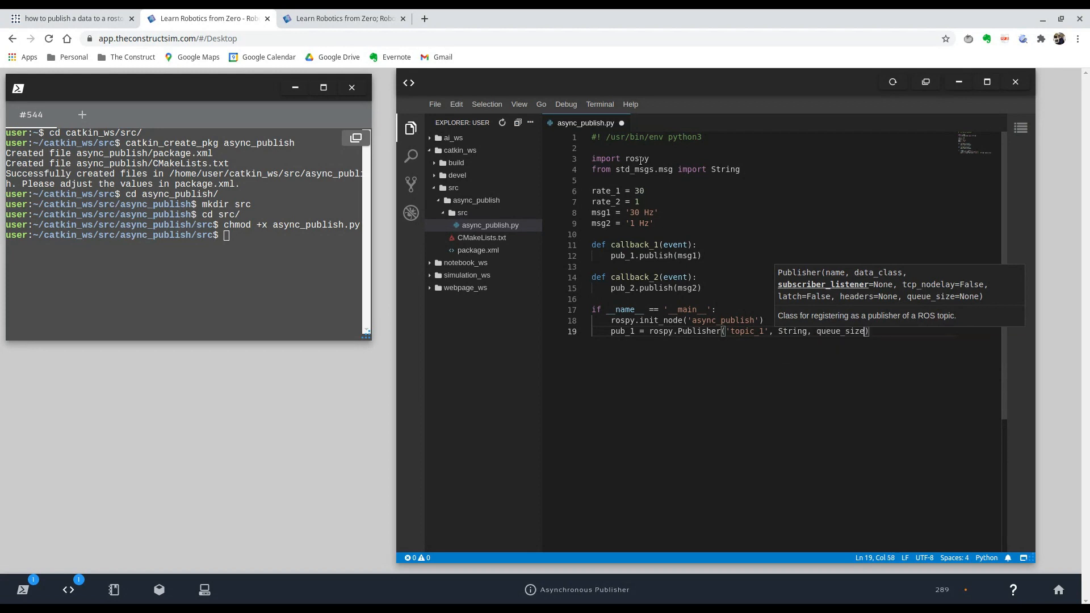
{"action": "type", "text": "="}
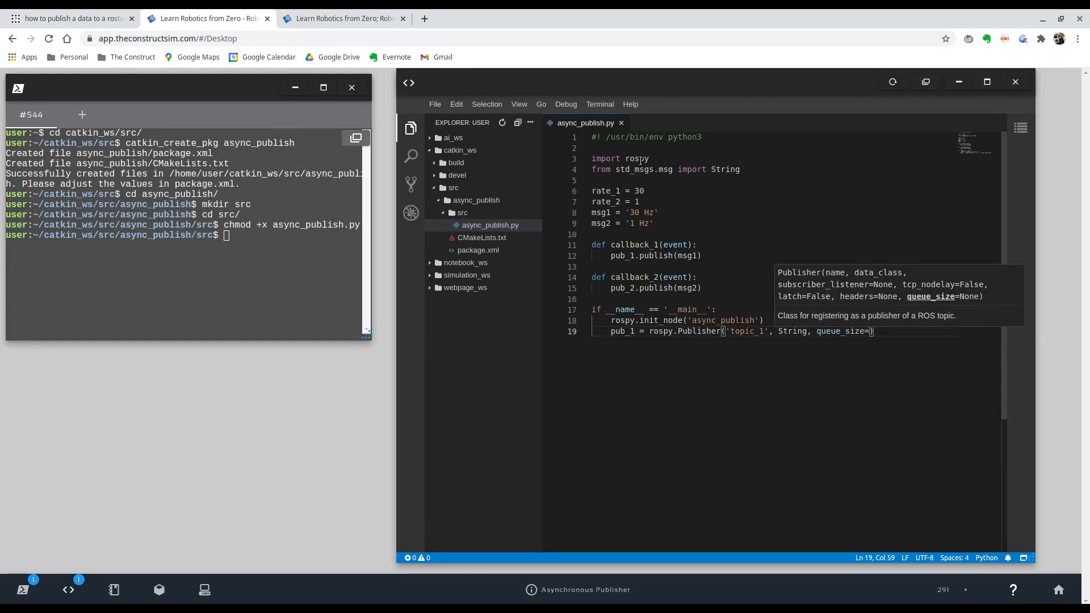
{"action": "type", "text": "10"}
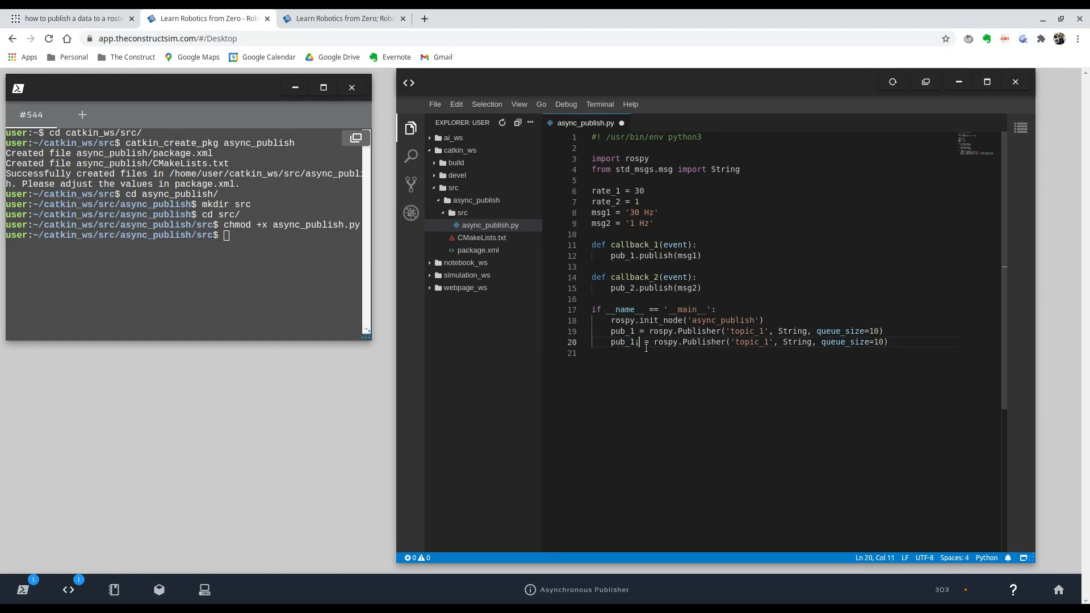
{"action": "type", "text": "pub_2"}
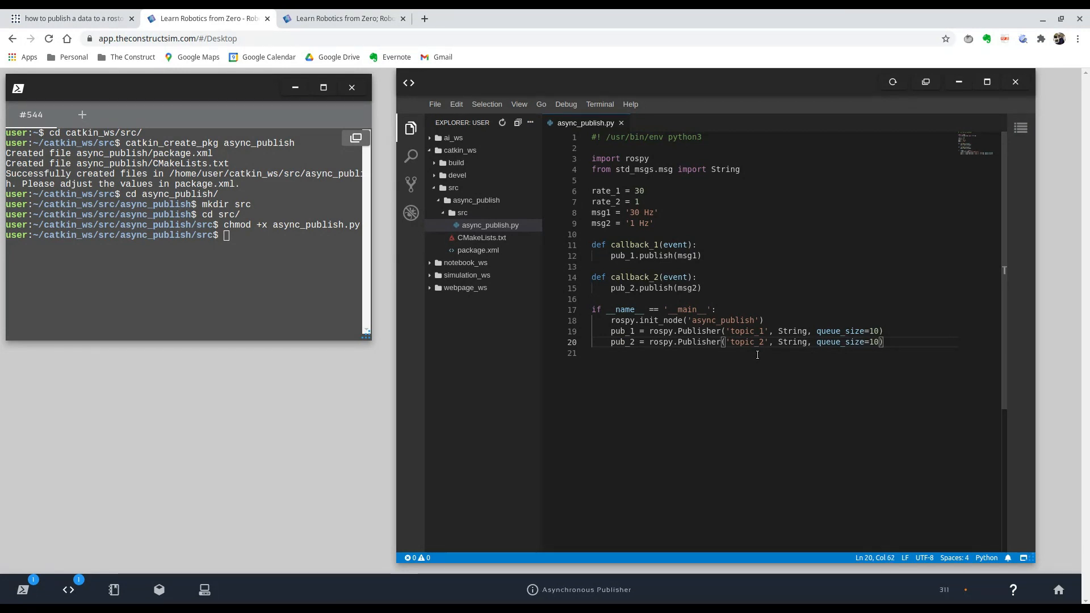
{"action": "key", "text": "enter"}
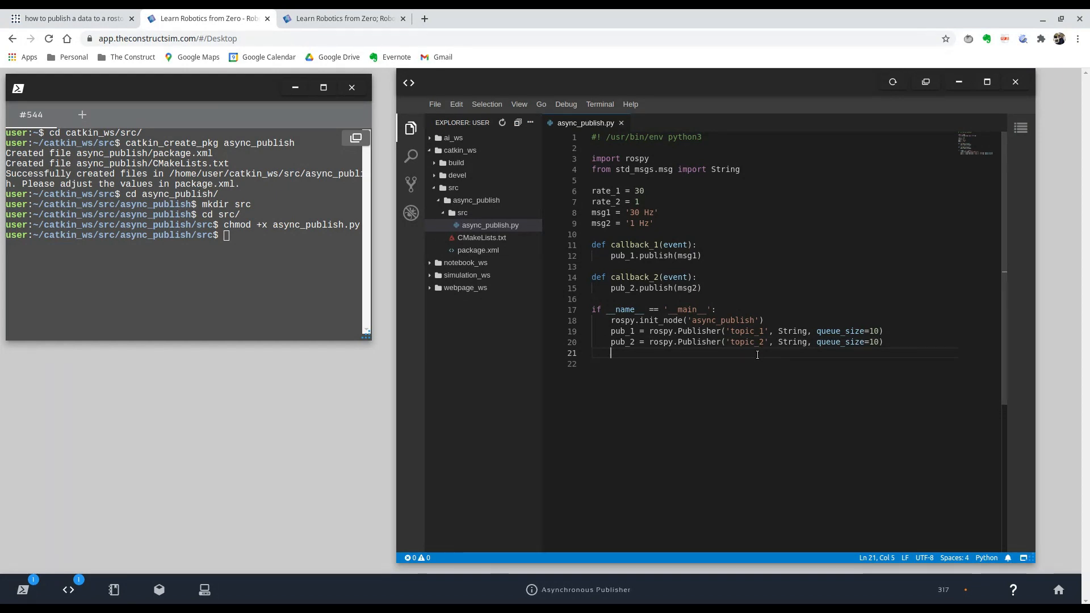
Type rospy.Timer(rospy.Duration(1/rate_1), and begin the callback argument.
{"action": "type", "text": "ro"}
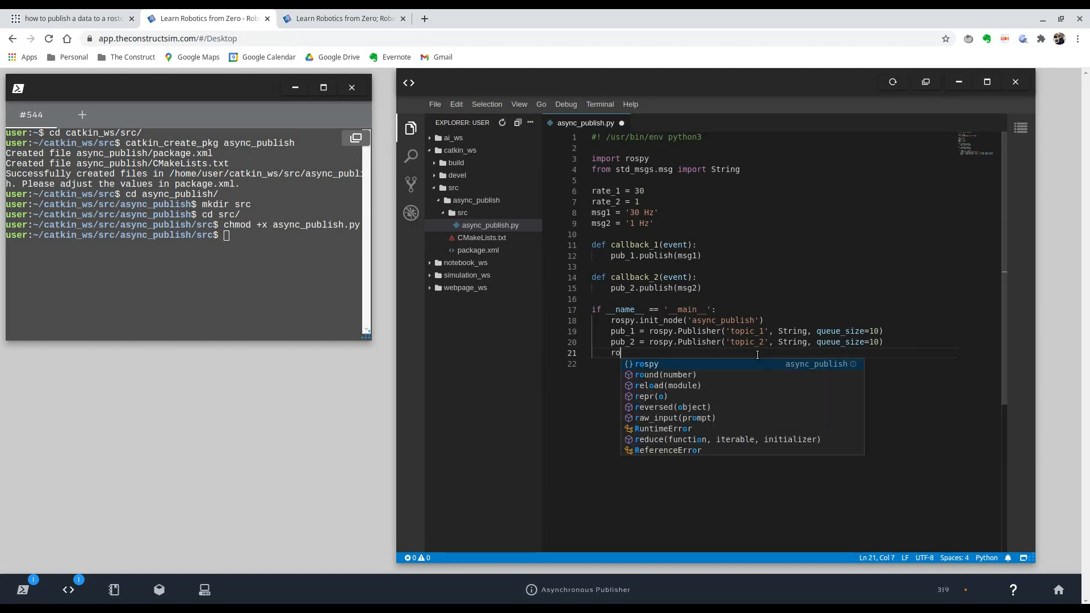
{"action": "type", "text": "spy"}
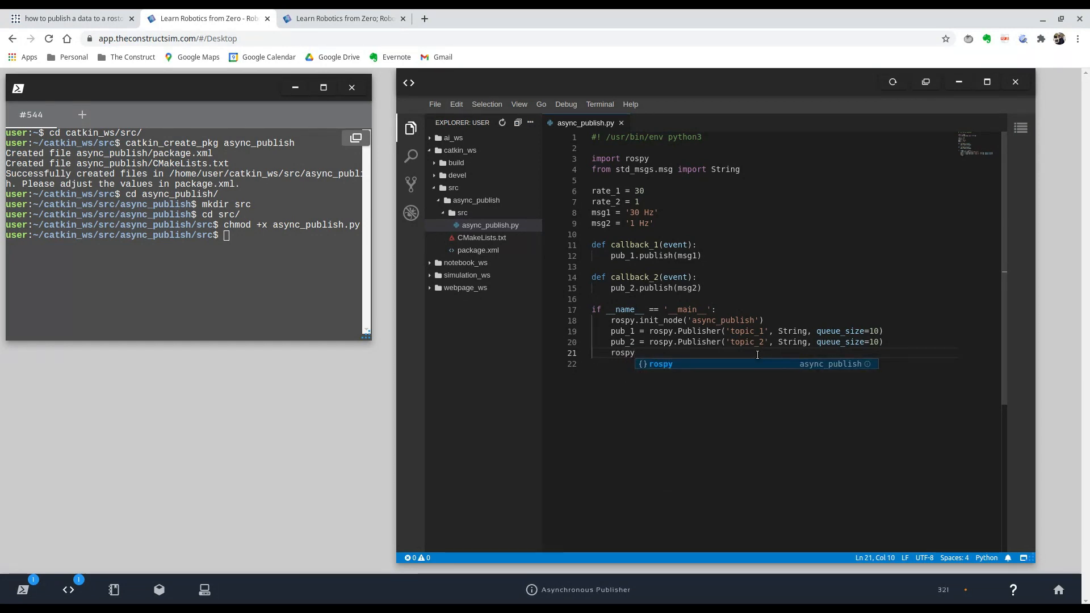
{"action": "type", "text": ".Timer("}
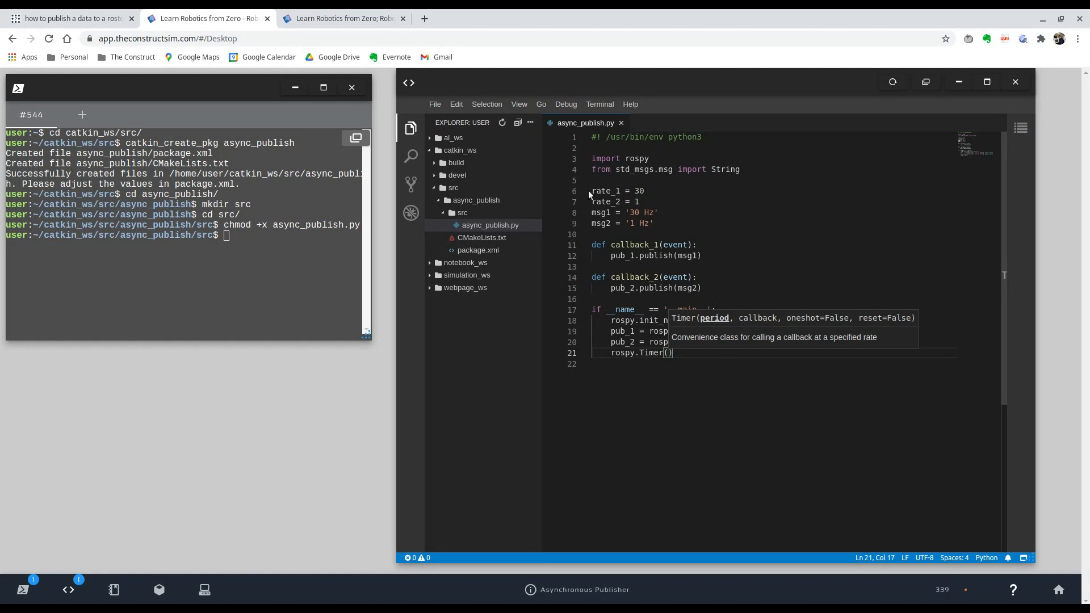
{"action": "mouse_move", "coordinate": [691, 351]}
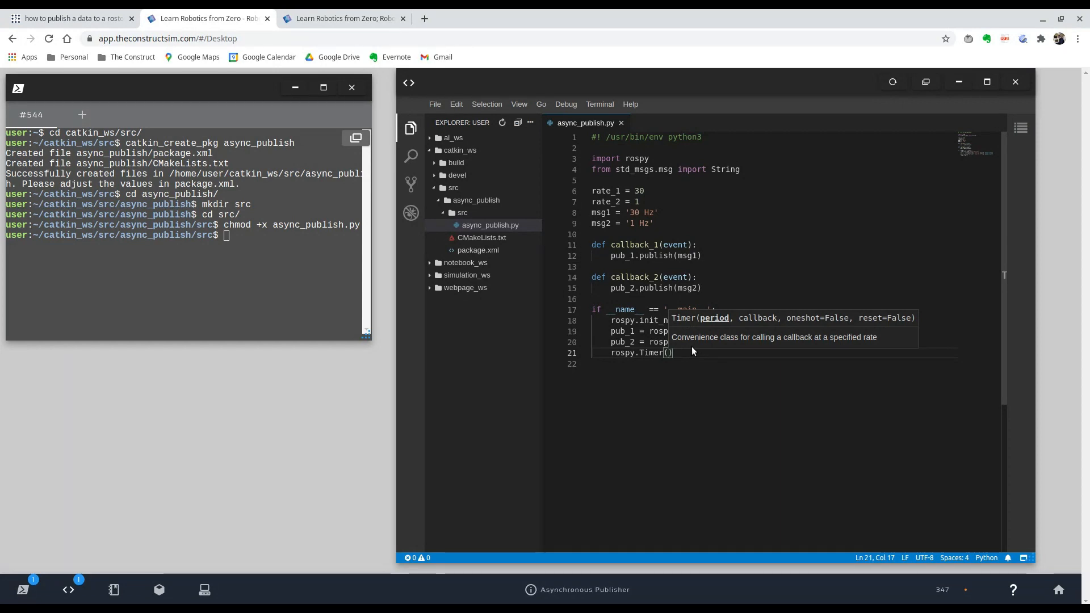
{"action": "type", "text": "rospy."}
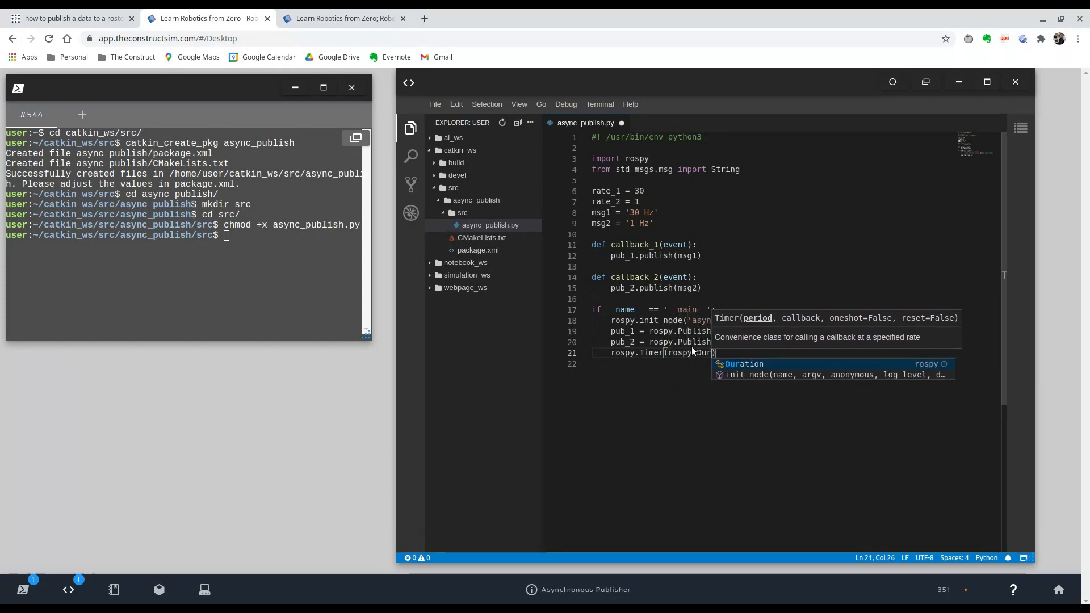
{"action": "type", "text": "Duration"}
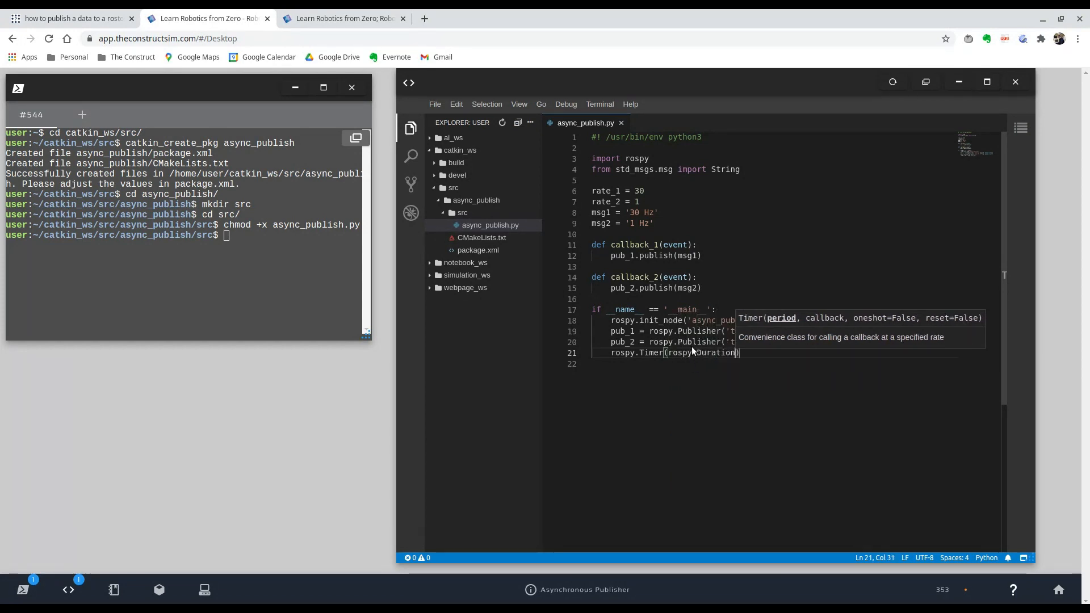
{"action": "type", "text": "(1"}
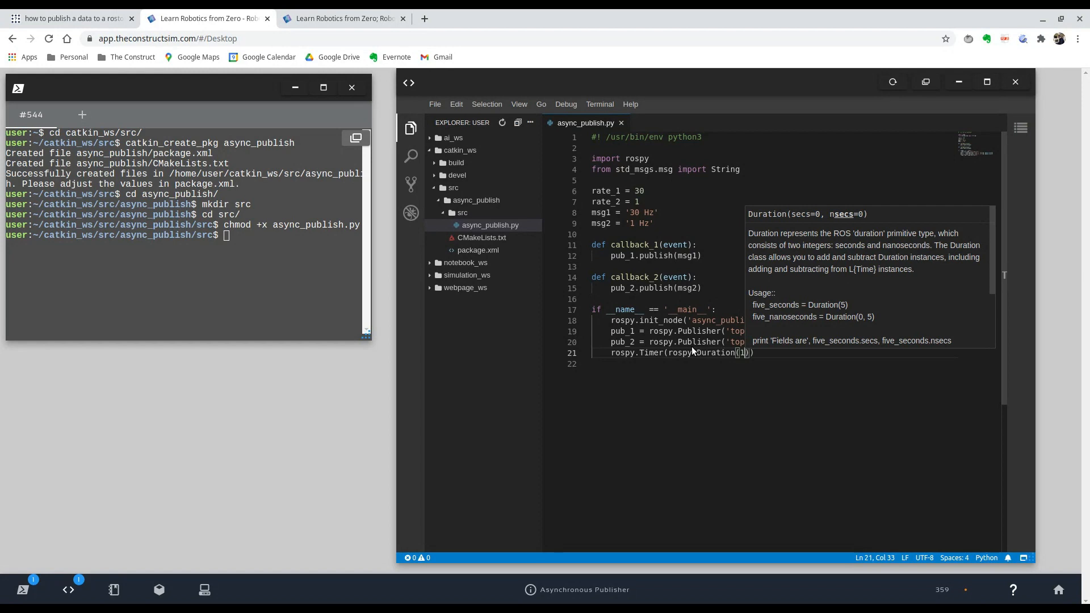
{"action": "type", "text": "/"}
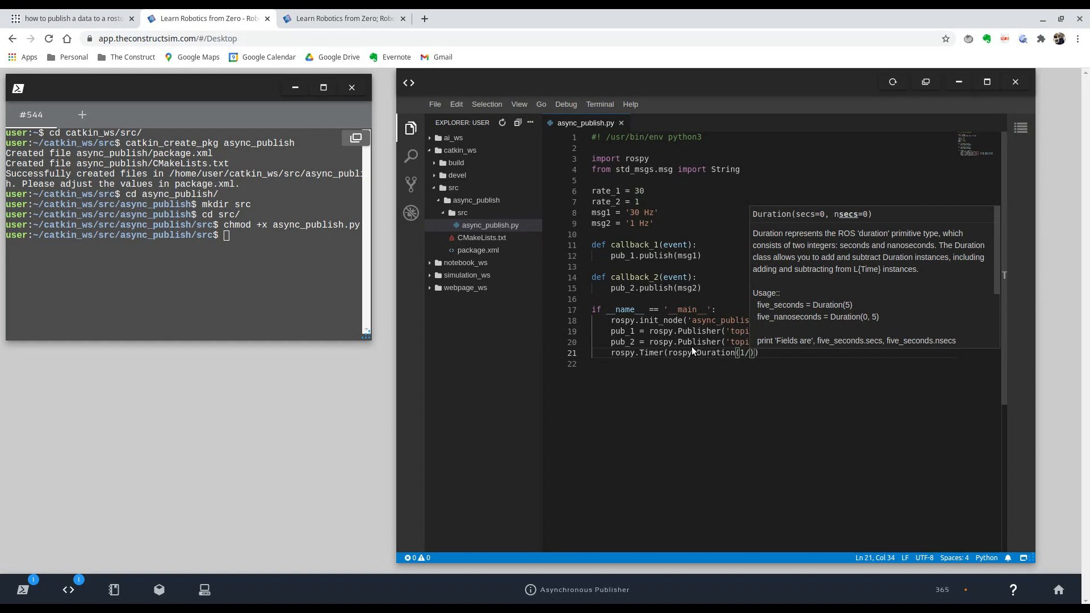
{"action": "type", "text": "rate_1"}
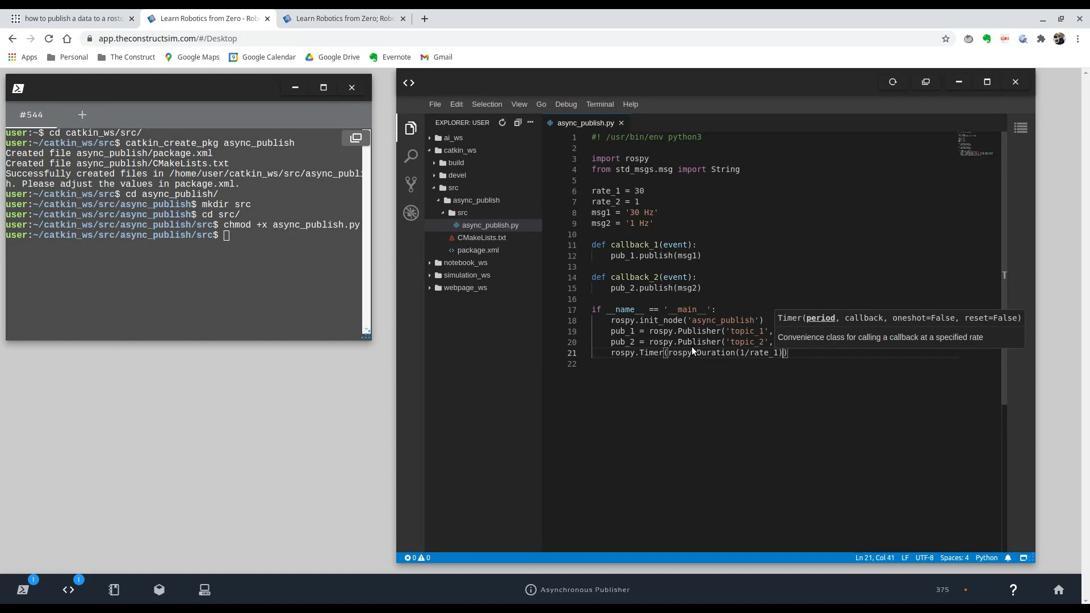
{"action": "type", "text": ","}
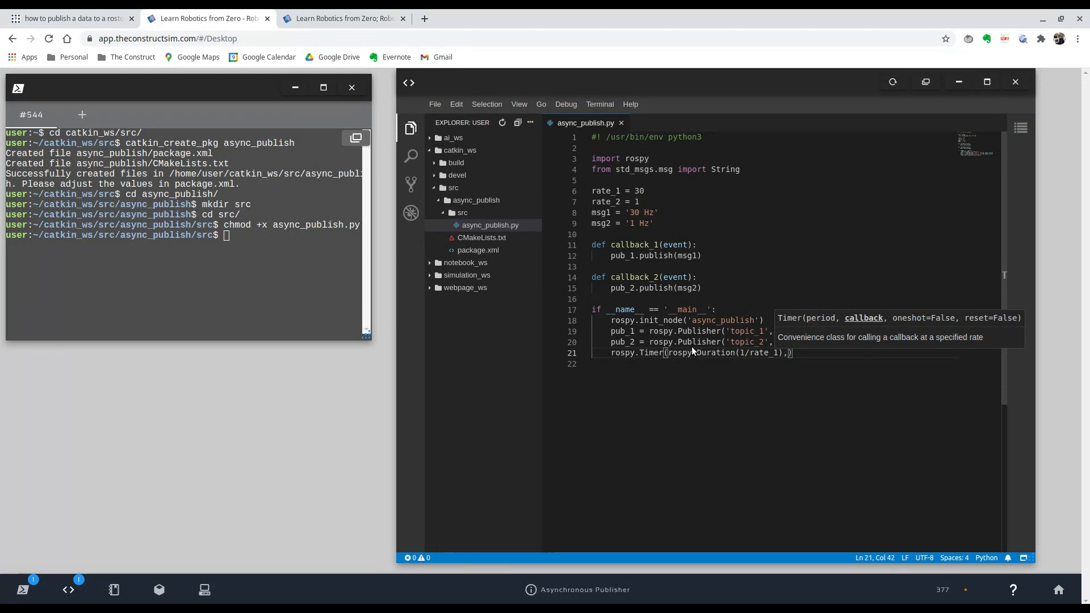
{"action": "type", "text": "callback_1"}
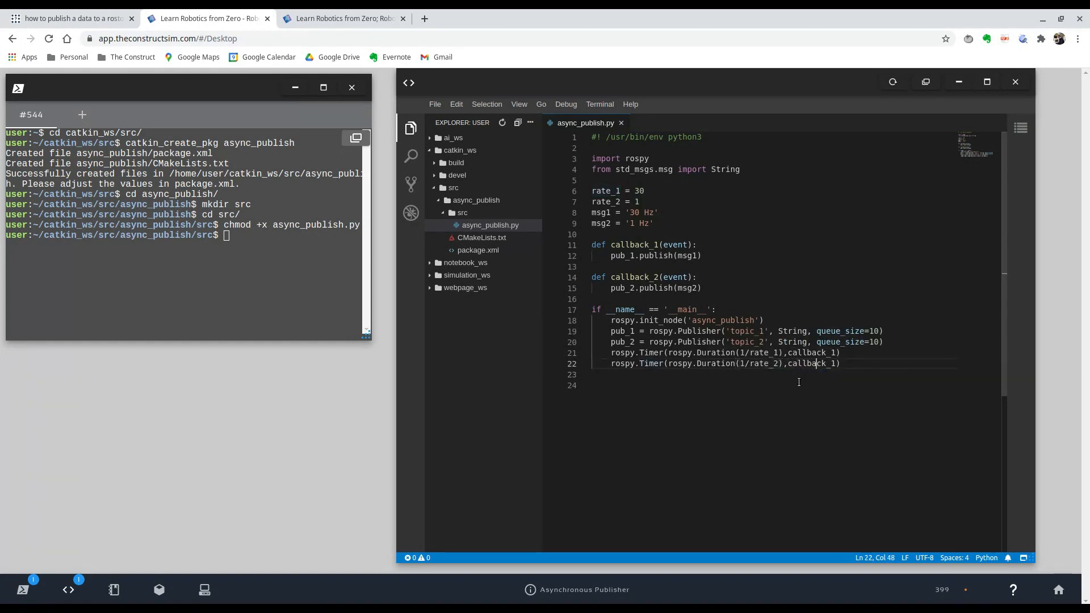
Make the second timer use rate_2 and callback_2, then end the line.
{"action": "type", "text": "2"}
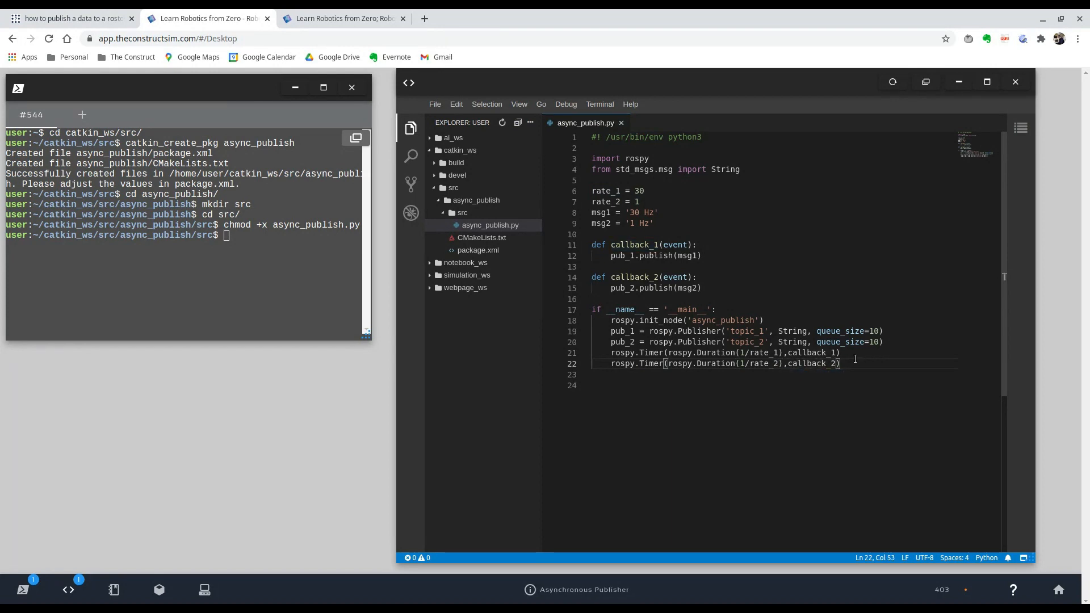
{"action": "key", "text": "enter"}
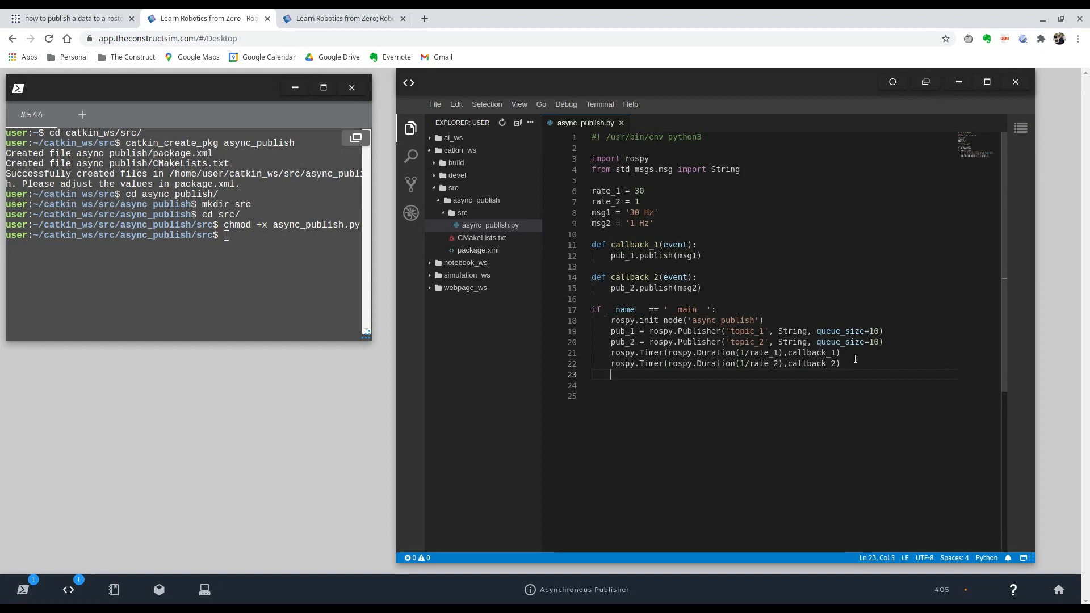
End the main block with rospy.spin(), correcting the 'sping' typo.
{"action": "type", "text": "r"}
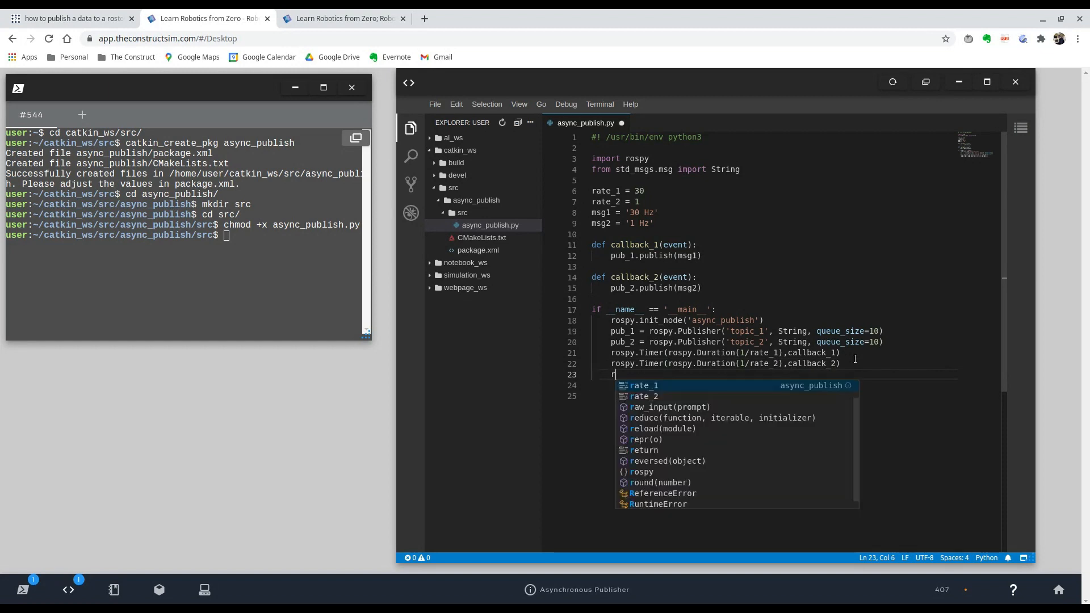
{"action": "type", "text": "ospy."}
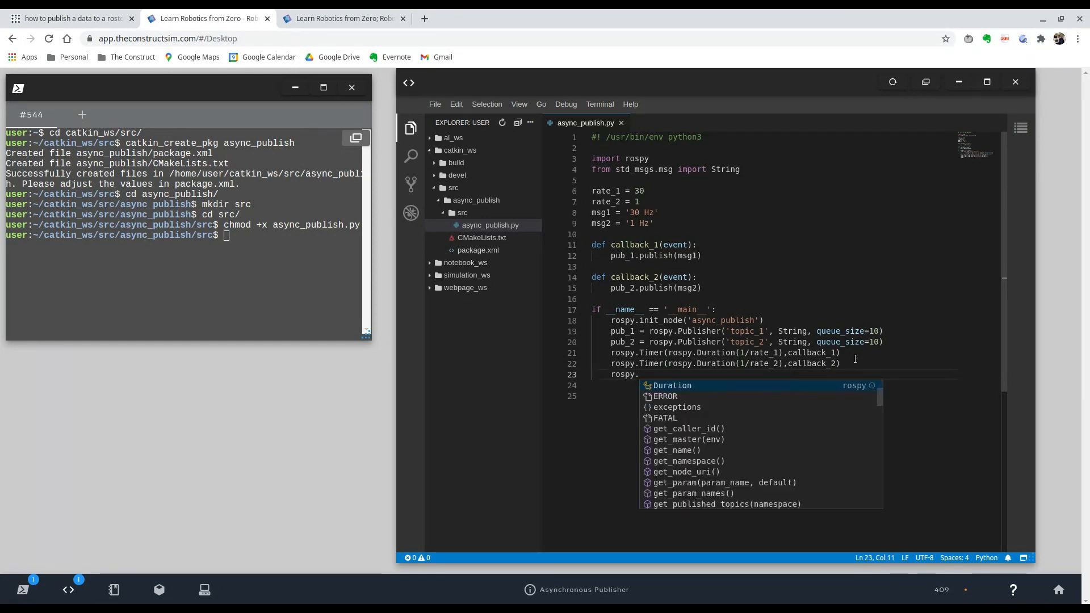
{"action": "type", "text": "sping"}
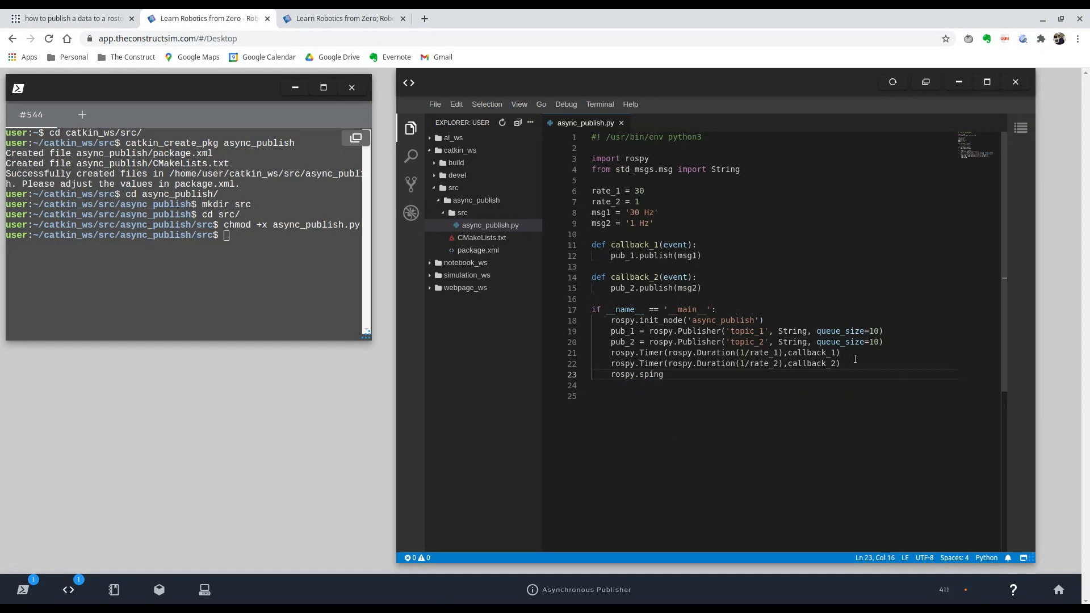
{"action": "type", "text": "()"}
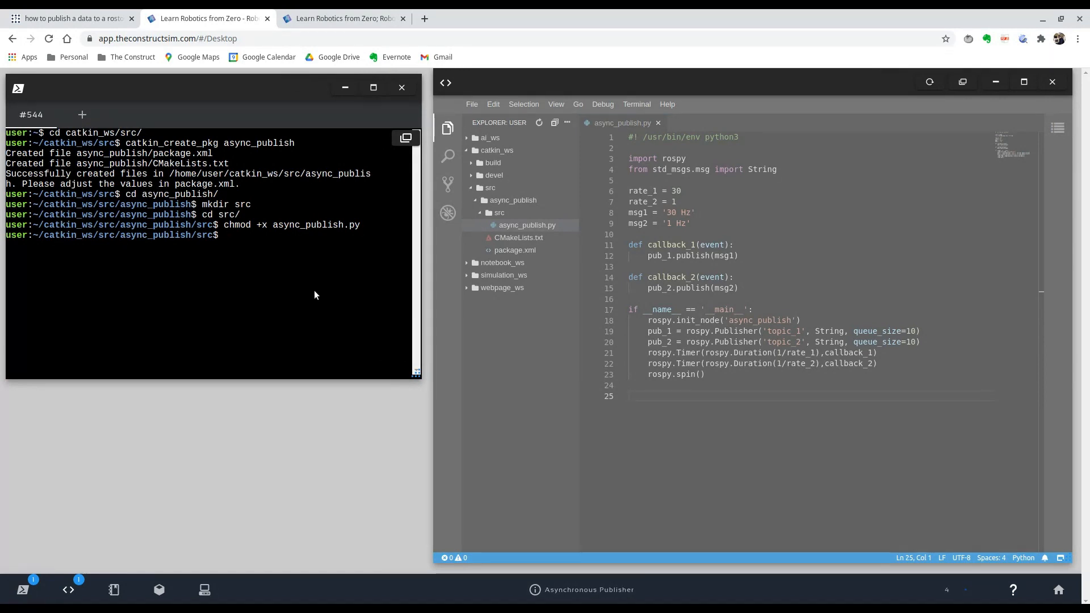
Build catkin_ws with catkin_make, source devel/setup.bash, and run rospack profile.
{"action": "type", "text": "cd .."}
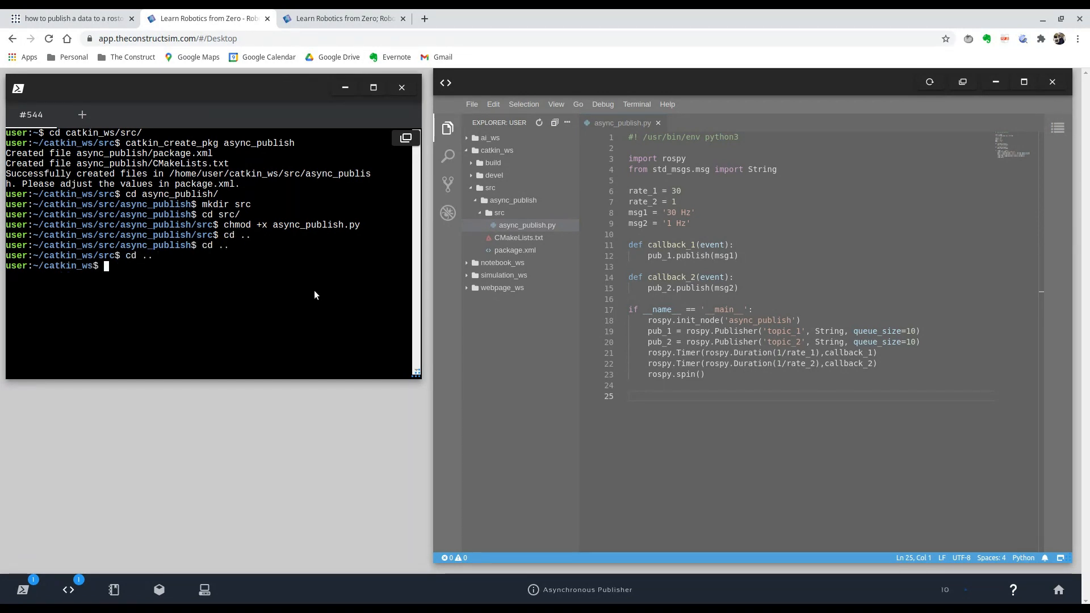
{"action": "type", "text": "catkin_"}
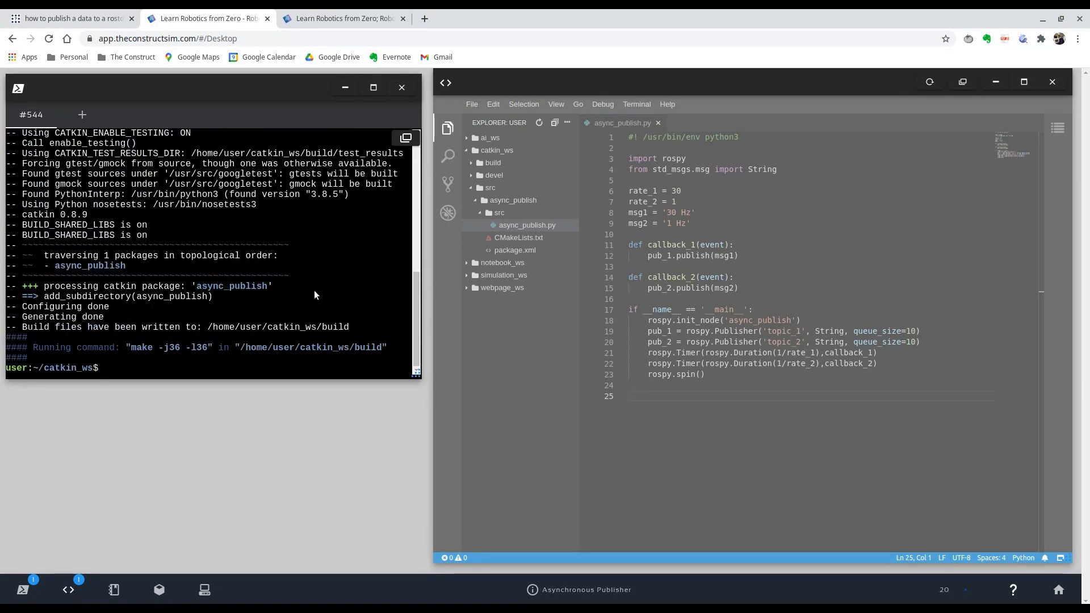
{"action": "type", "text": "source de"}
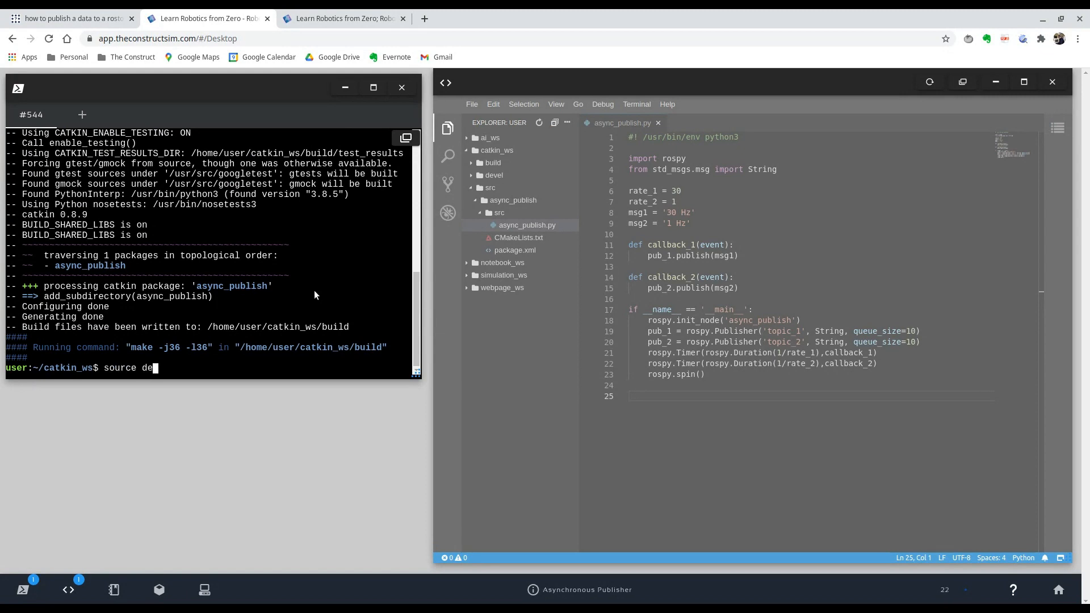
{"action": "type", "text": "vel/"}
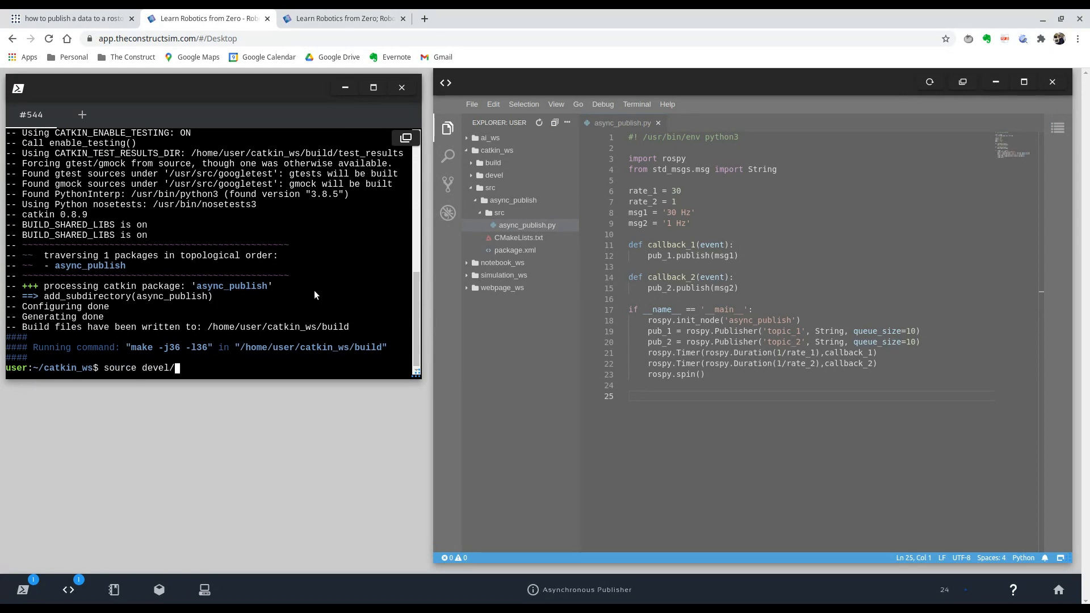
{"action": "type", "text": "setup.bash"}
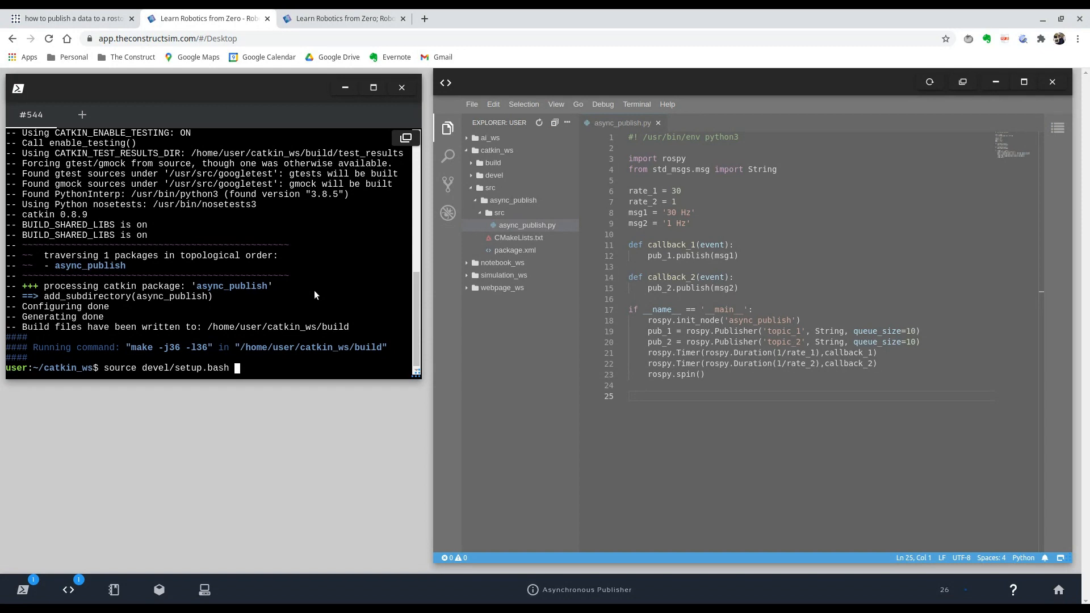
{"action": "type", "text": "rosp"}
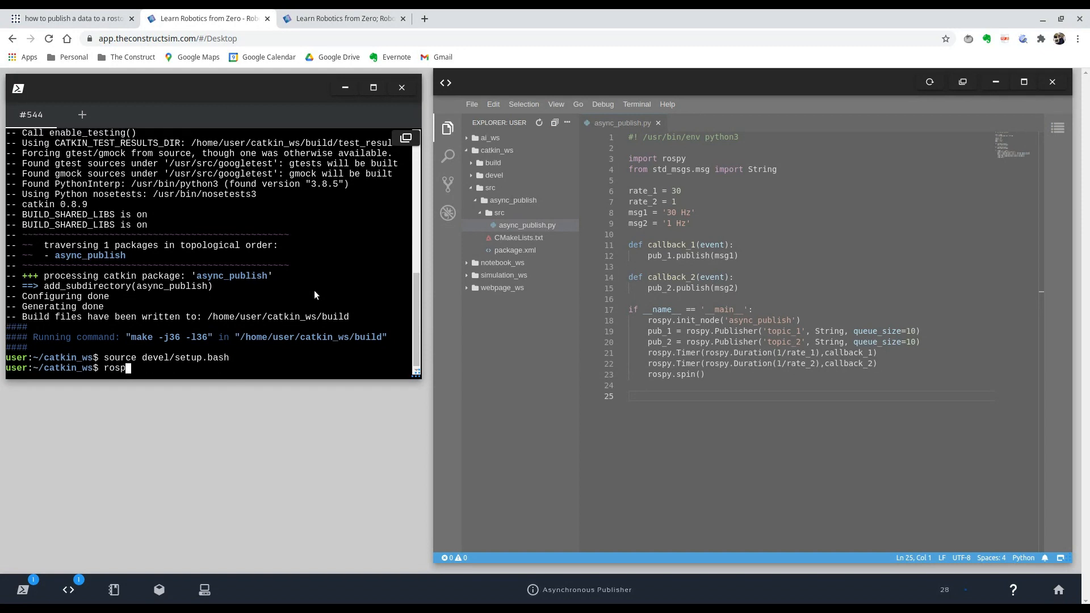
{"action": "type", "text": "ack prof"}
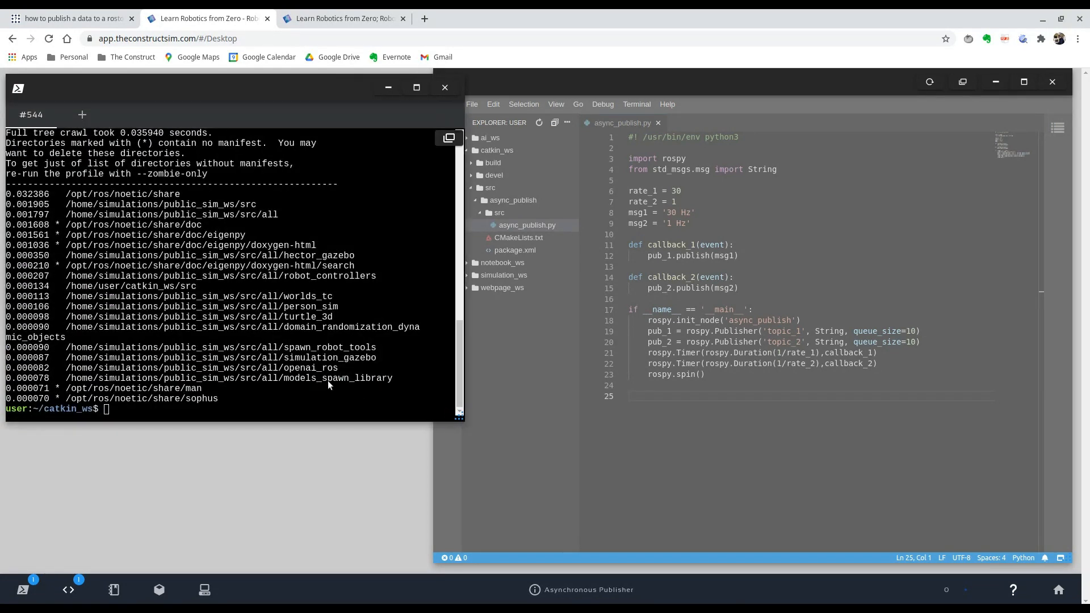
Try rosrun async_publish.py, force-quit it with two Ctrl+C presses, then start roscore.
{"action": "type", "text": "rosrun"}
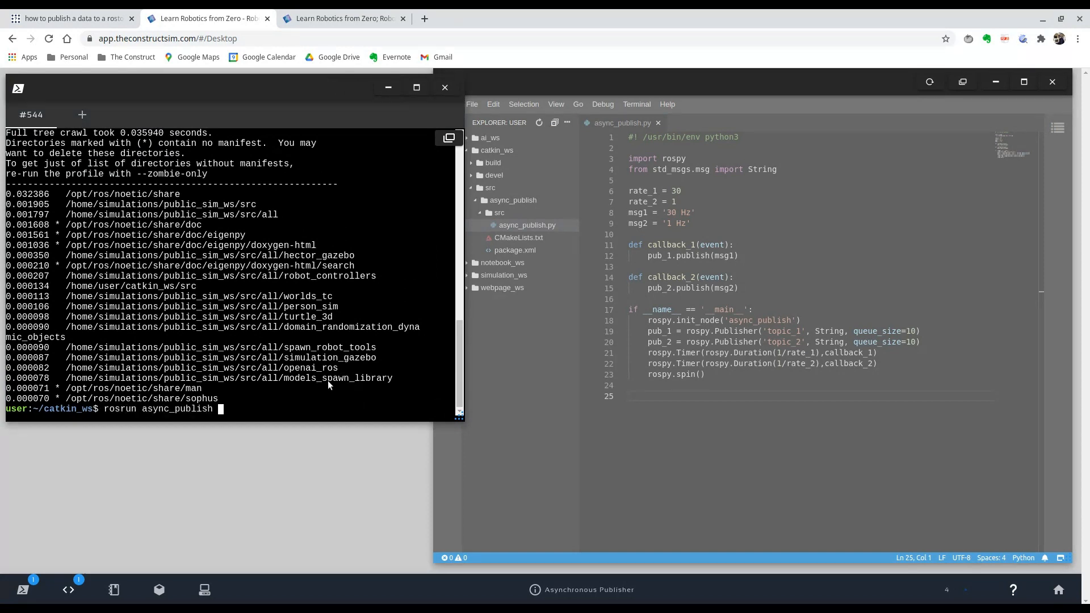
{"action": "type", "text": "async_publish.py"}
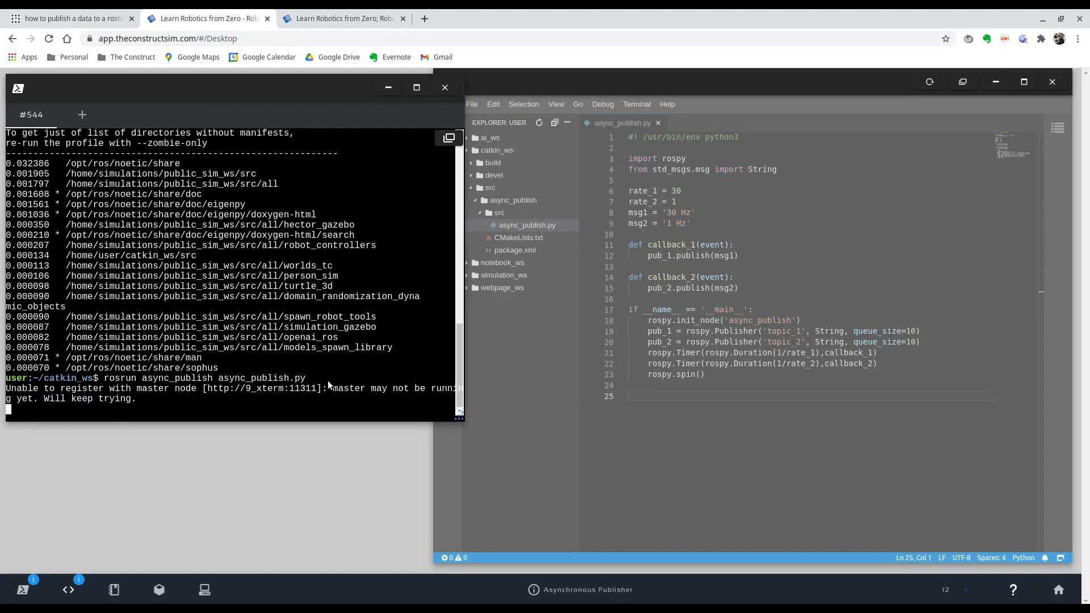
{"action": "key", "text": "ctrl+c"}
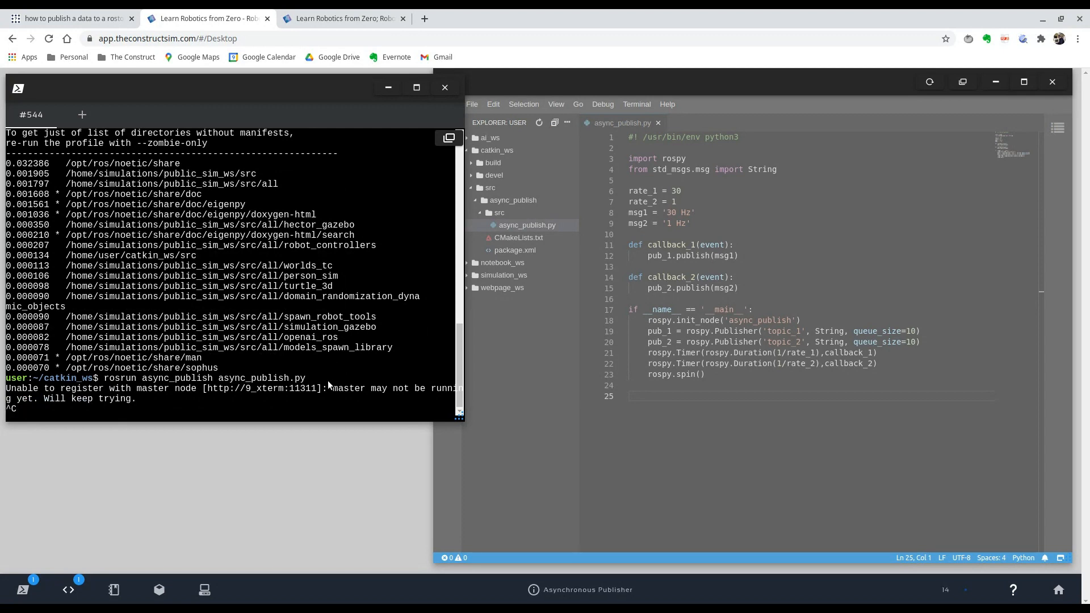
{"action": "key", "text": "ctrl+c"}
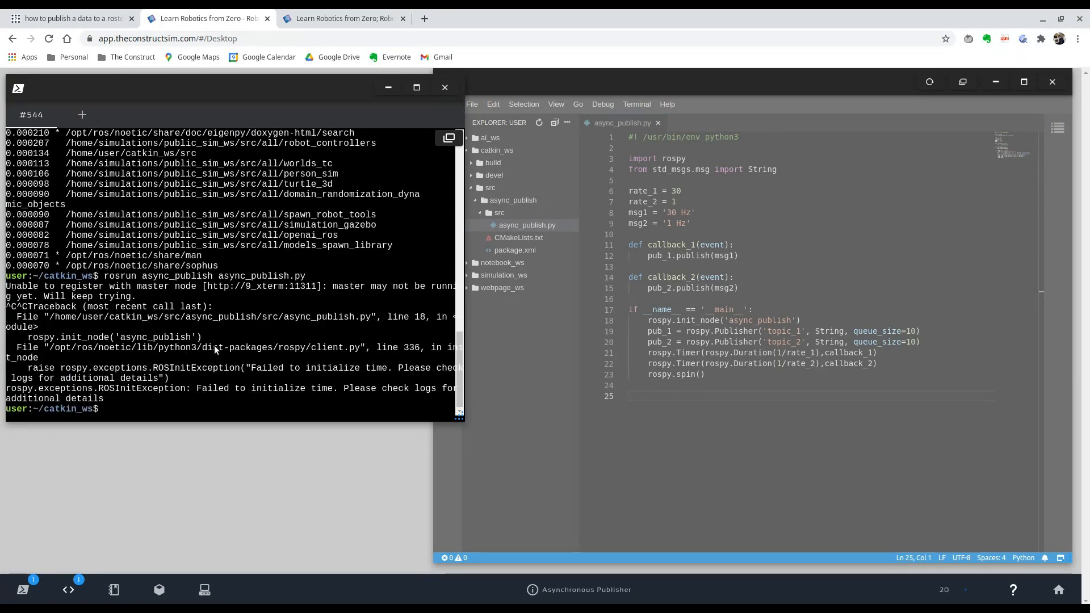
{"action": "type", "text": "roscore"}
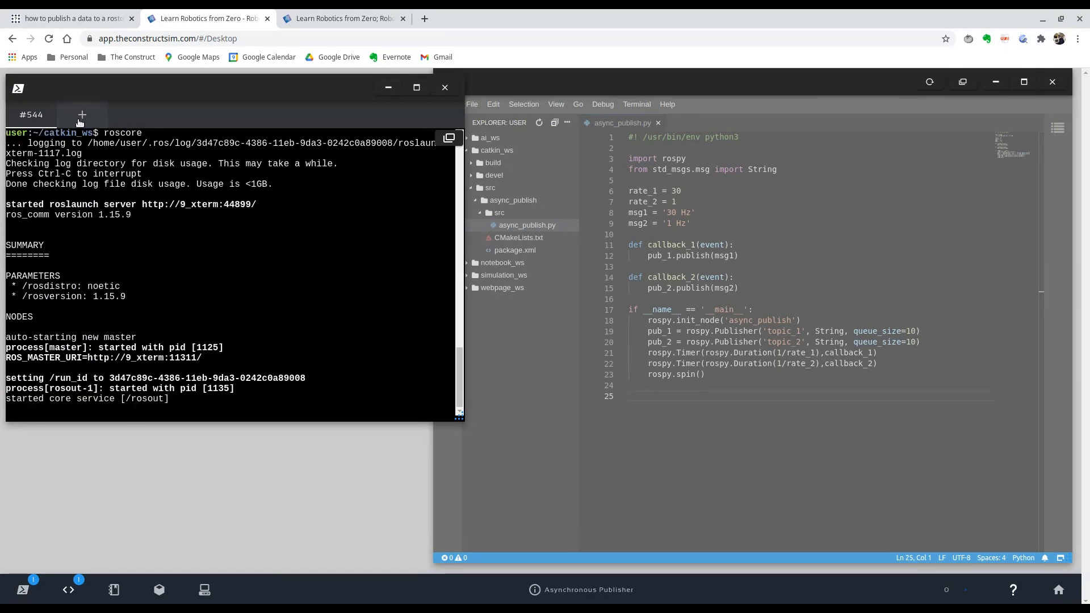
In a new terminal tab, run rosrun async_publish async_publish.py.
{"action": "left_click", "coordinate": [82, 115]}
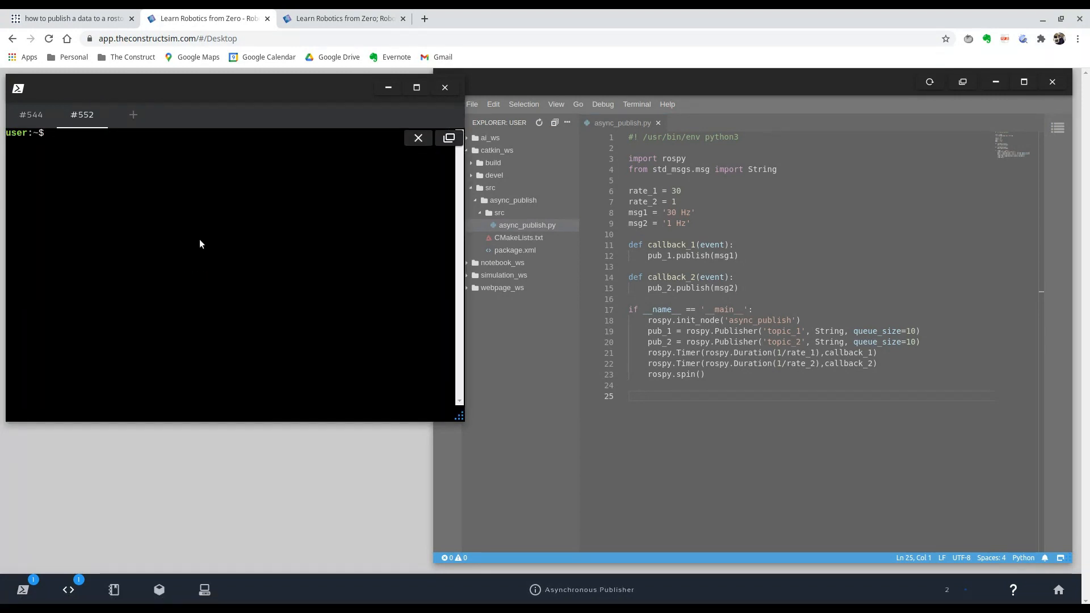
{"action": "type", "text": "rosrun"}
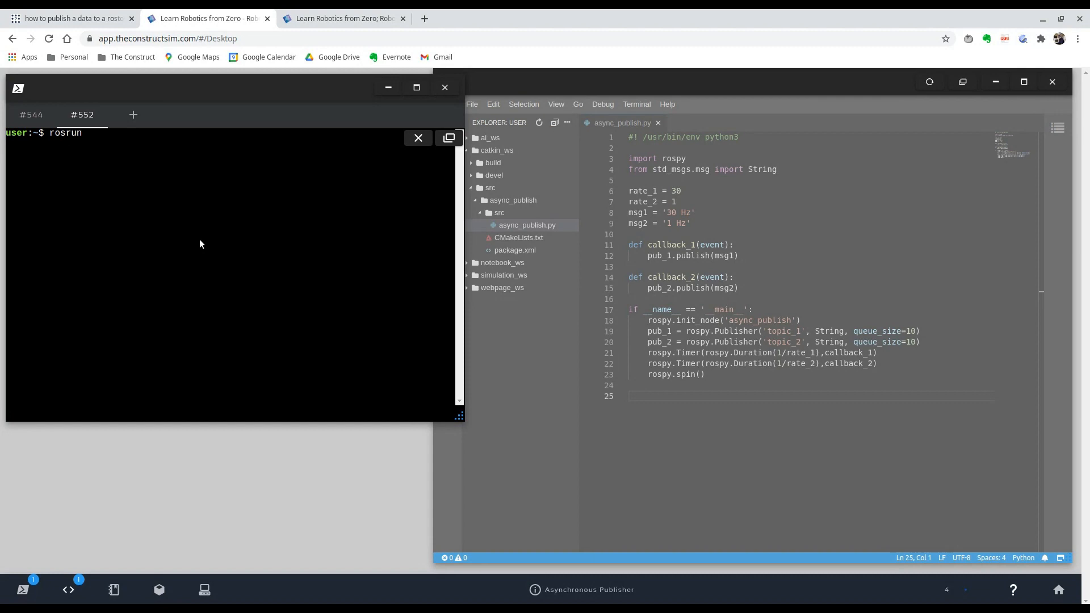
{"action": "type", "text": "async_publish async_publish.py"}
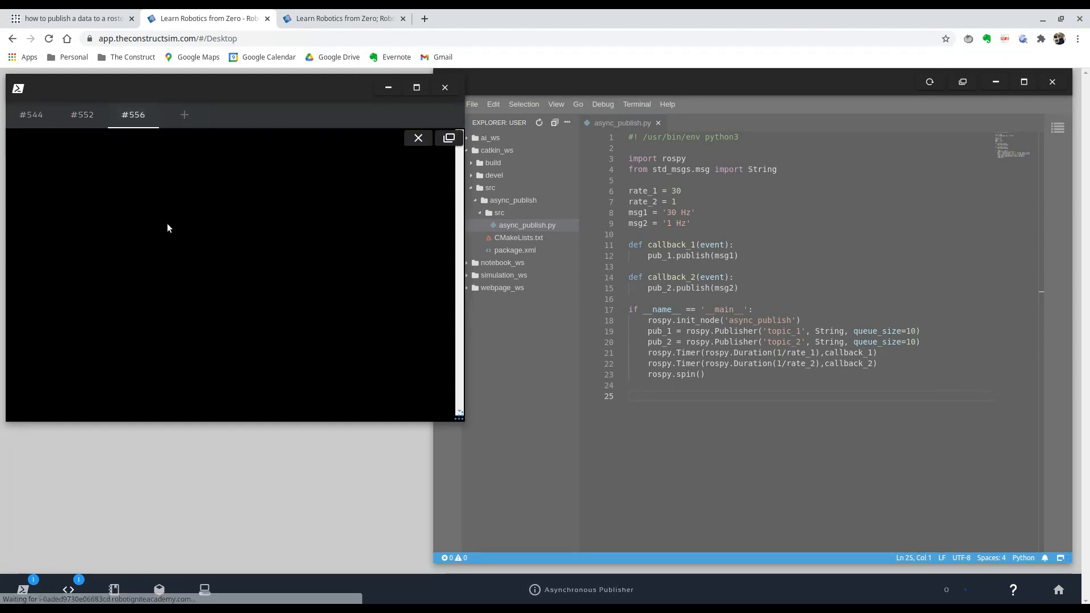
List the topics and echo /topic_1 to see its '30 Hz' messages.
{"action": "type", "text": "rostopic list"}
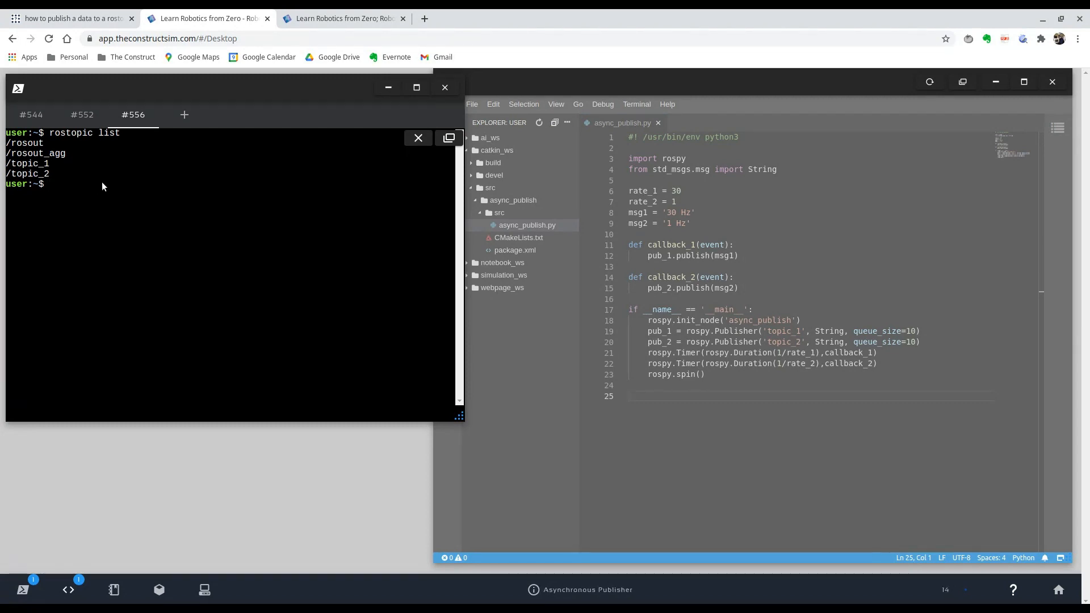
{"action": "type", "text": "rostopic echo /"}
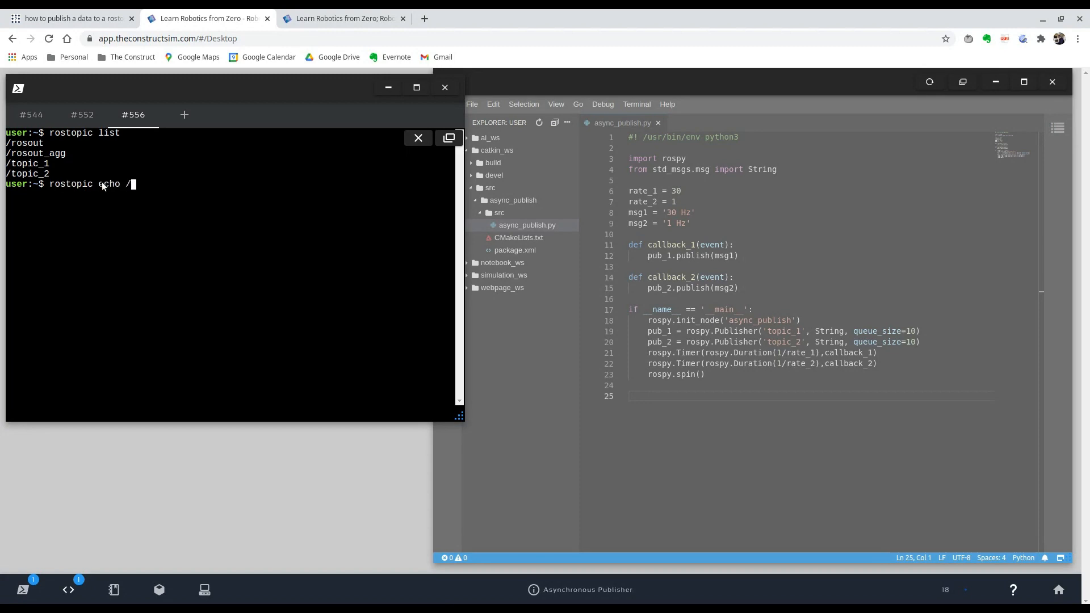
{"action": "type", "text": "topic_"}
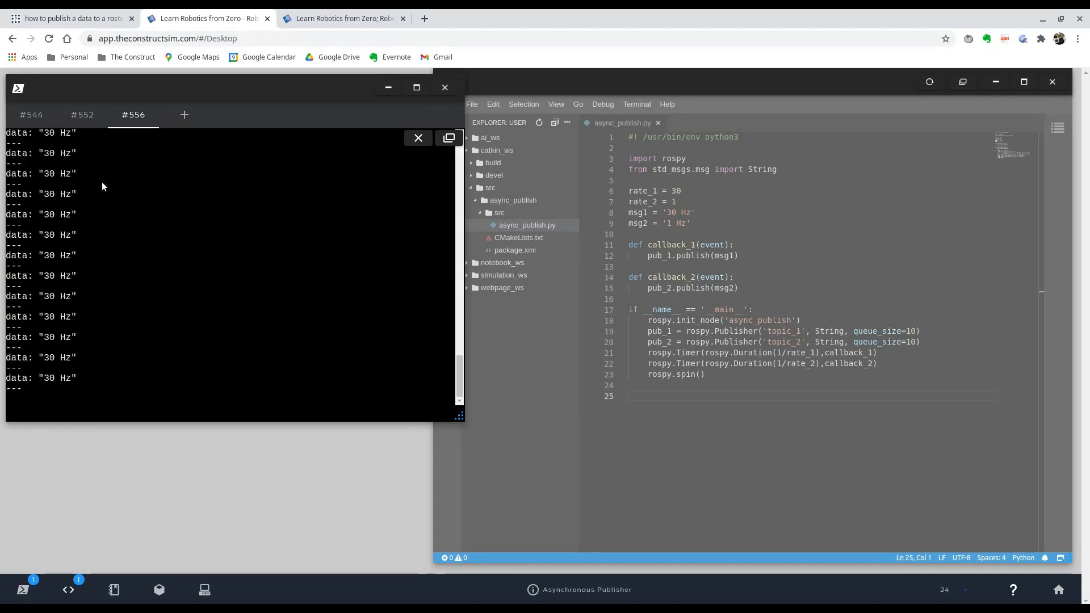
Stop that echo and echo /topic_2 to see its '1 Hz' messages.
{"action": "key", "text": "ctrl+c"}
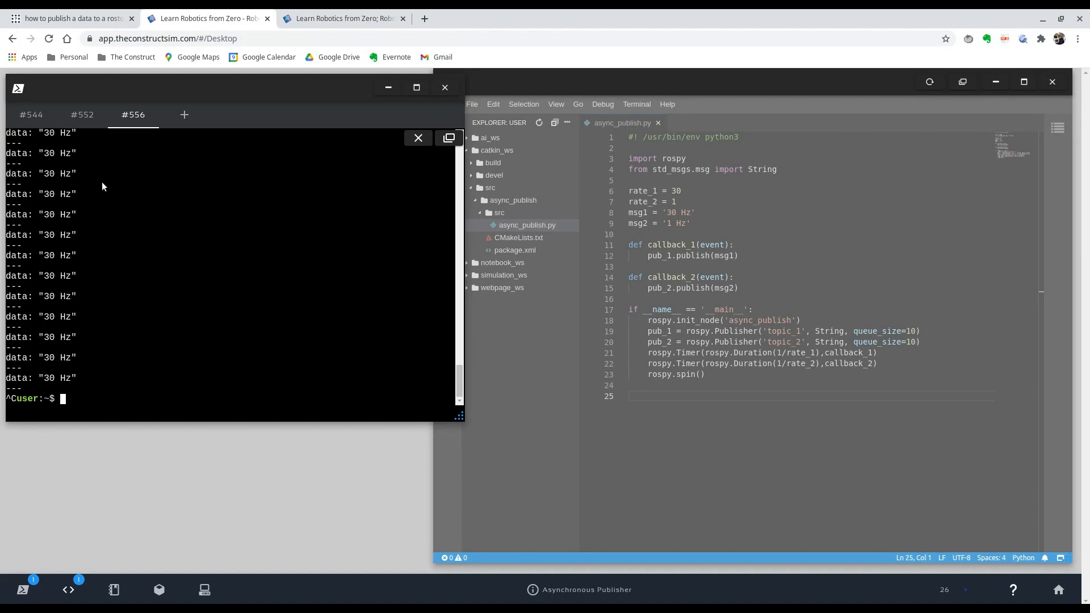
{"action": "type", "text": "rostopic echo /topic_2"}
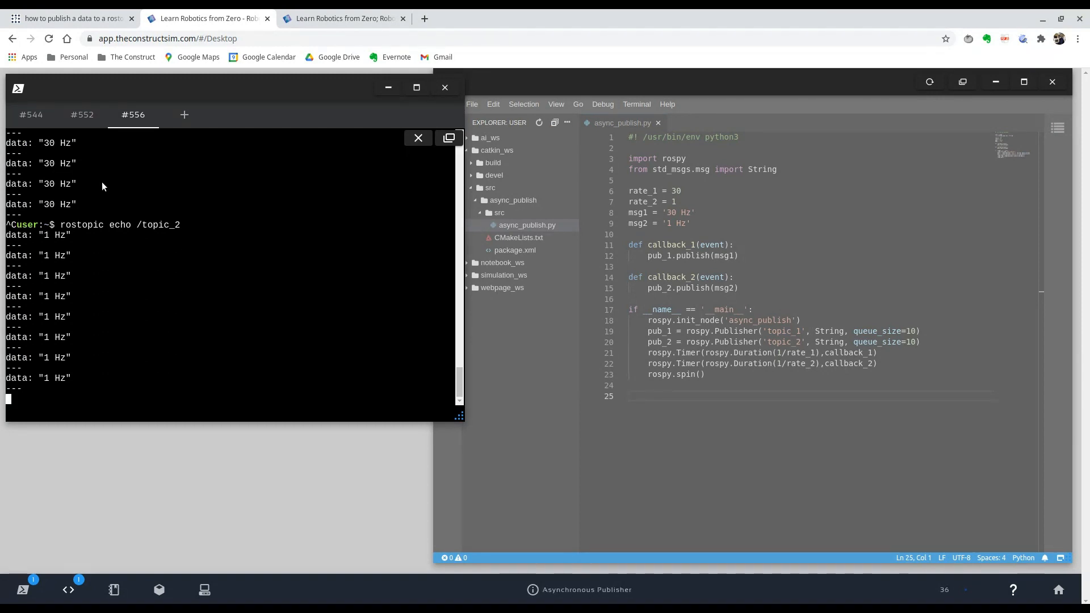
{"action": "type", "text": "rostopic hz"}
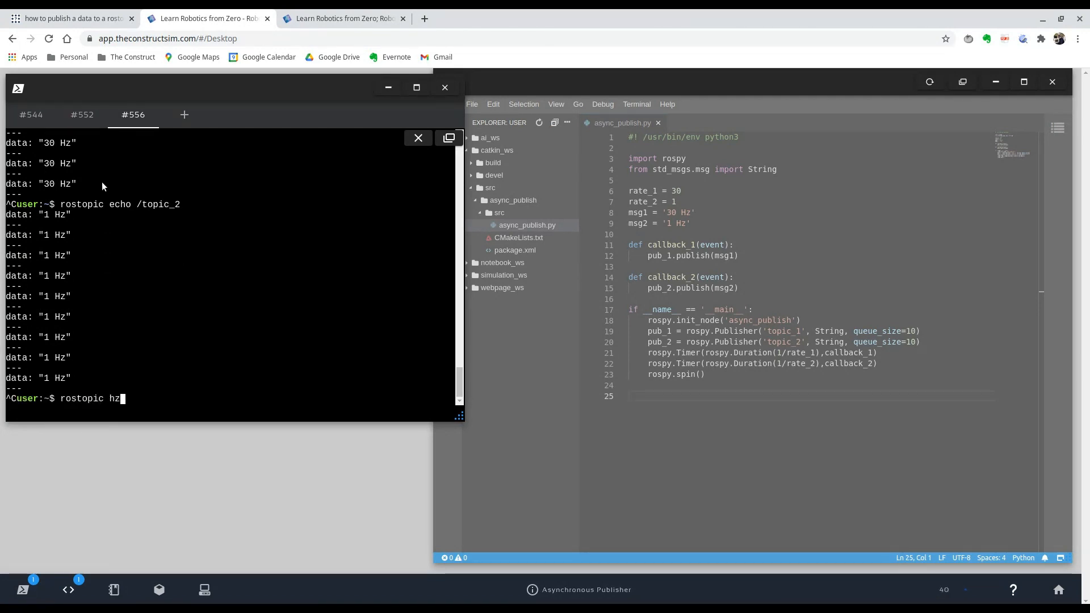
Measure /topic_1 and /topic_2 with rostopic hz, confirming about 30 Hz and 1 Hz.
{"action": "type", "text": "/topic_1"}
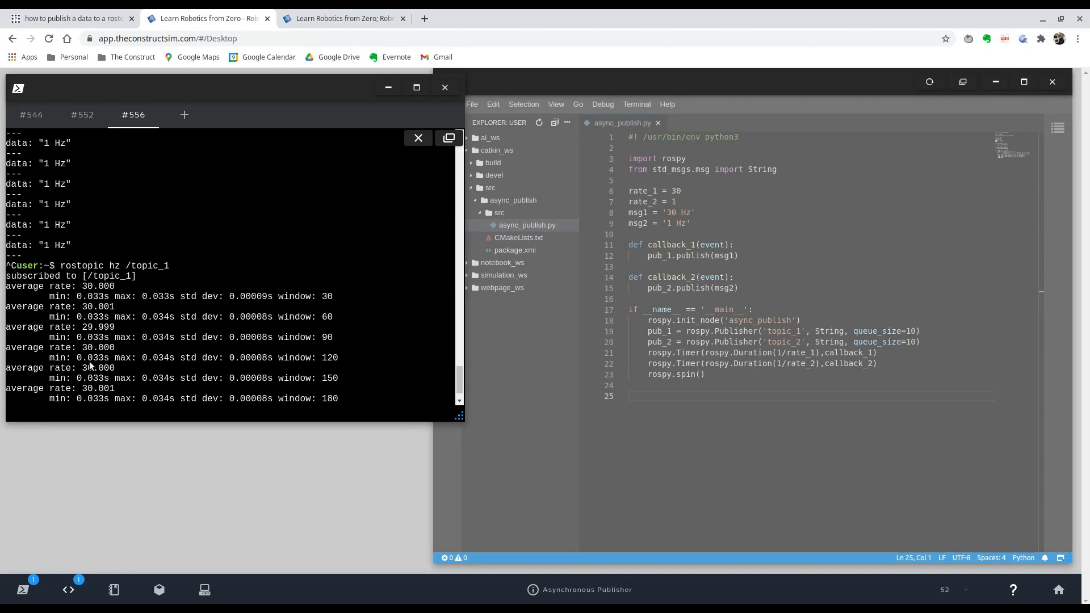
{"action": "double_click", "coordinate": [96, 368]}
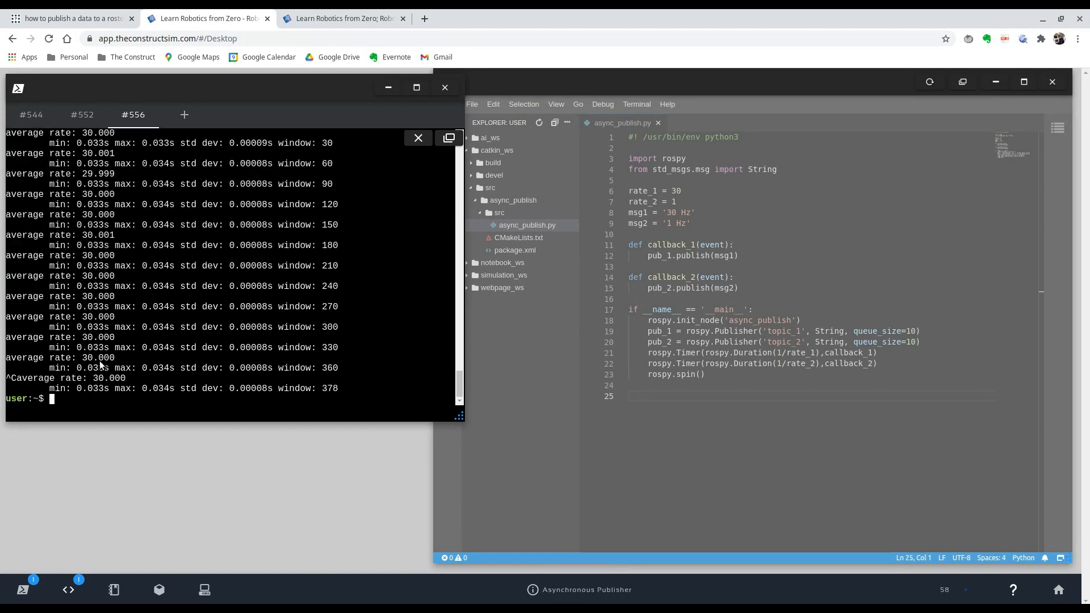
{"action": "type", "text": "rostopic hz /topic_"}
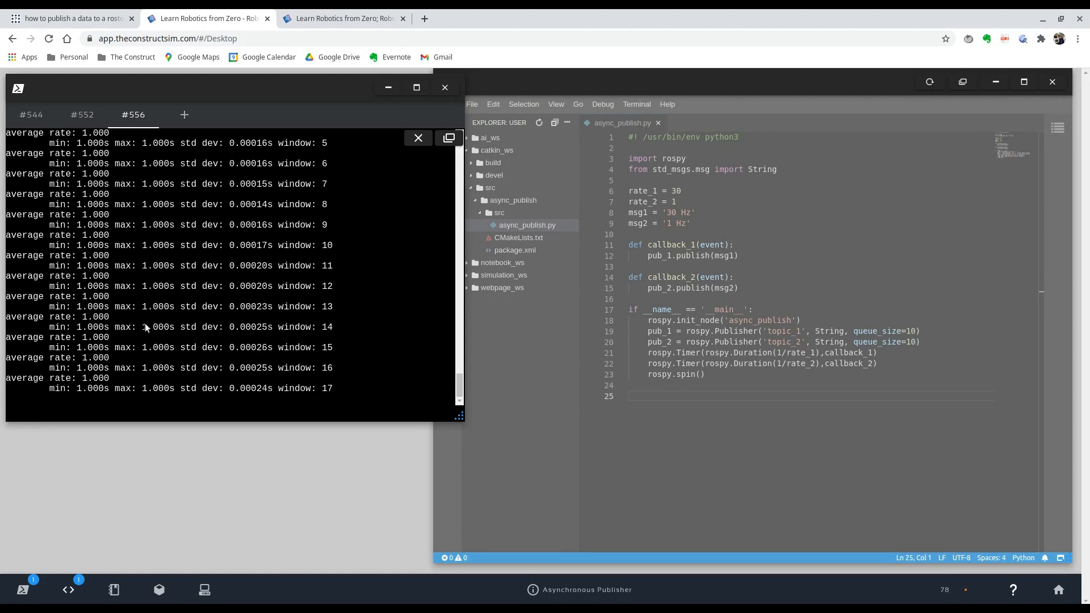
{"action": "key", "text": "ctrl+c"}
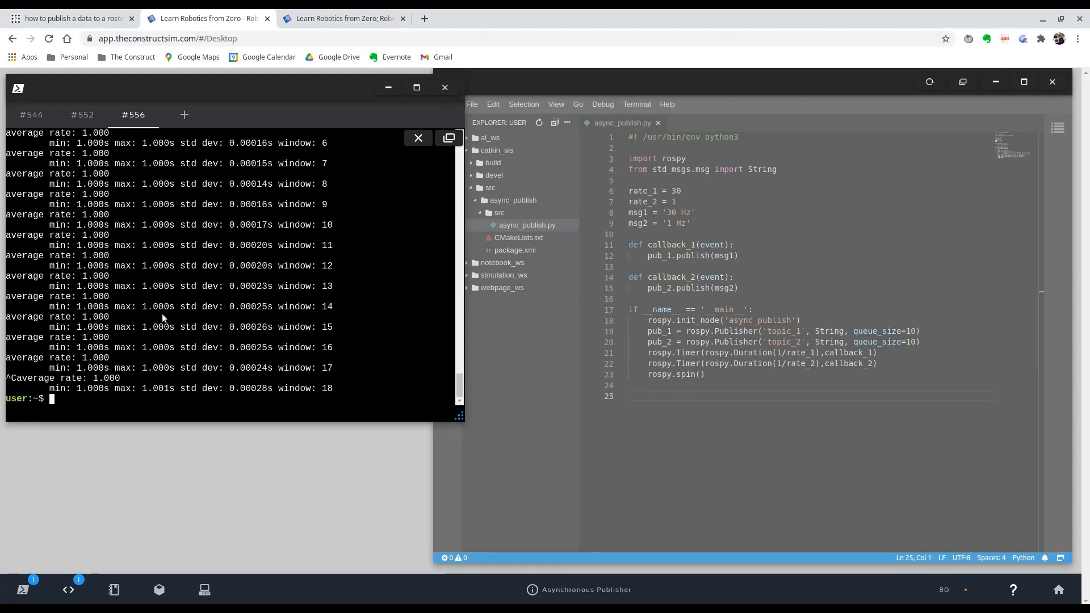